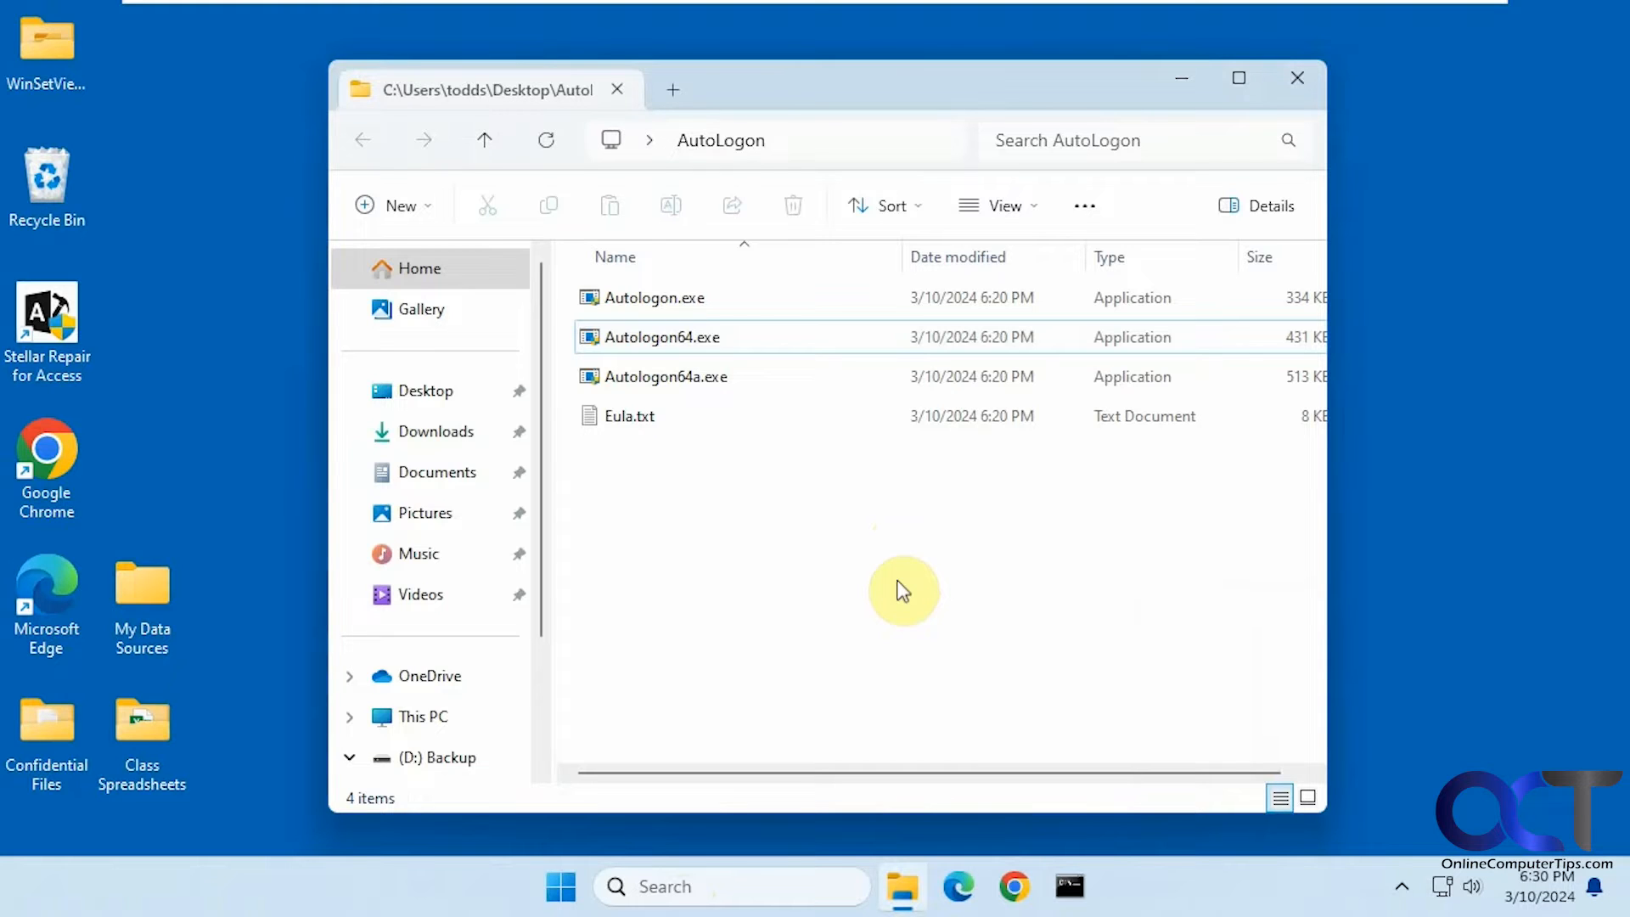
pyautogui.moveTo(784, 518)
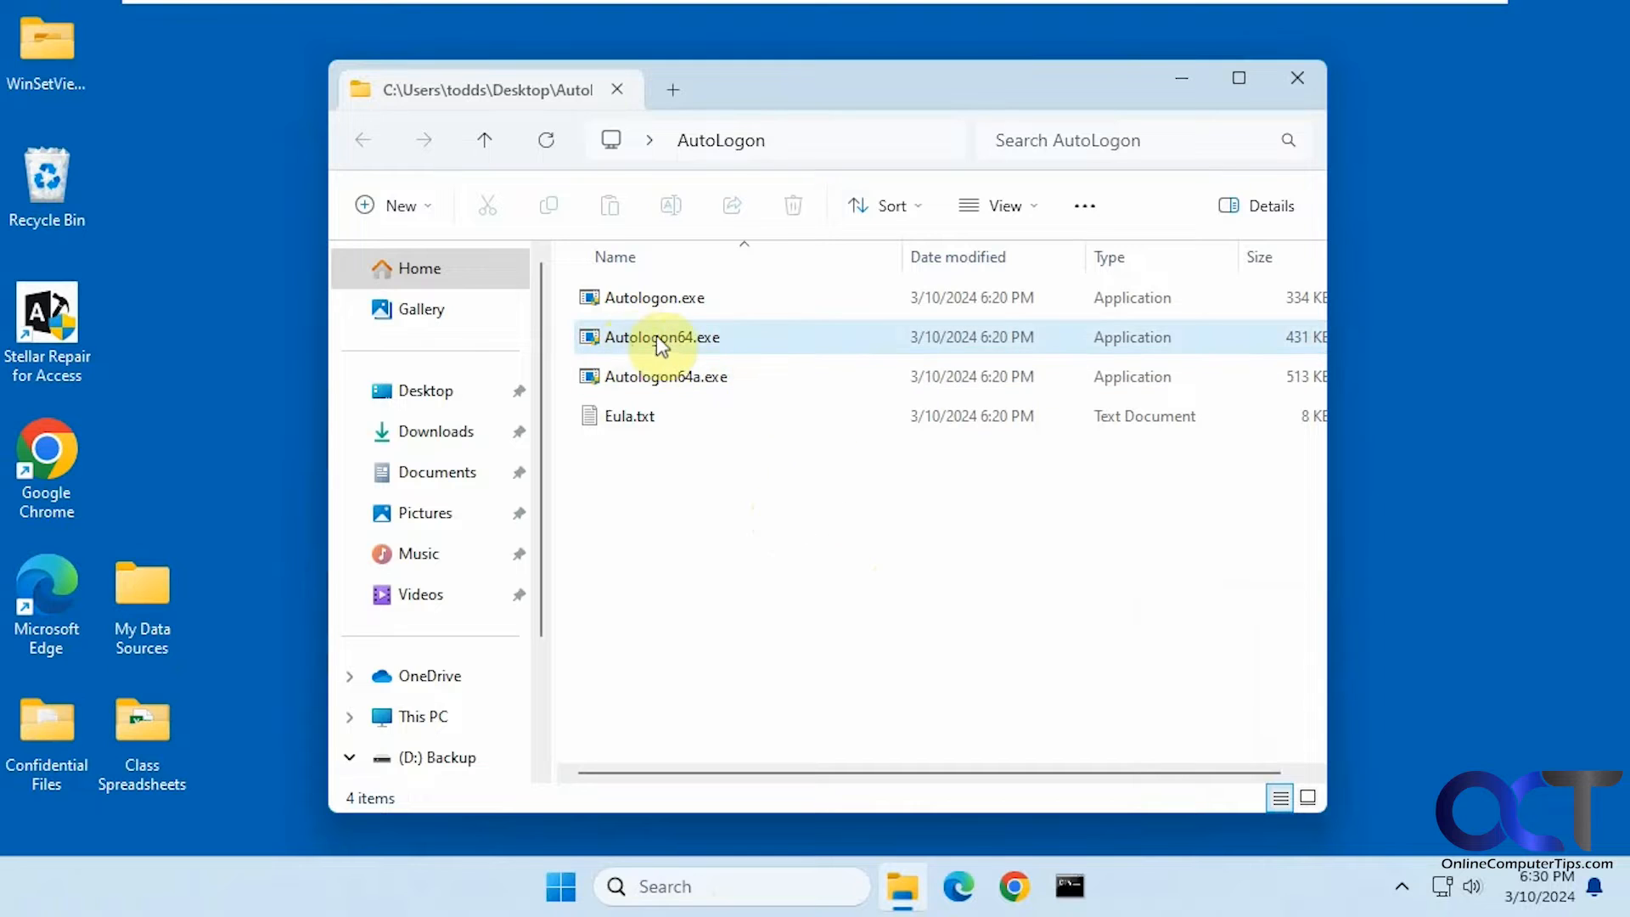
pyautogui.moveTo(681, 343)
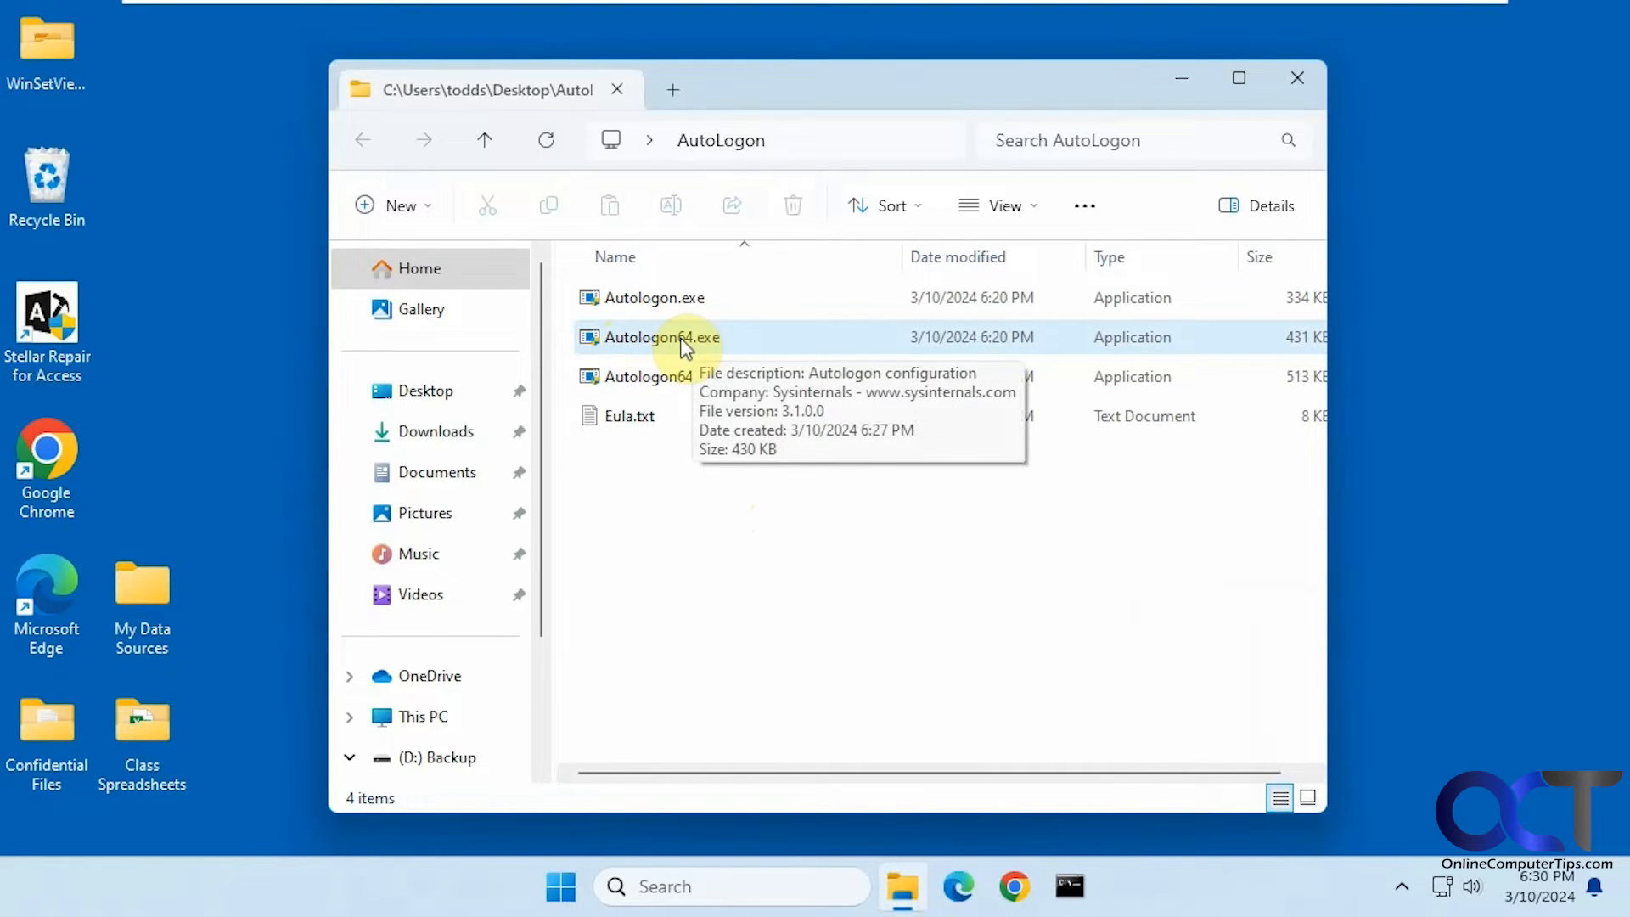
# Run Autologon64.exe as administrator, then check the other user accounts from the Start account menu.
pyautogui.doubleClick(661, 336)
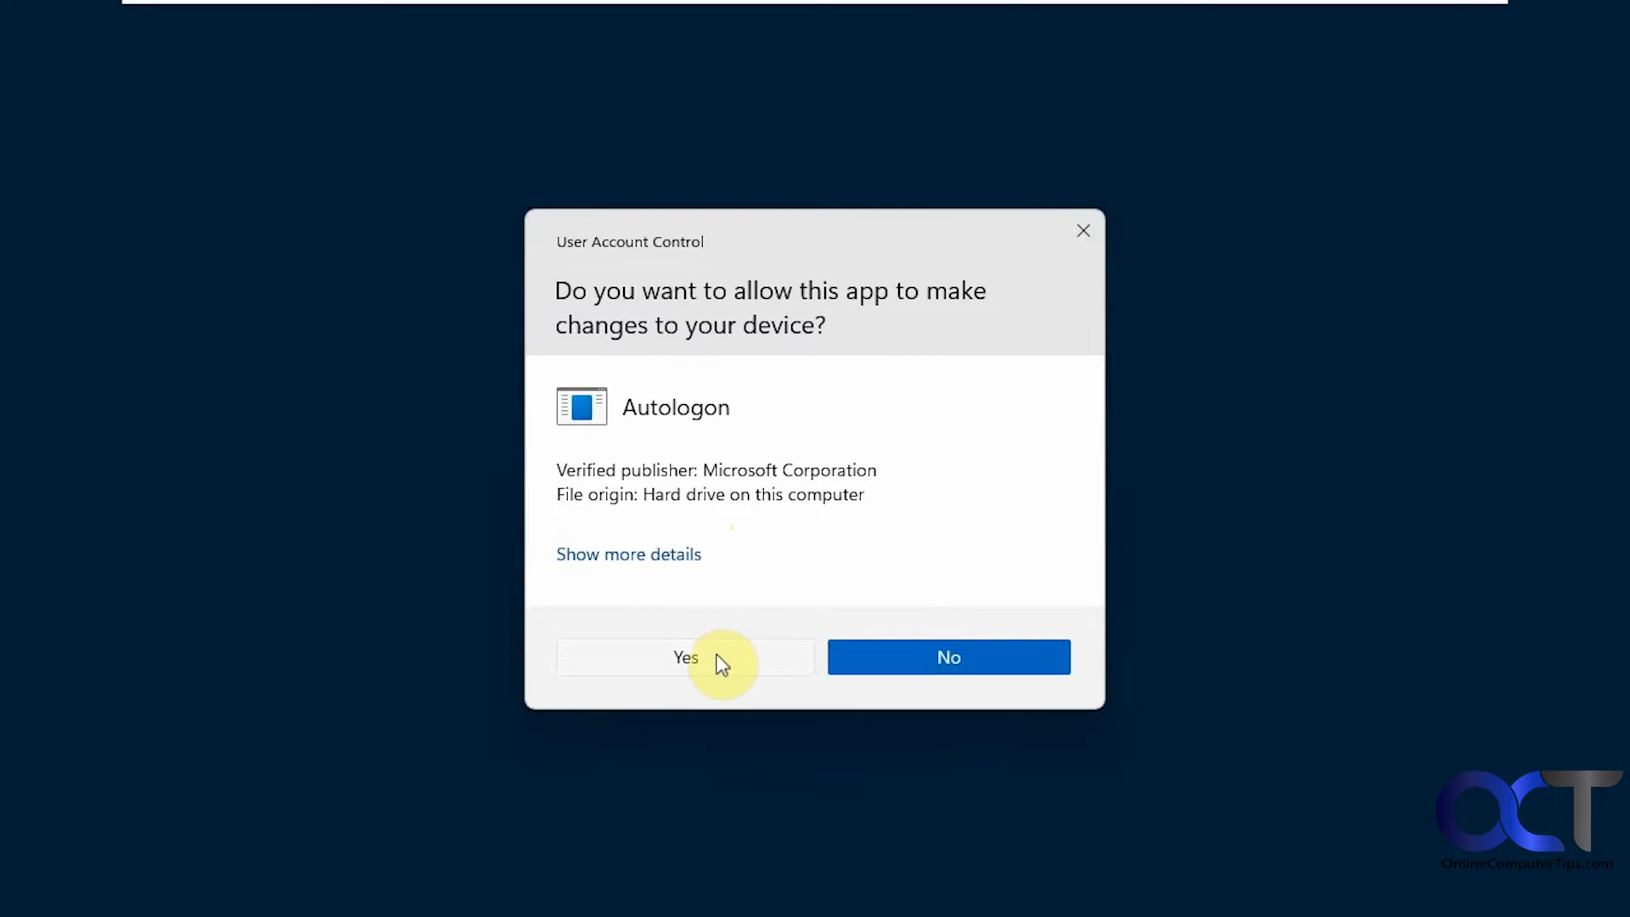
pyautogui.click(684, 657)
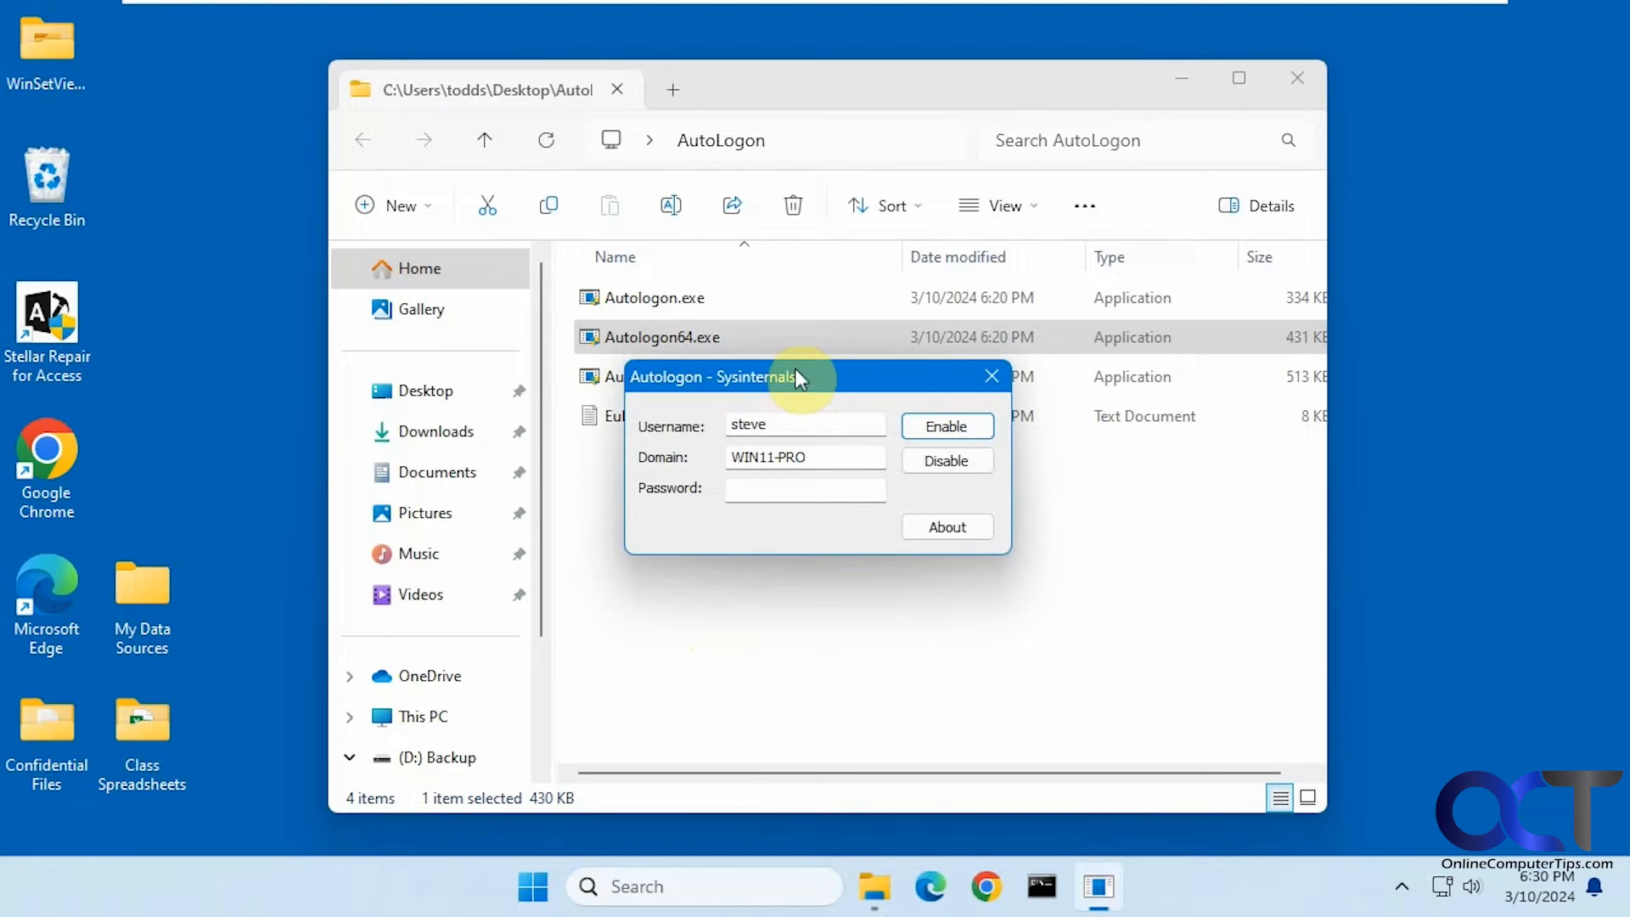
pyautogui.moveTo(822, 338)
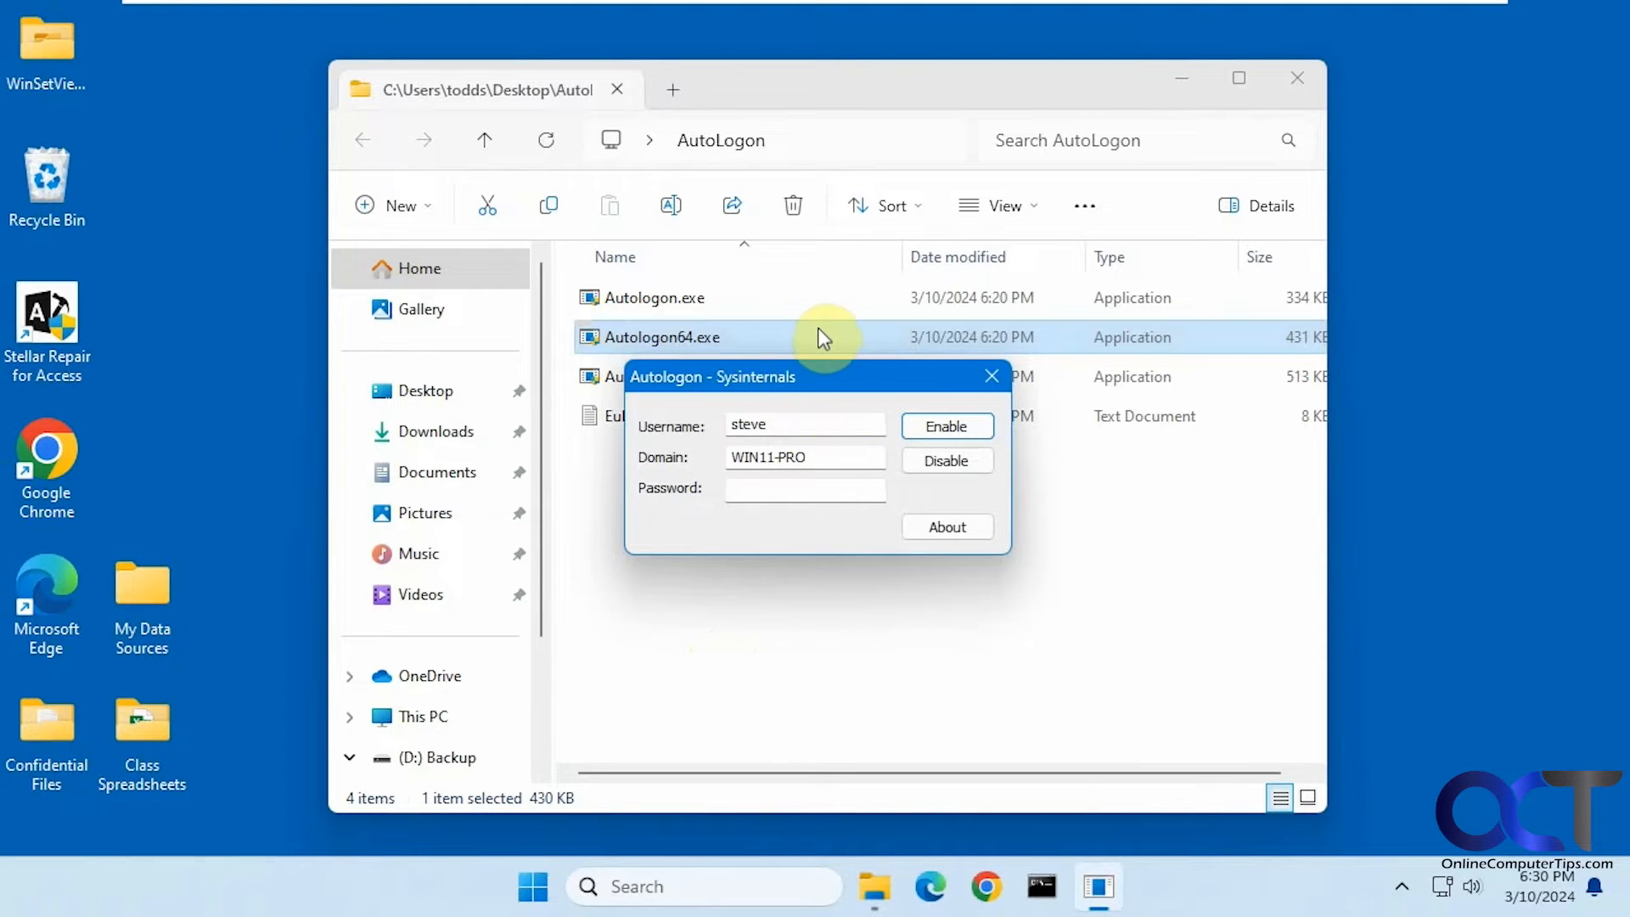
pyautogui.moveTo(646, 790)
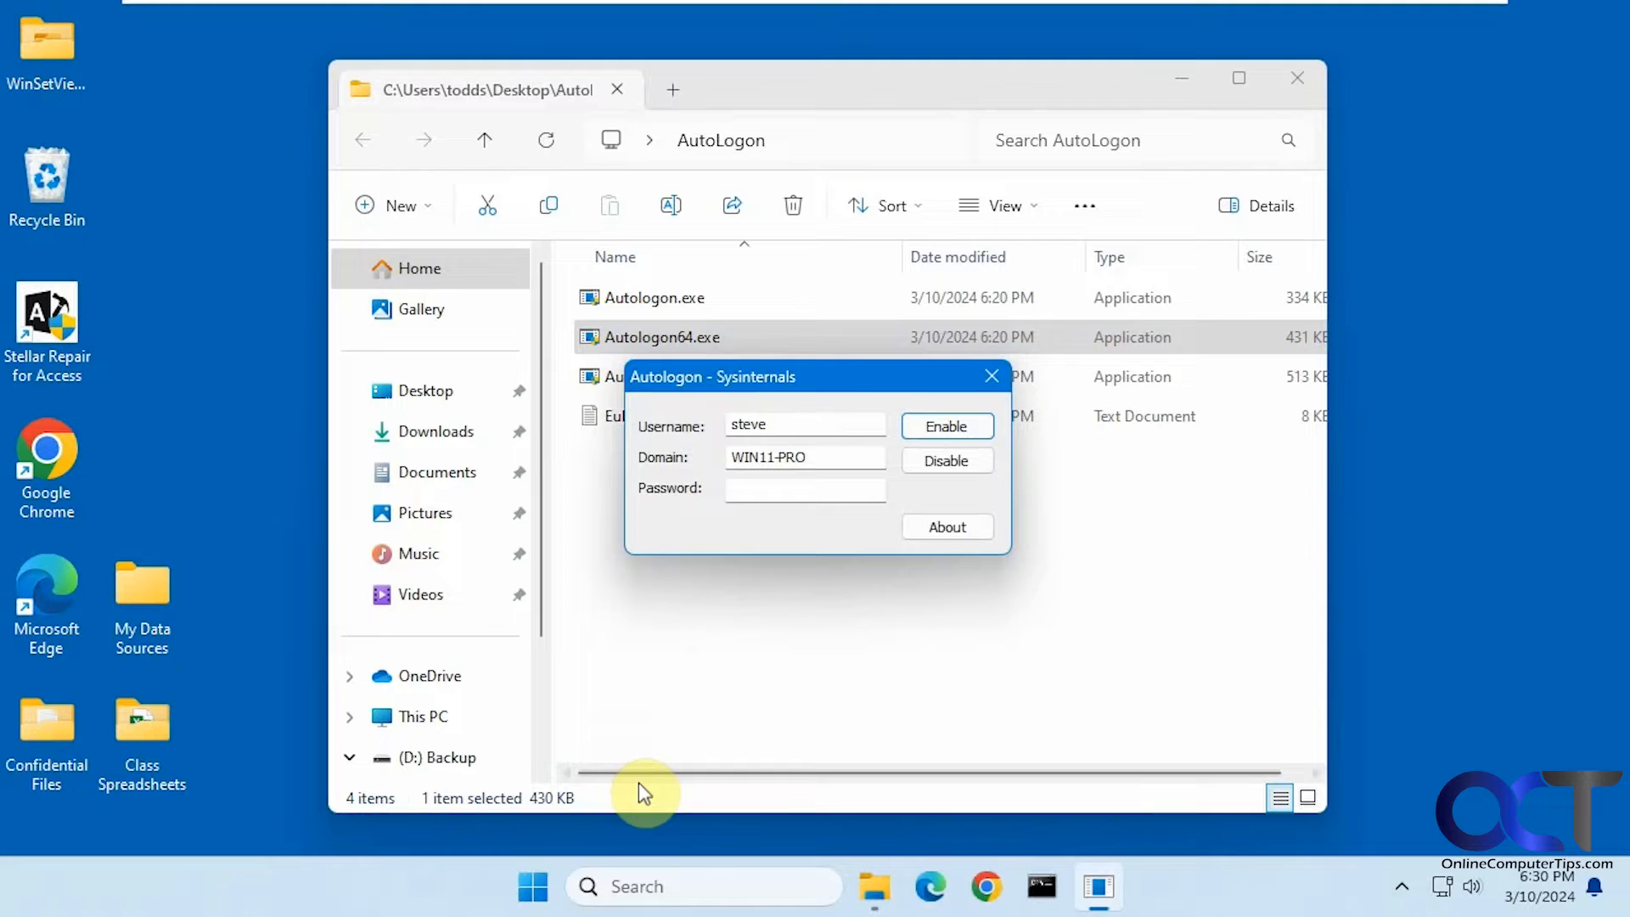
pyautogui.click(532, 886)
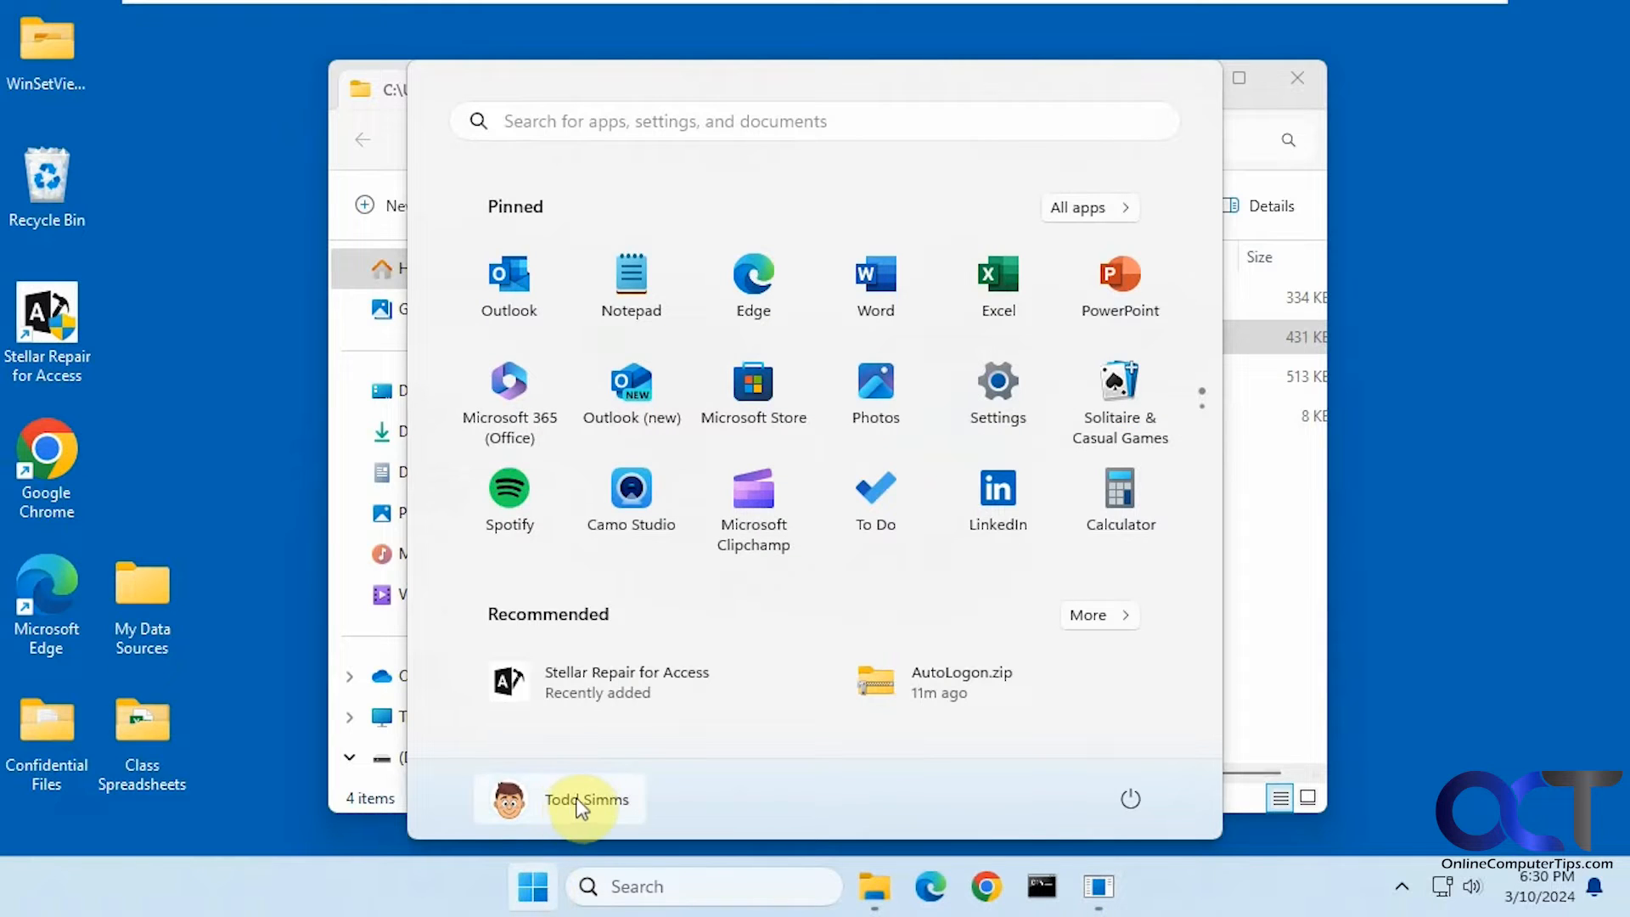
pyautogui.click(586, 798)
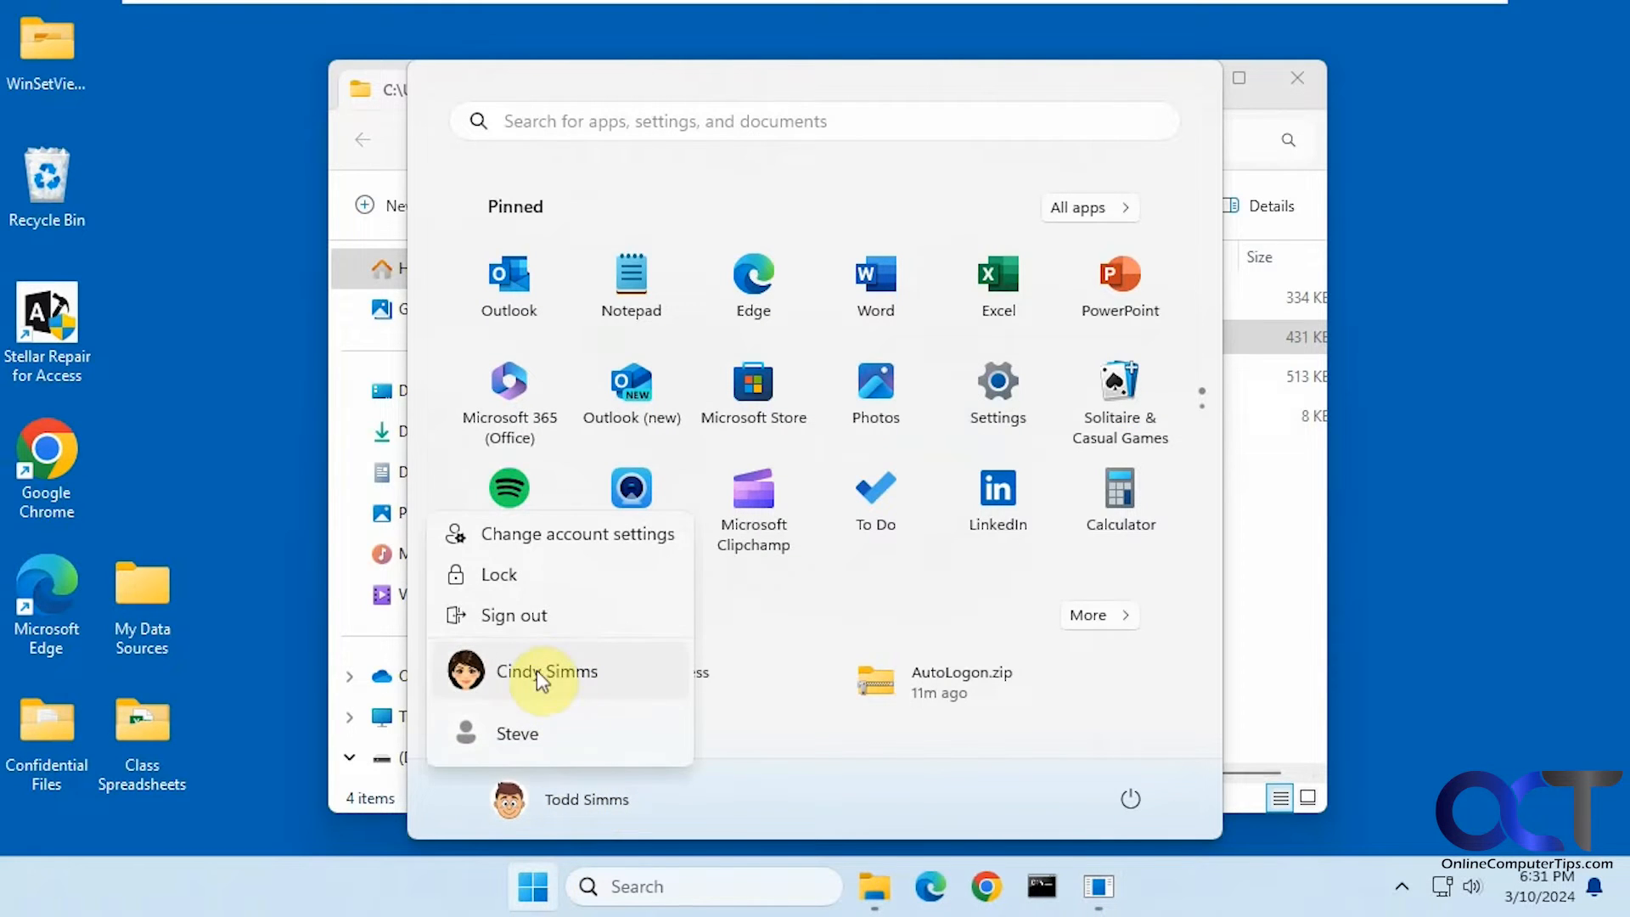
pyautogui.moveTo(1035, 676)
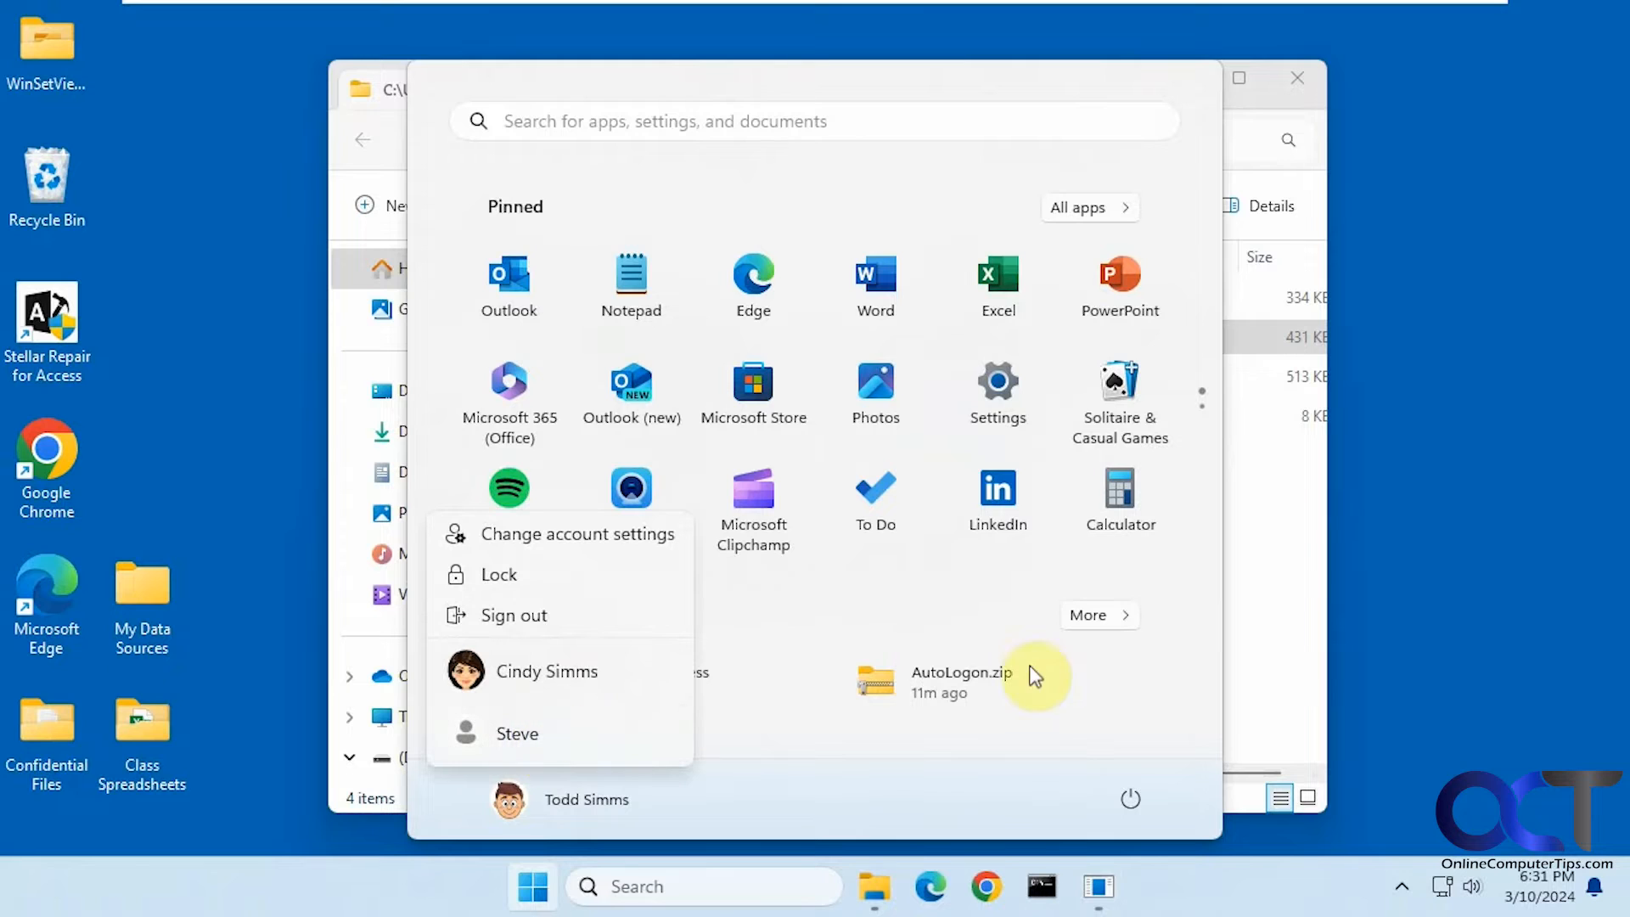
pyautogui.moveTo(1405, 248)
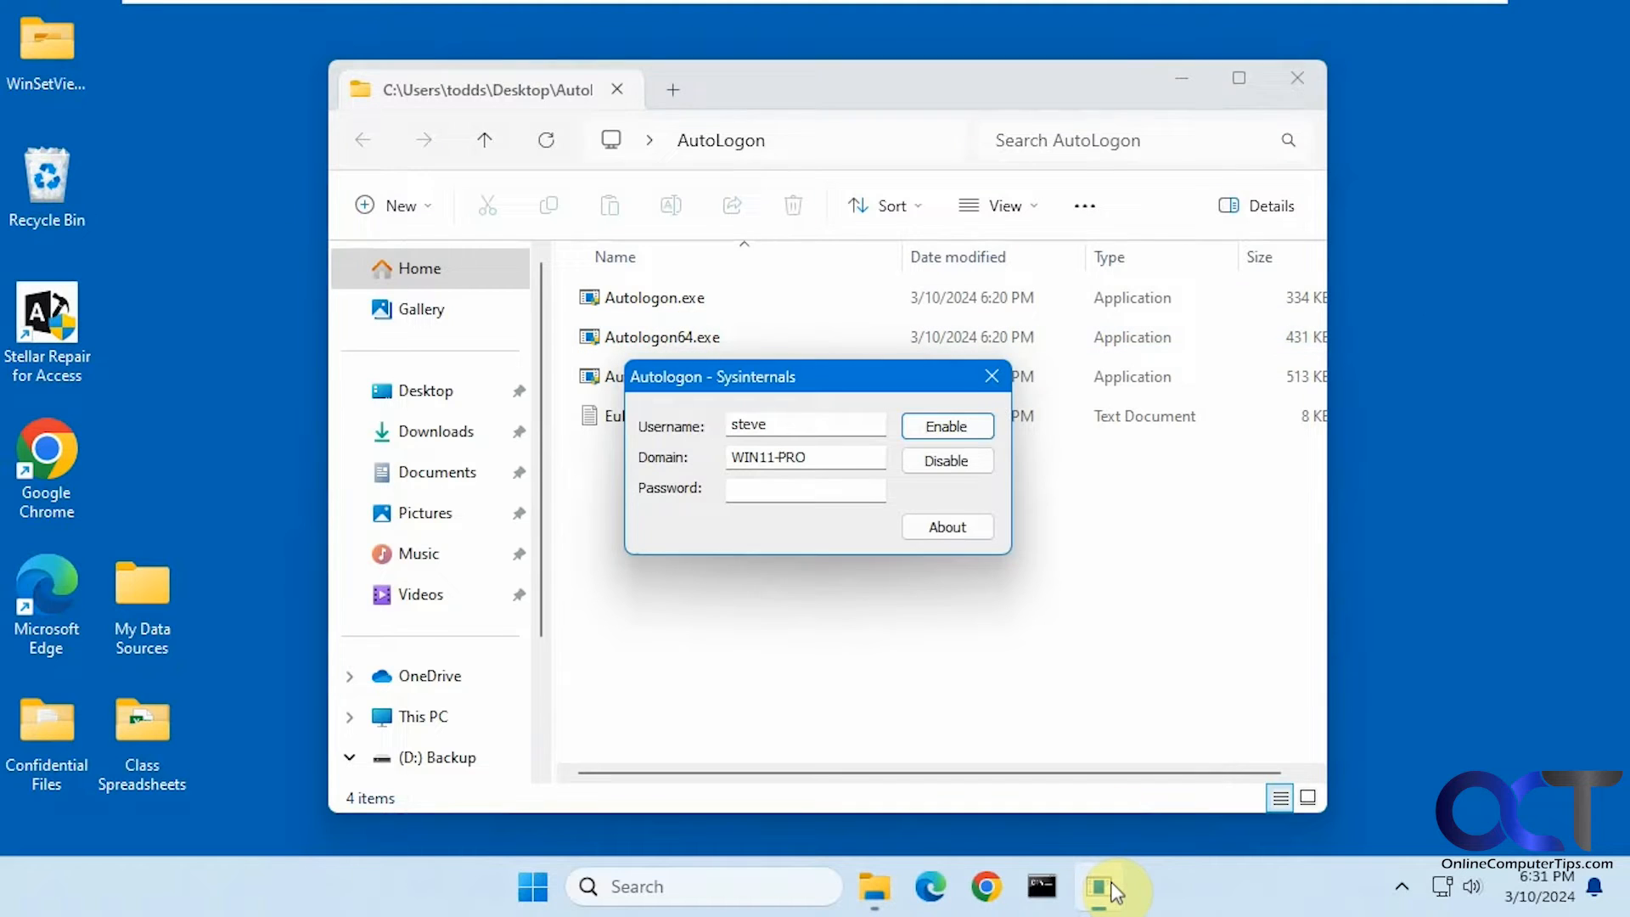
pyautogui.moveTo(790, 424)
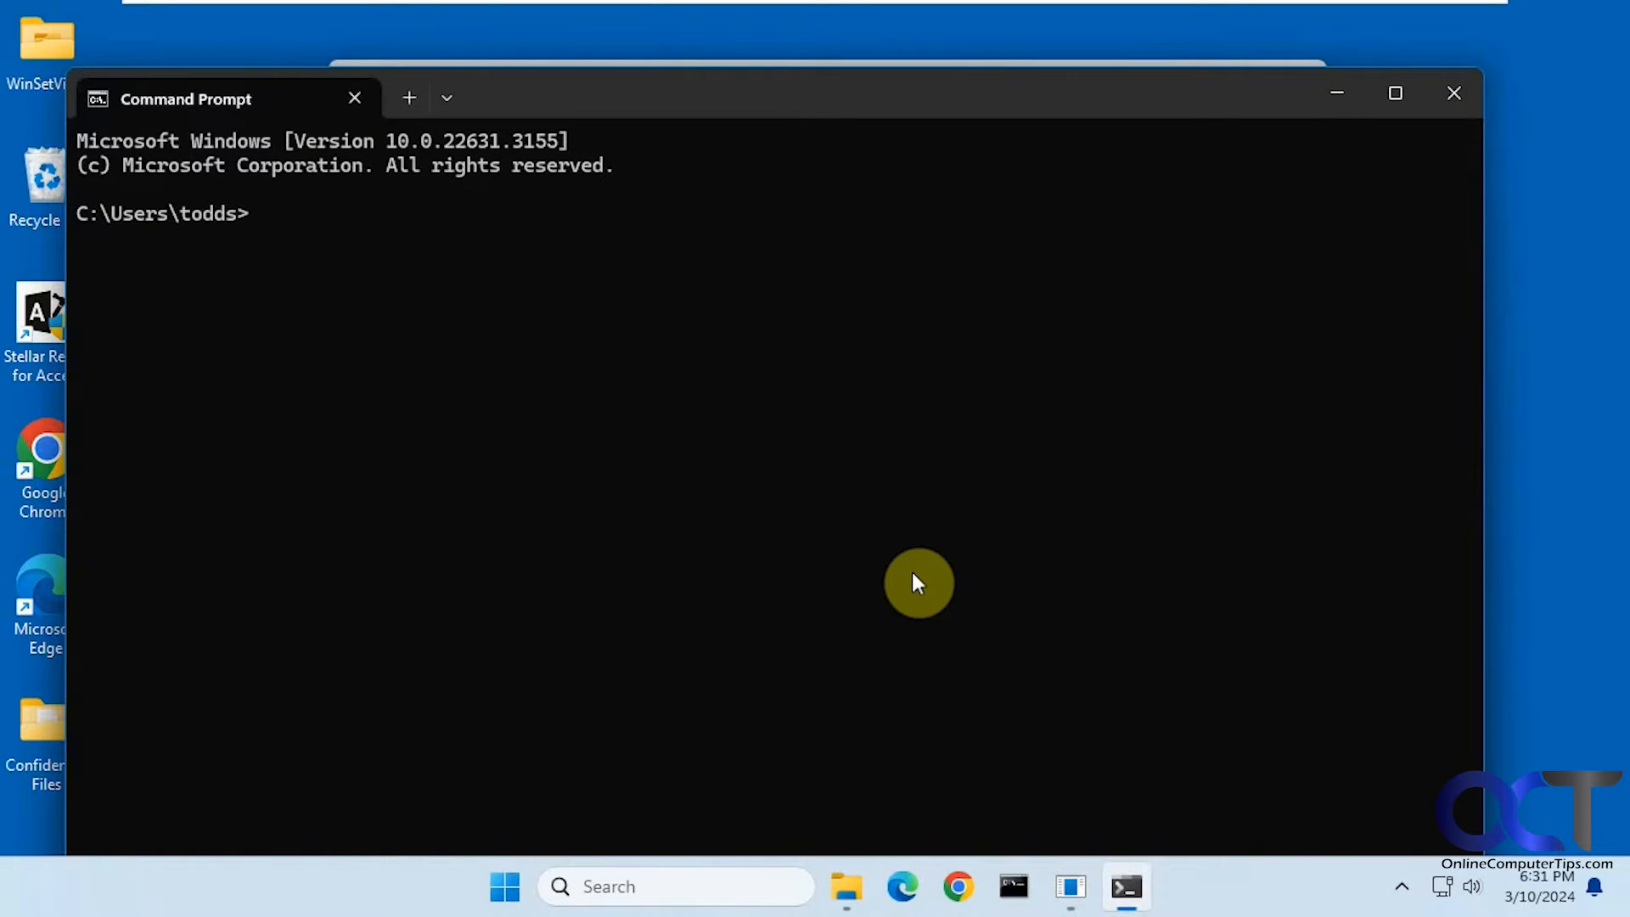
# Run whoami for the account name, then browse to C:\Users and select the current user's folder.
pyautogui.write('whoami')
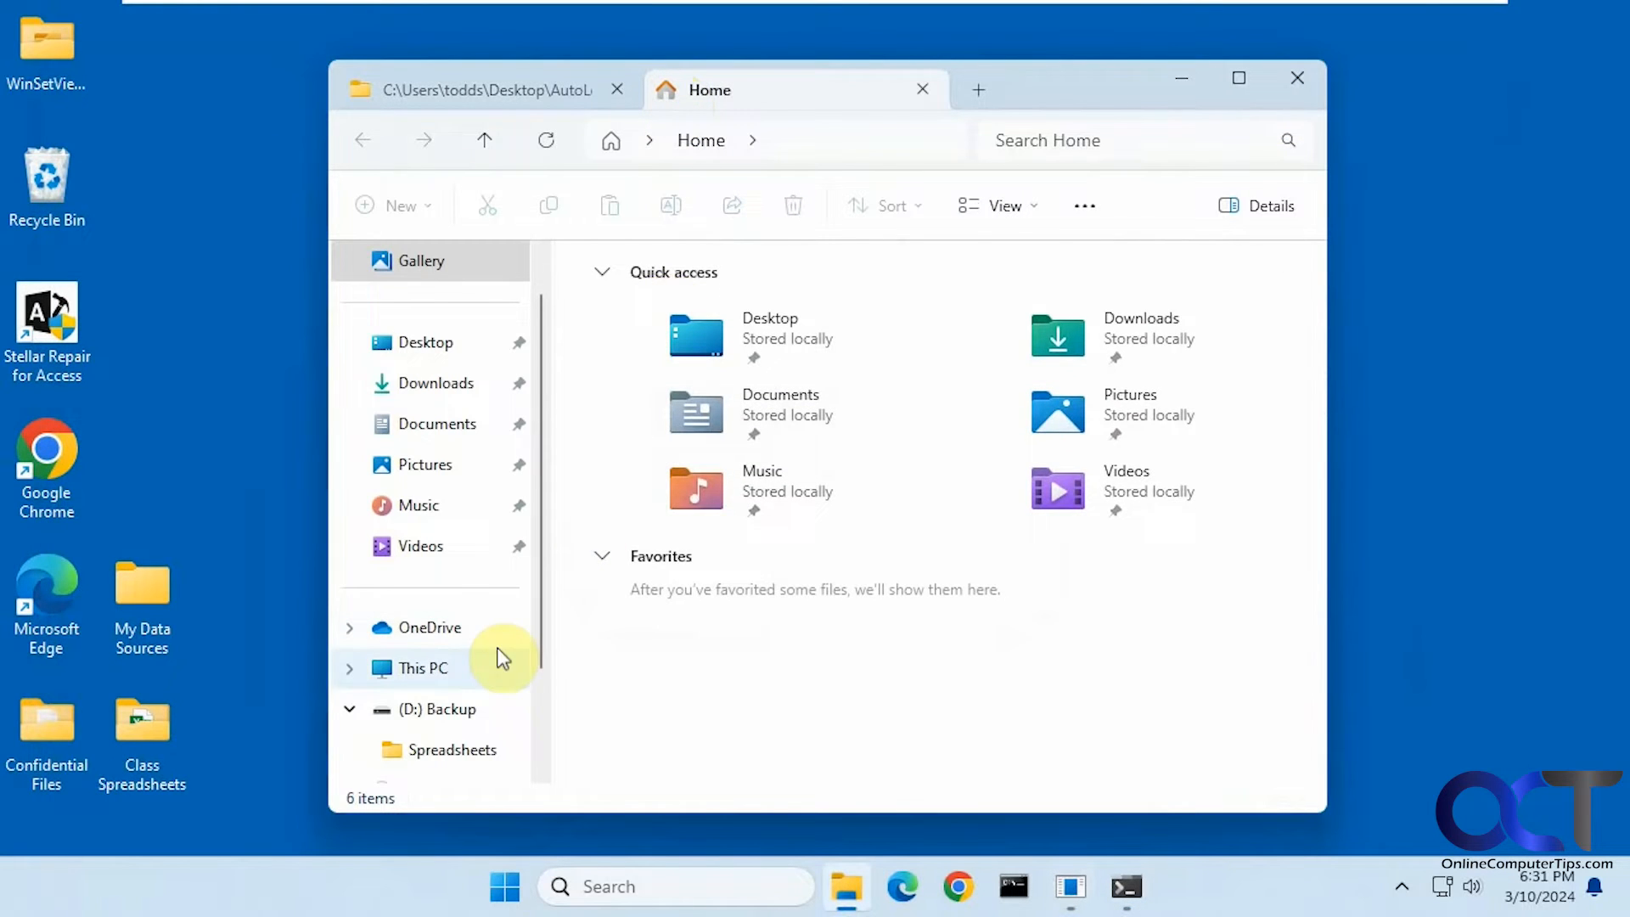
pyautogui.click(422, 667)
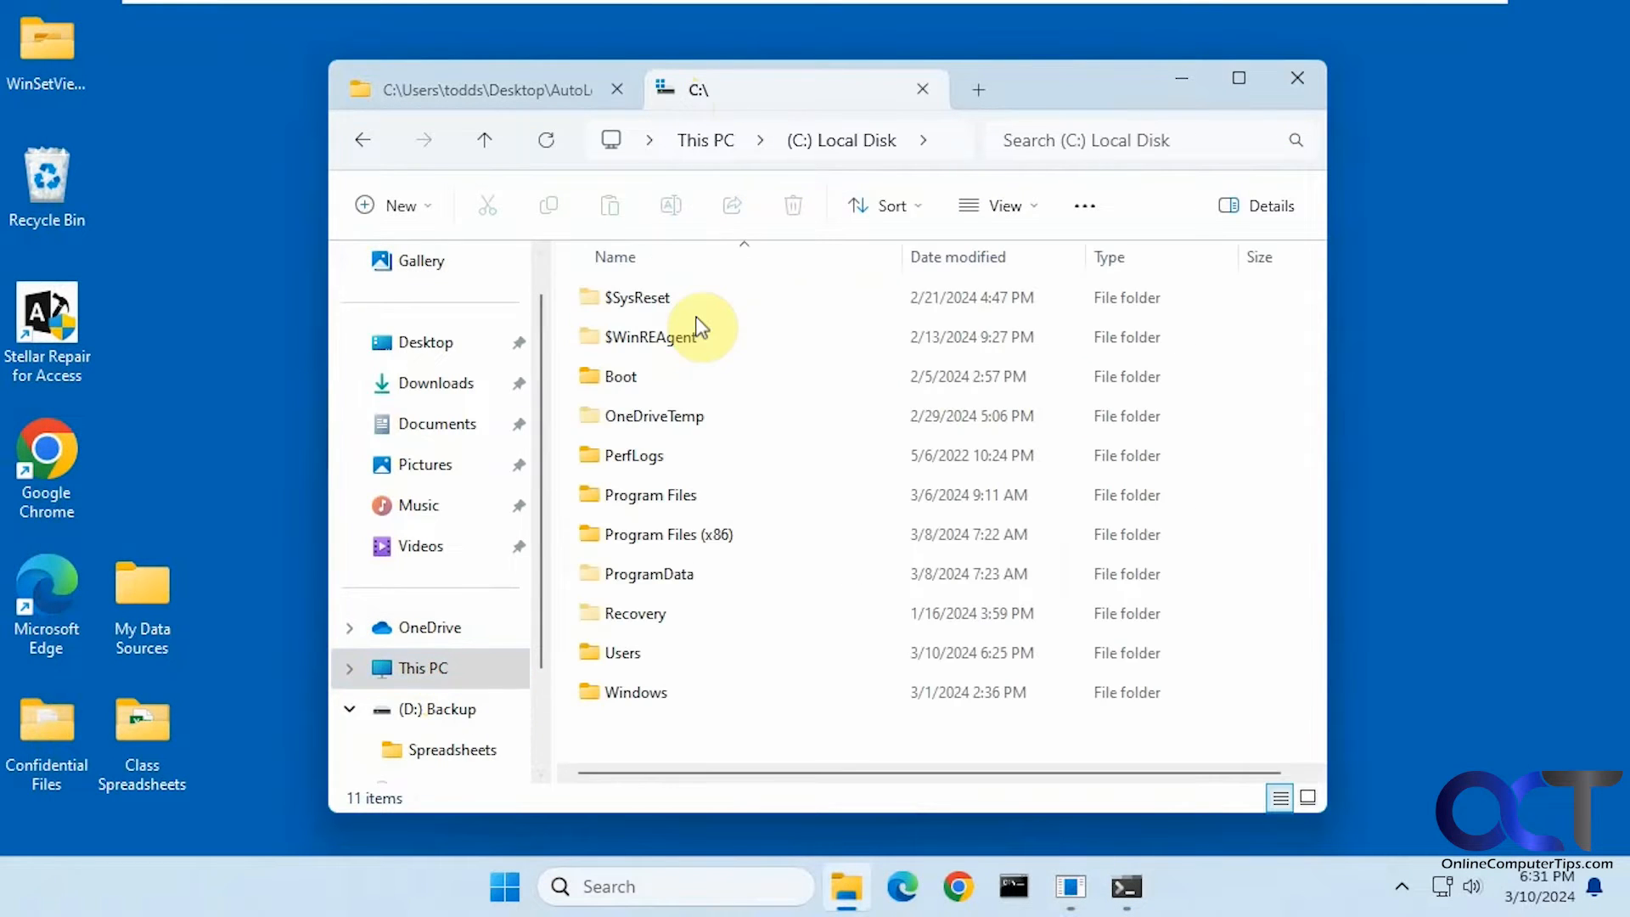
pyautogui.doubleClick(622, 652)
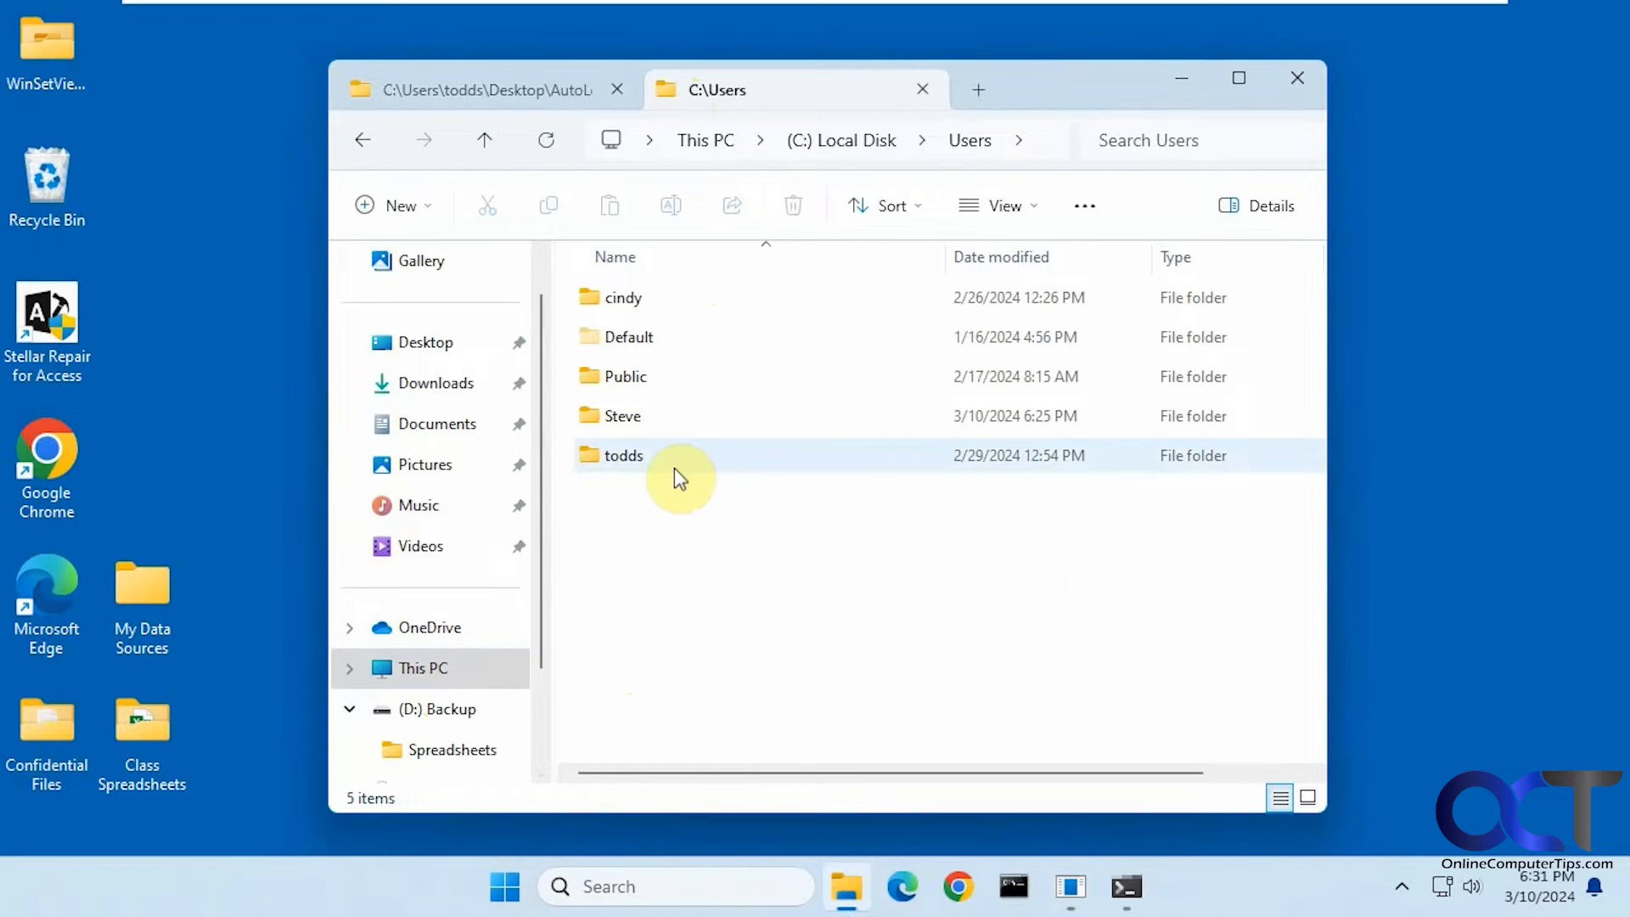
pyautogui.click(623, 455)
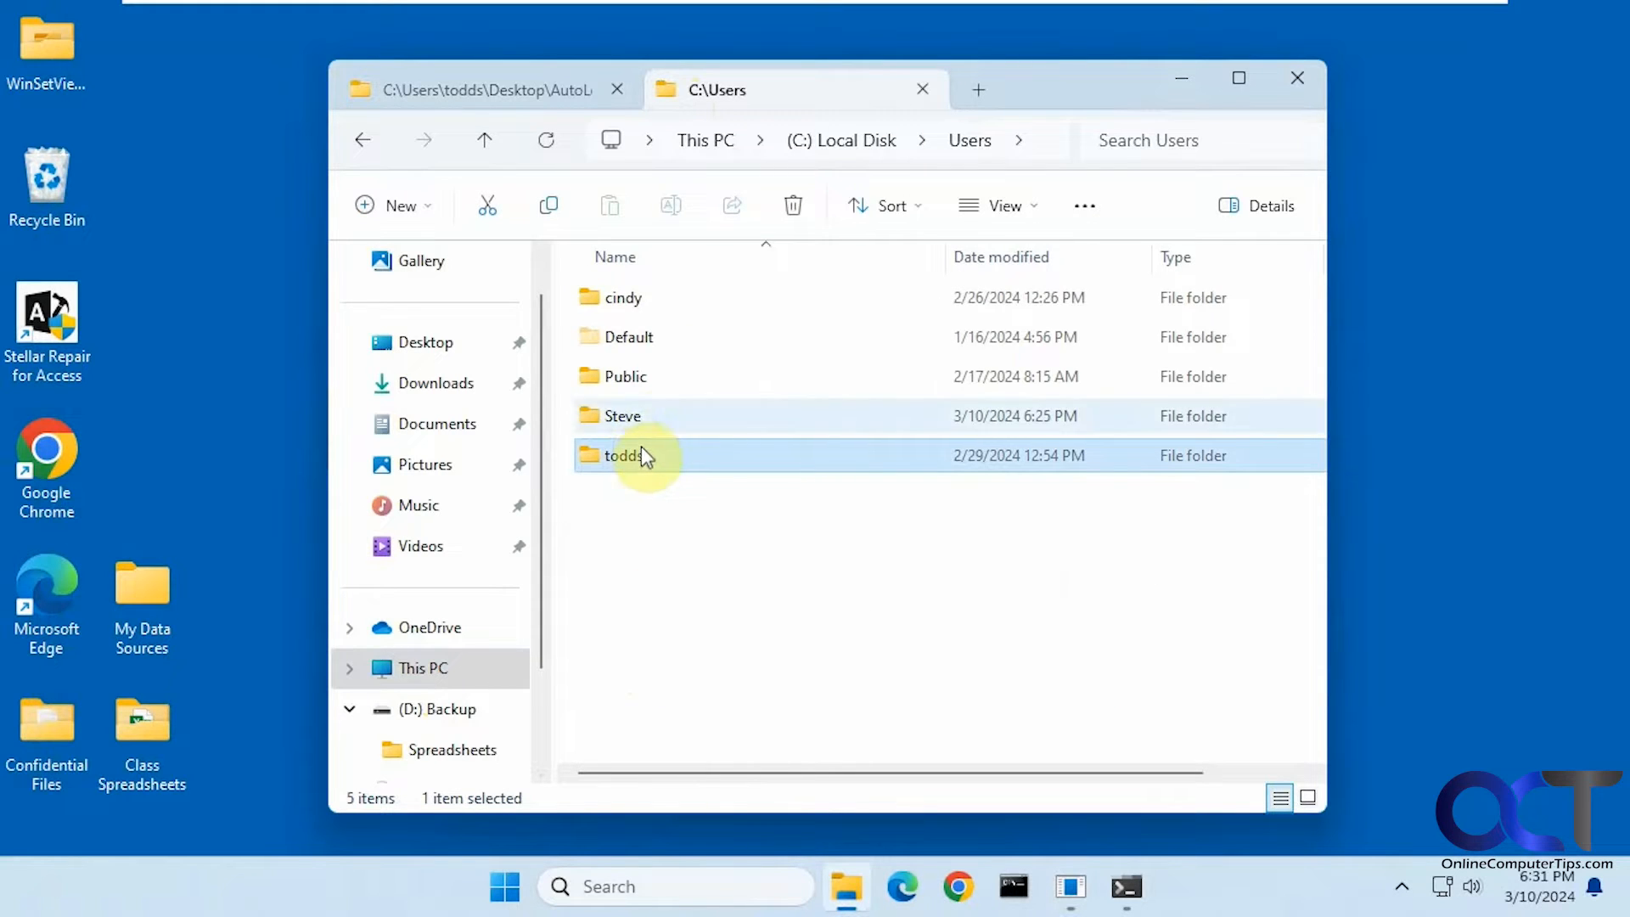
pyautogui.moveTo(985, 122)
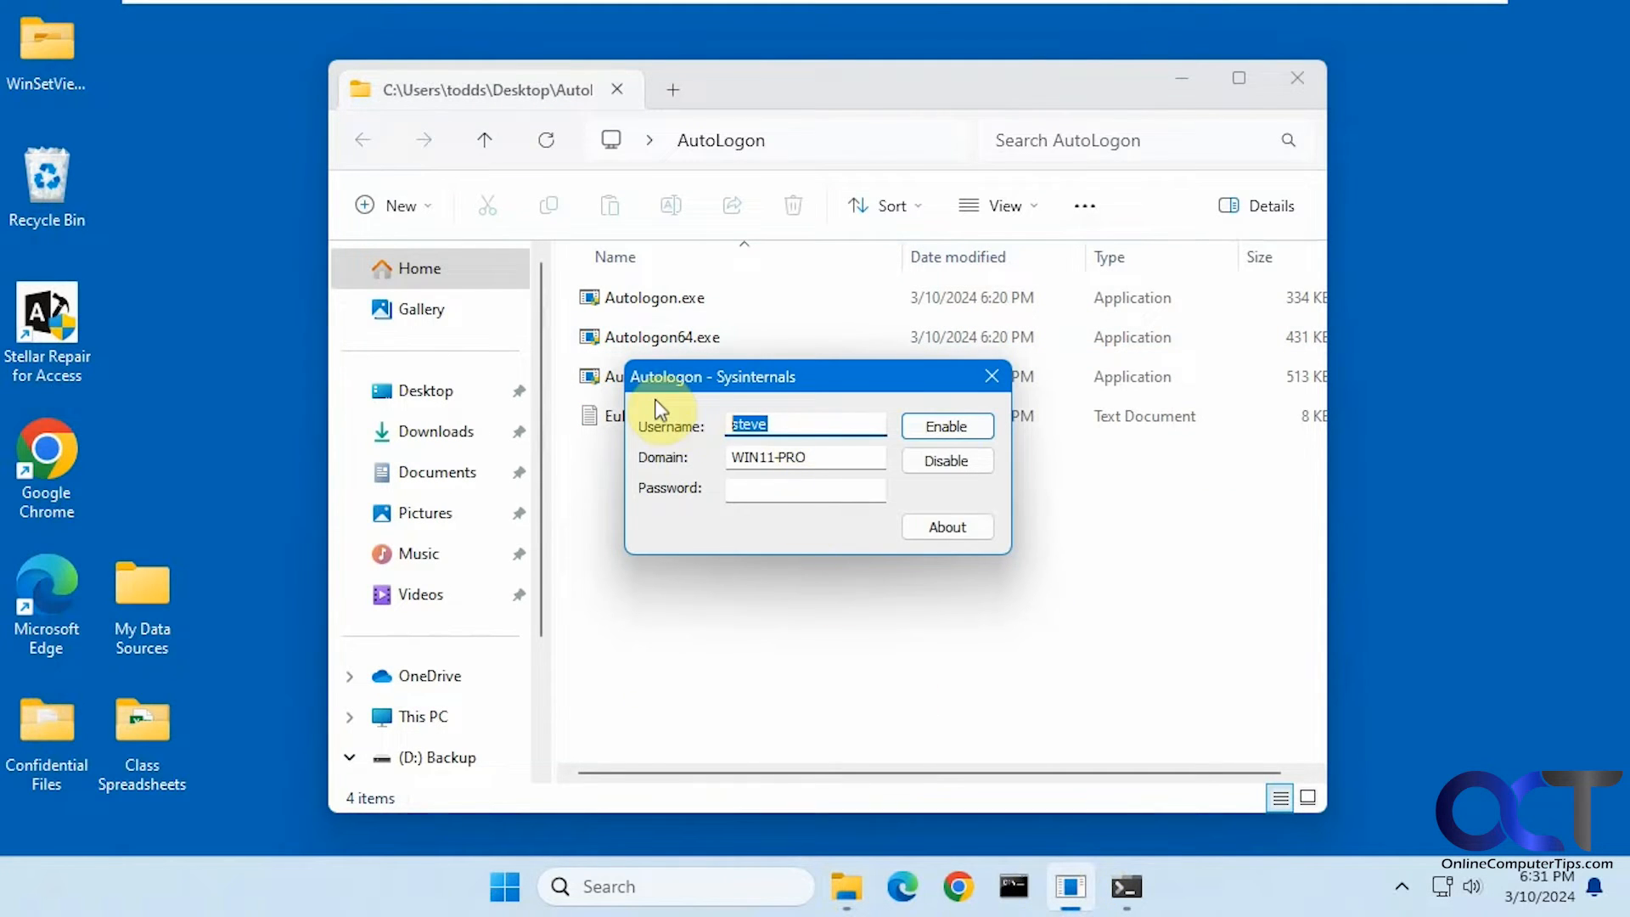
# Enable automatic sign-in for user todds on WIN11-PRO with its password.
pyautogui.write('todds')
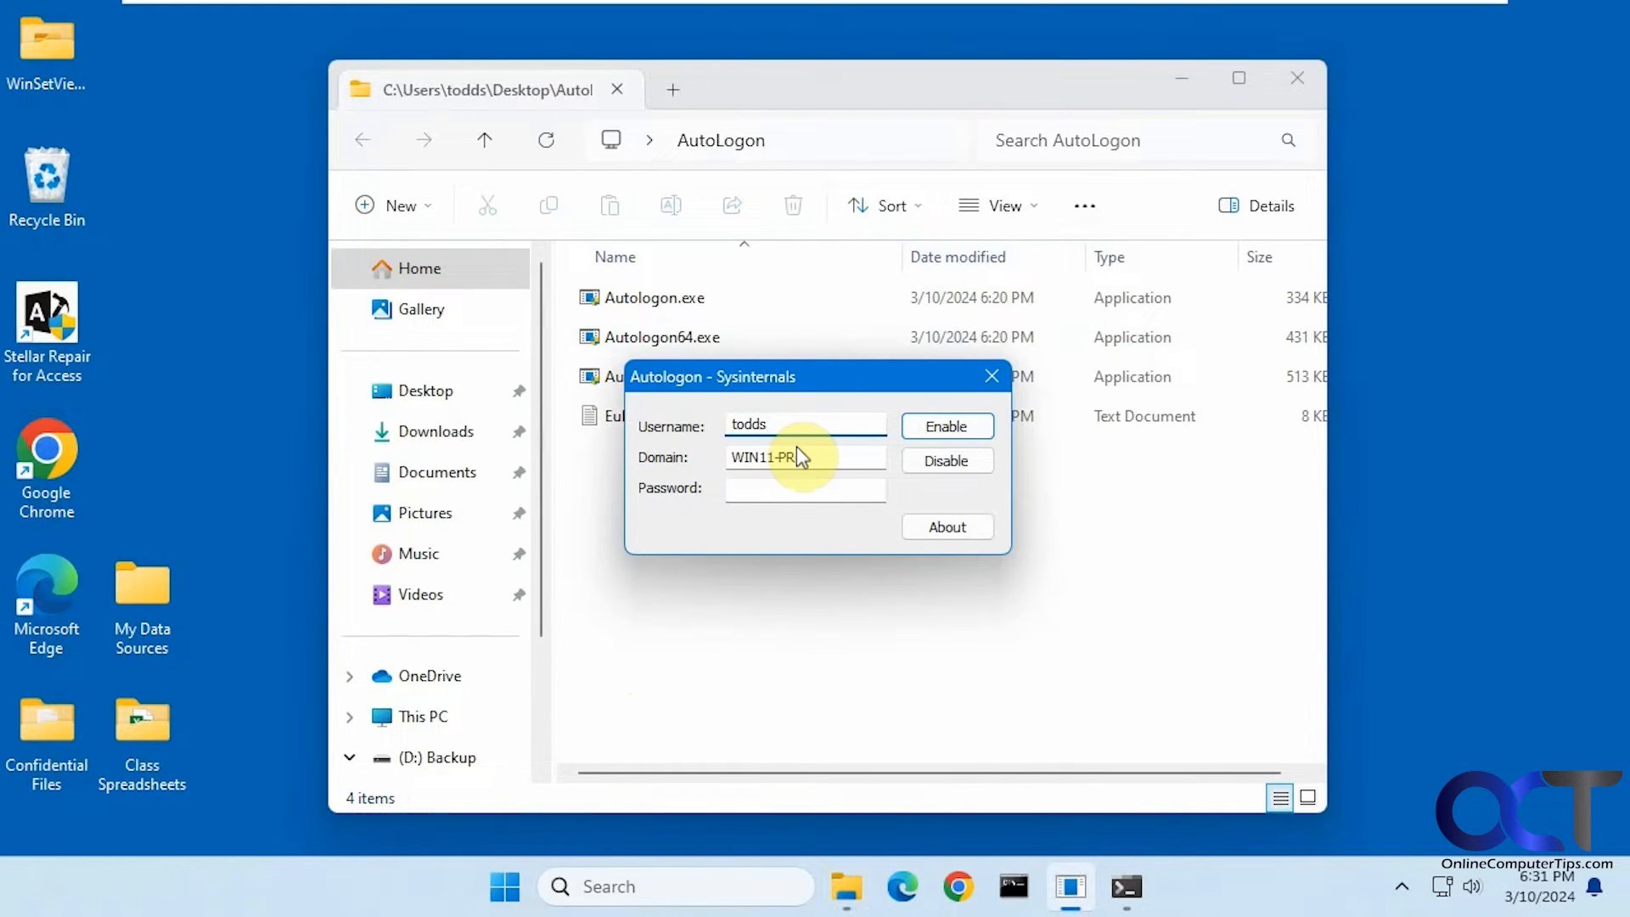
pyautogui.doubleClick(769, 457)
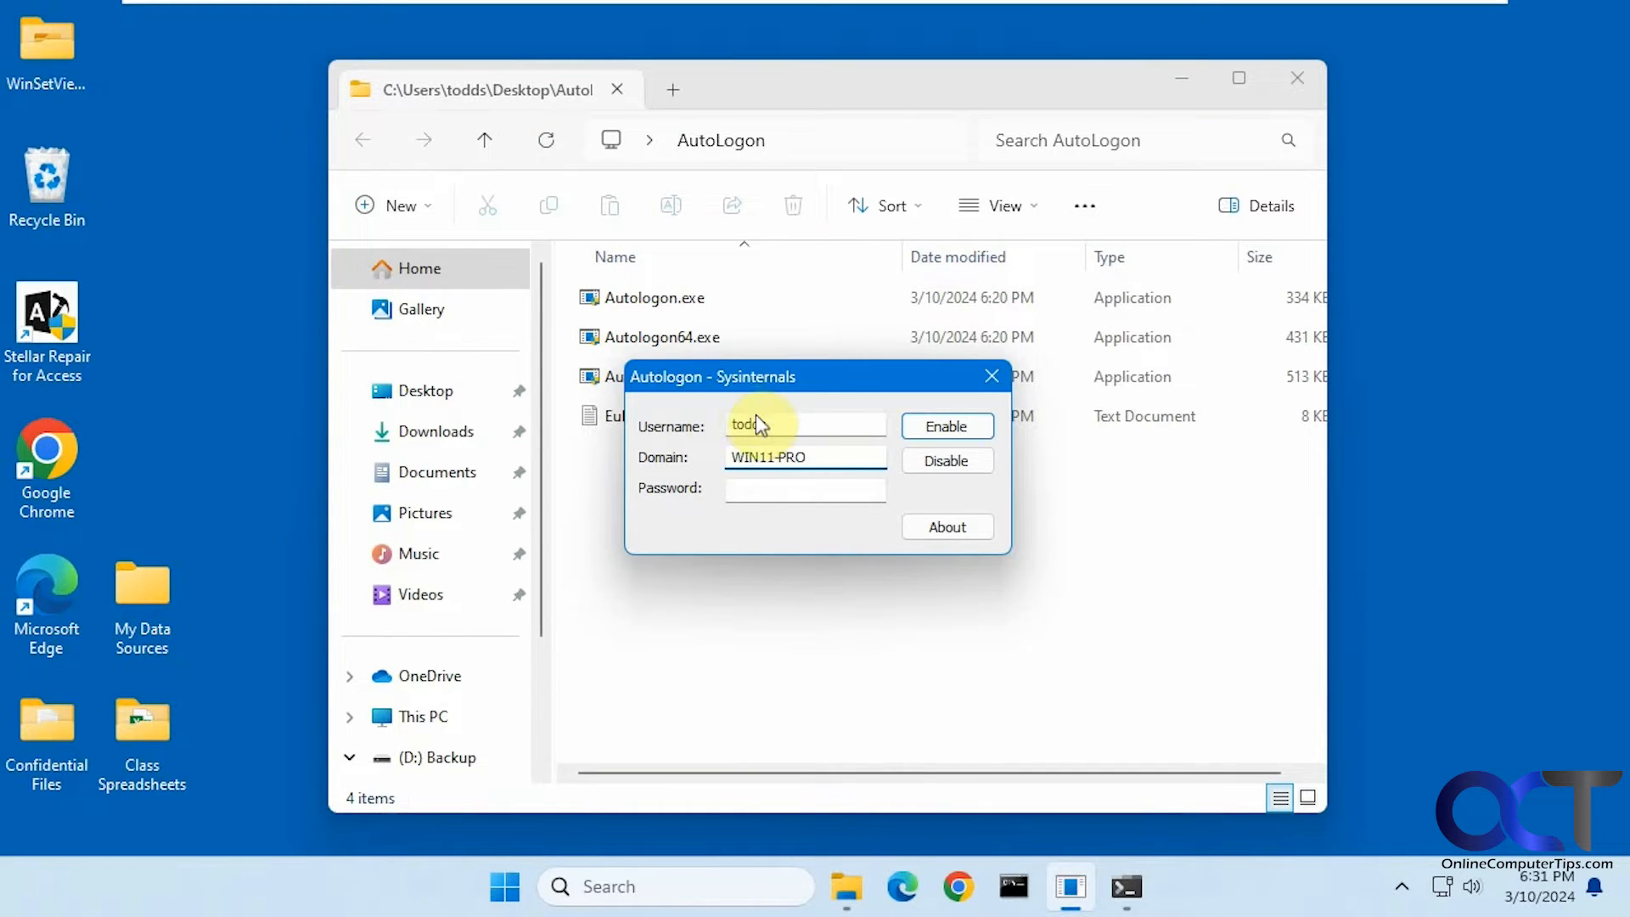
pyautogui.click(805, 489)
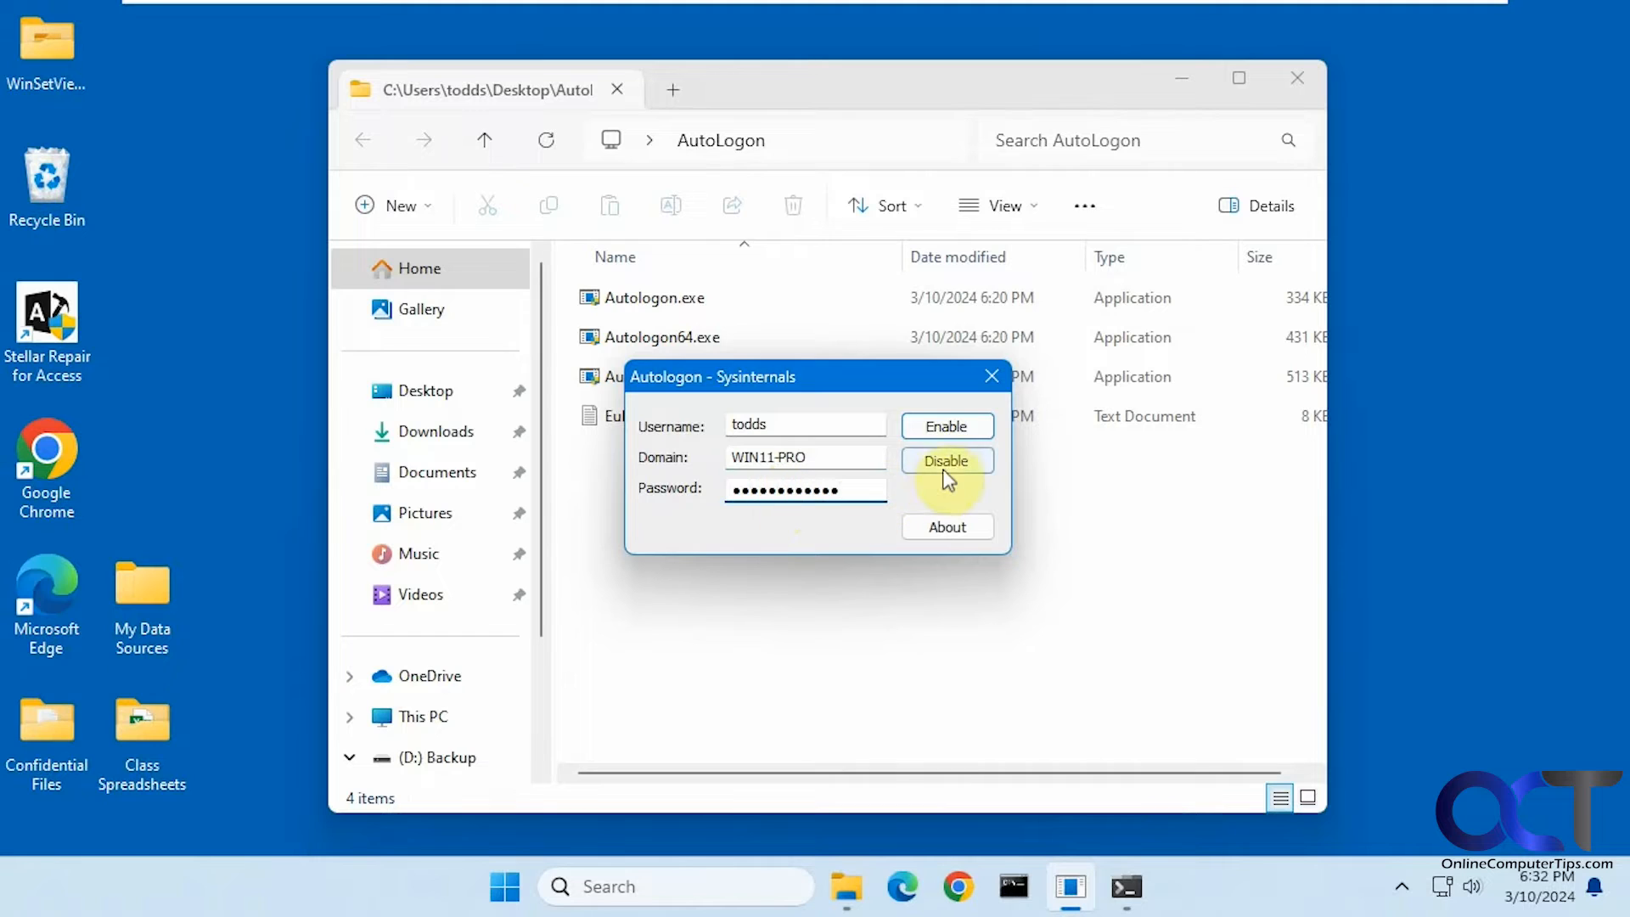
pyautogui.click(946, 426)
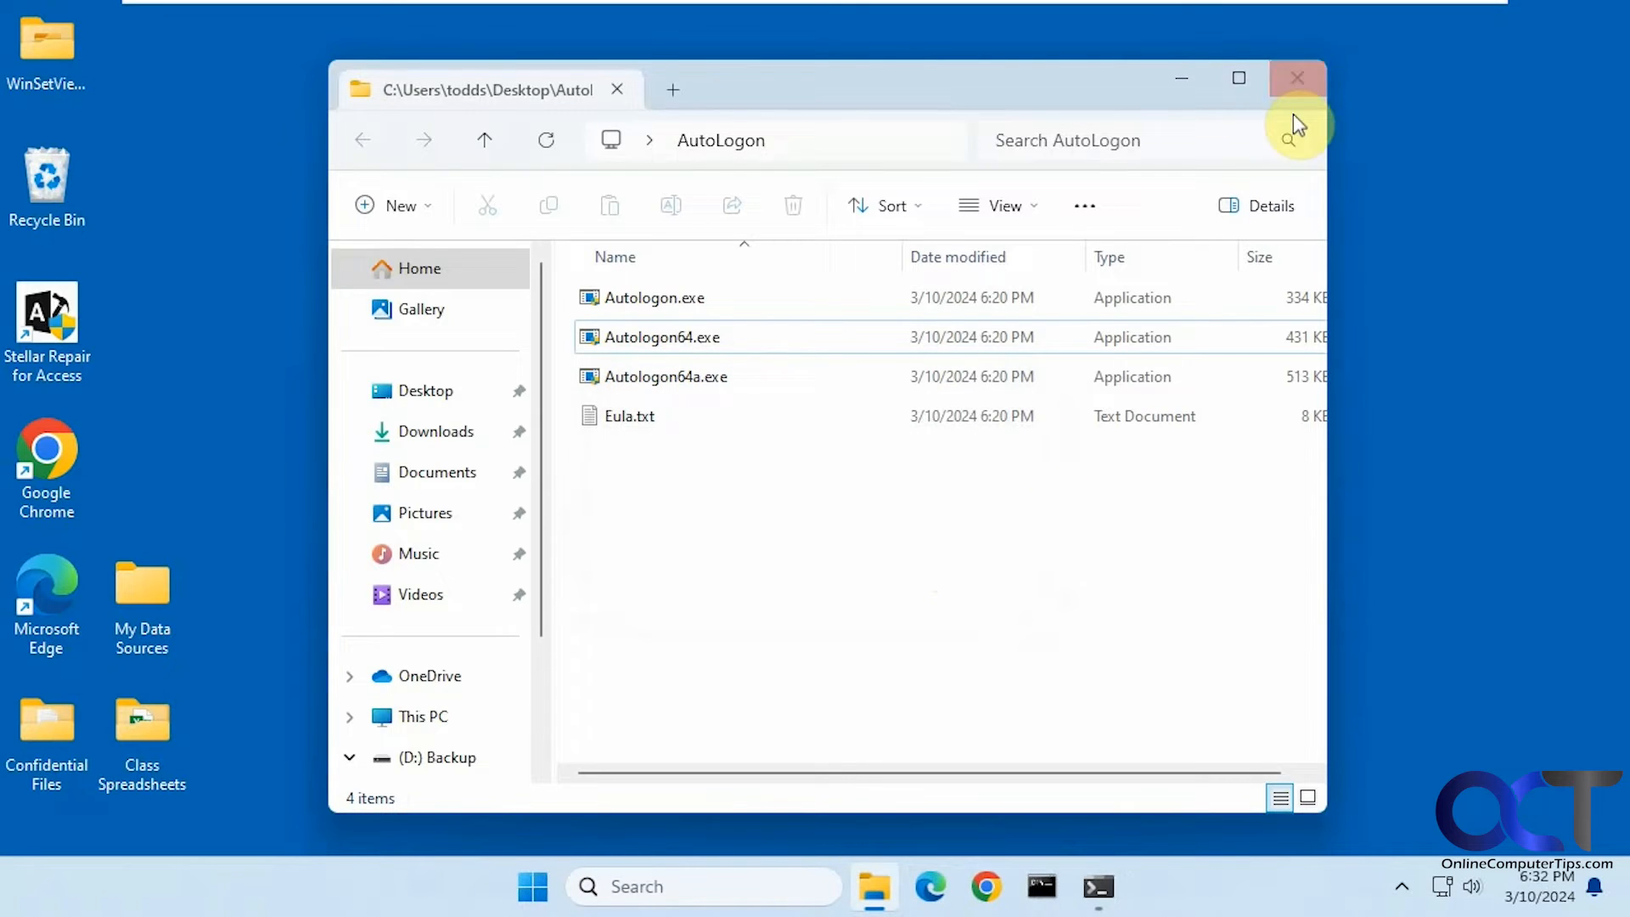
# Close the Autologon folder and restart the computer to test automatic sign-in.
pyautogui.click(1296, 78)
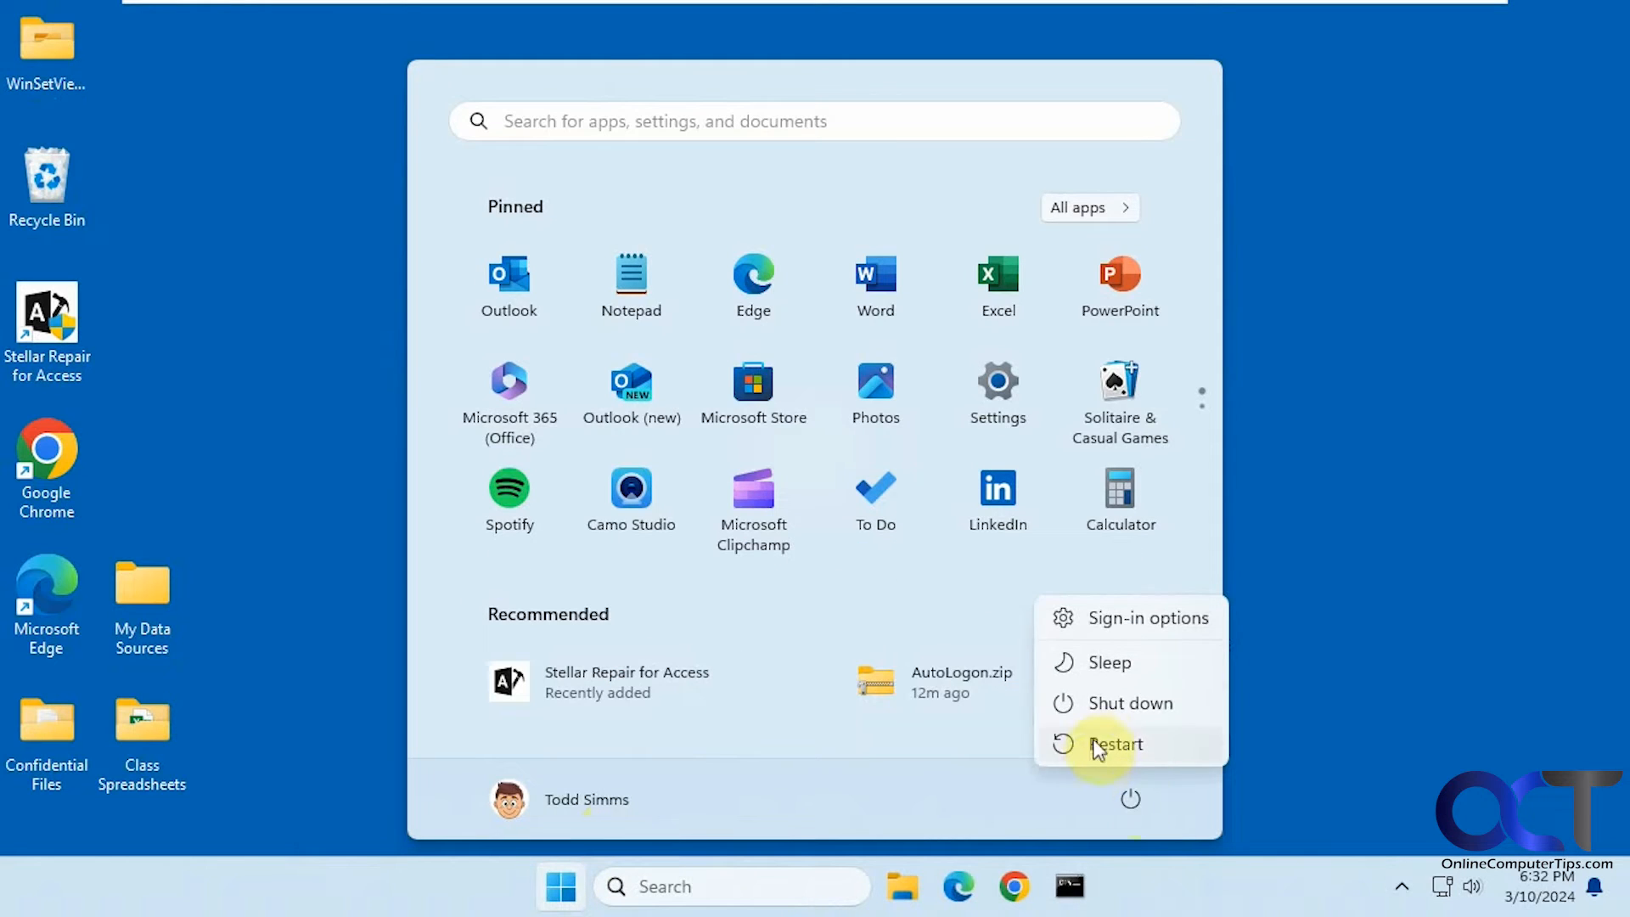
pyautogui.click(1114, 744)
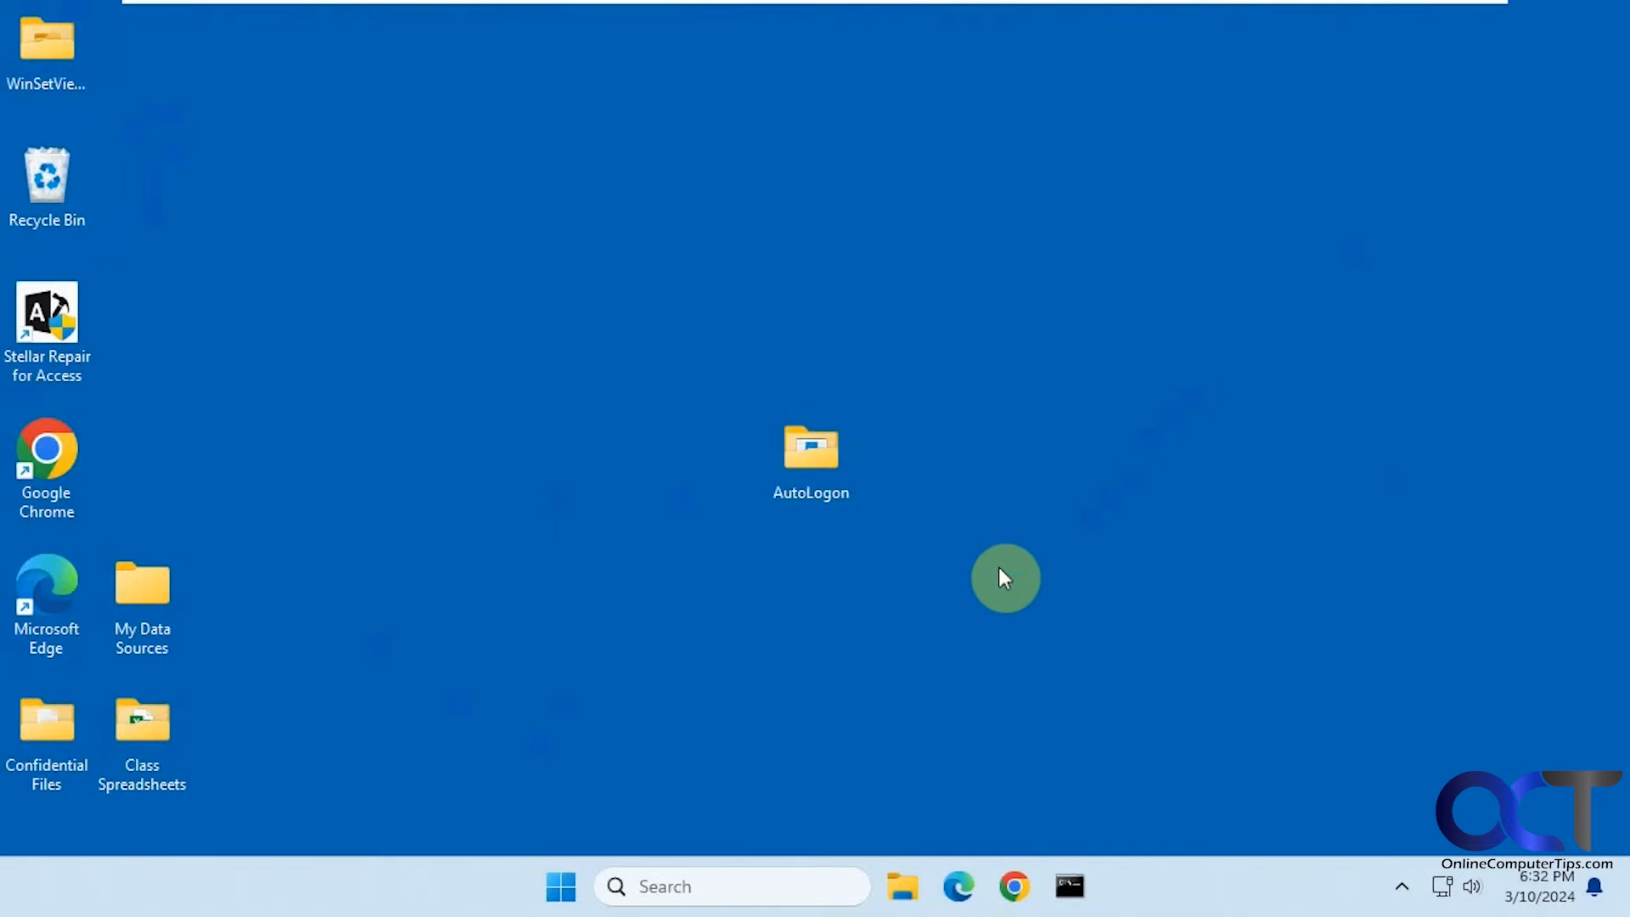
# Reopen the AutoLogon folder and relaunch Autologon64.exe.
pyautogui.click(812, 456)
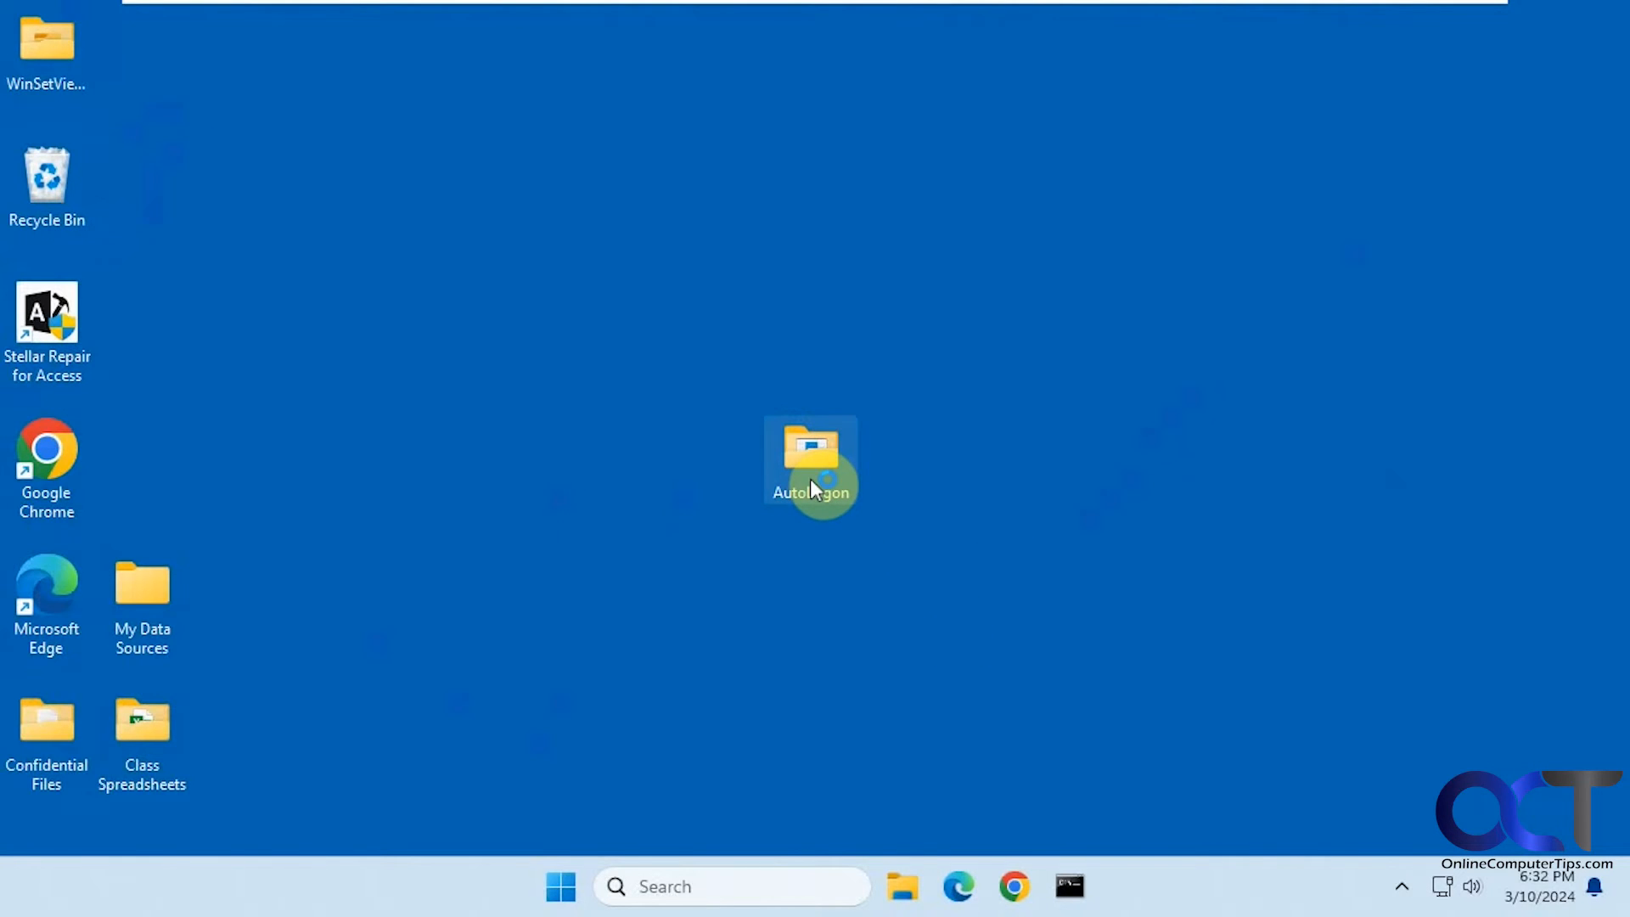
pyautogui.doubleClick(812, 456)
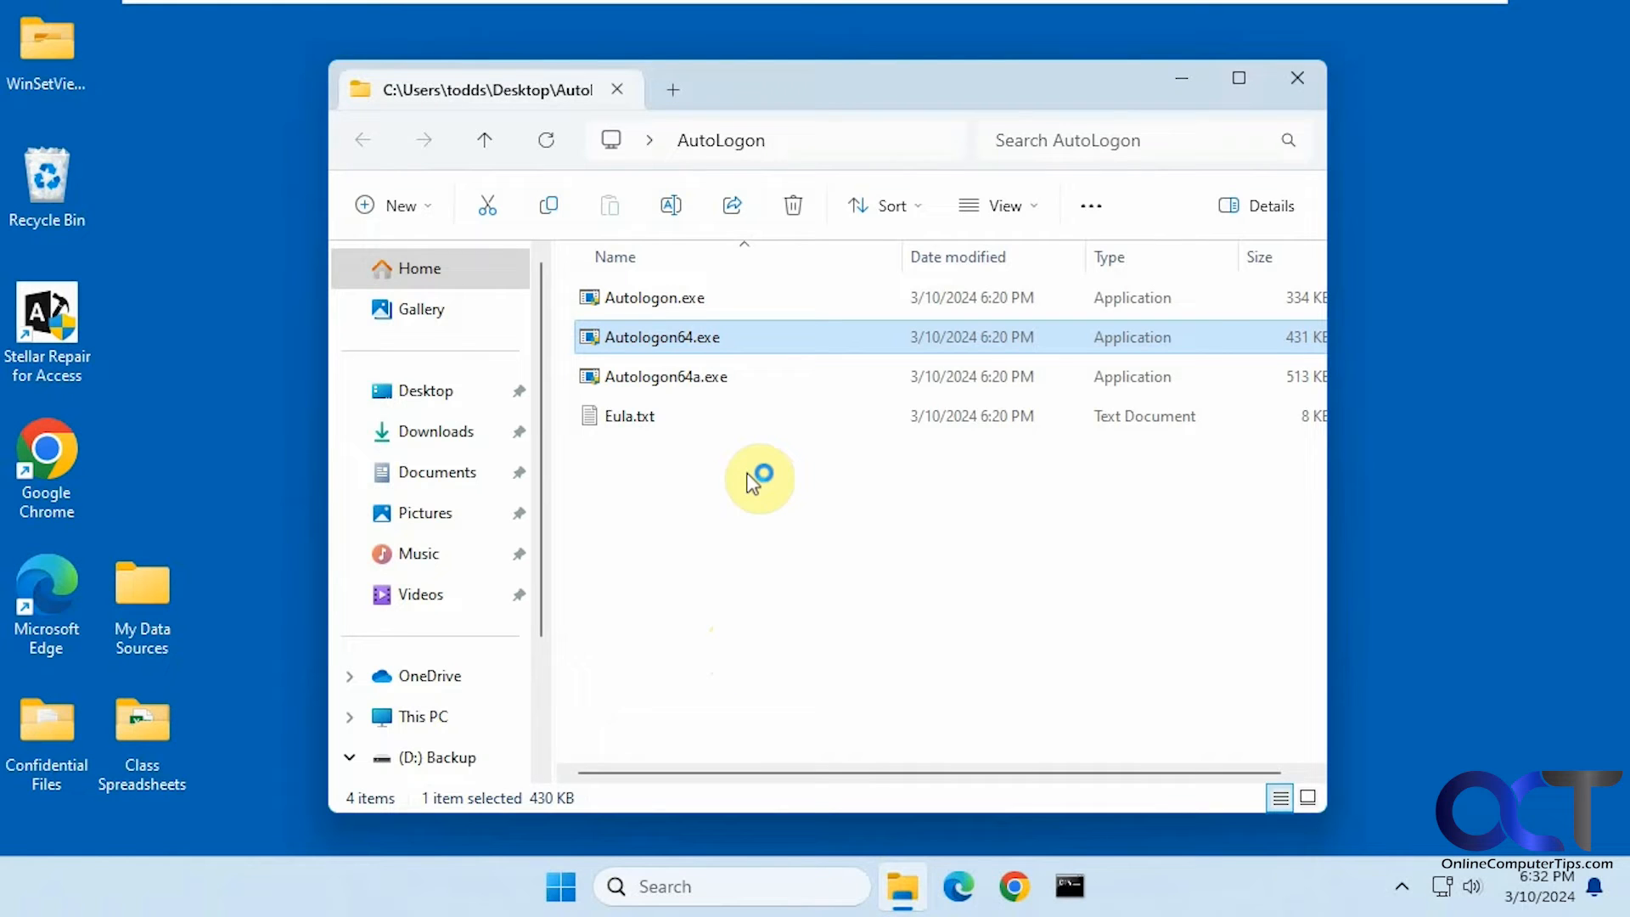
pyautogui.doubleClick(663, 337)
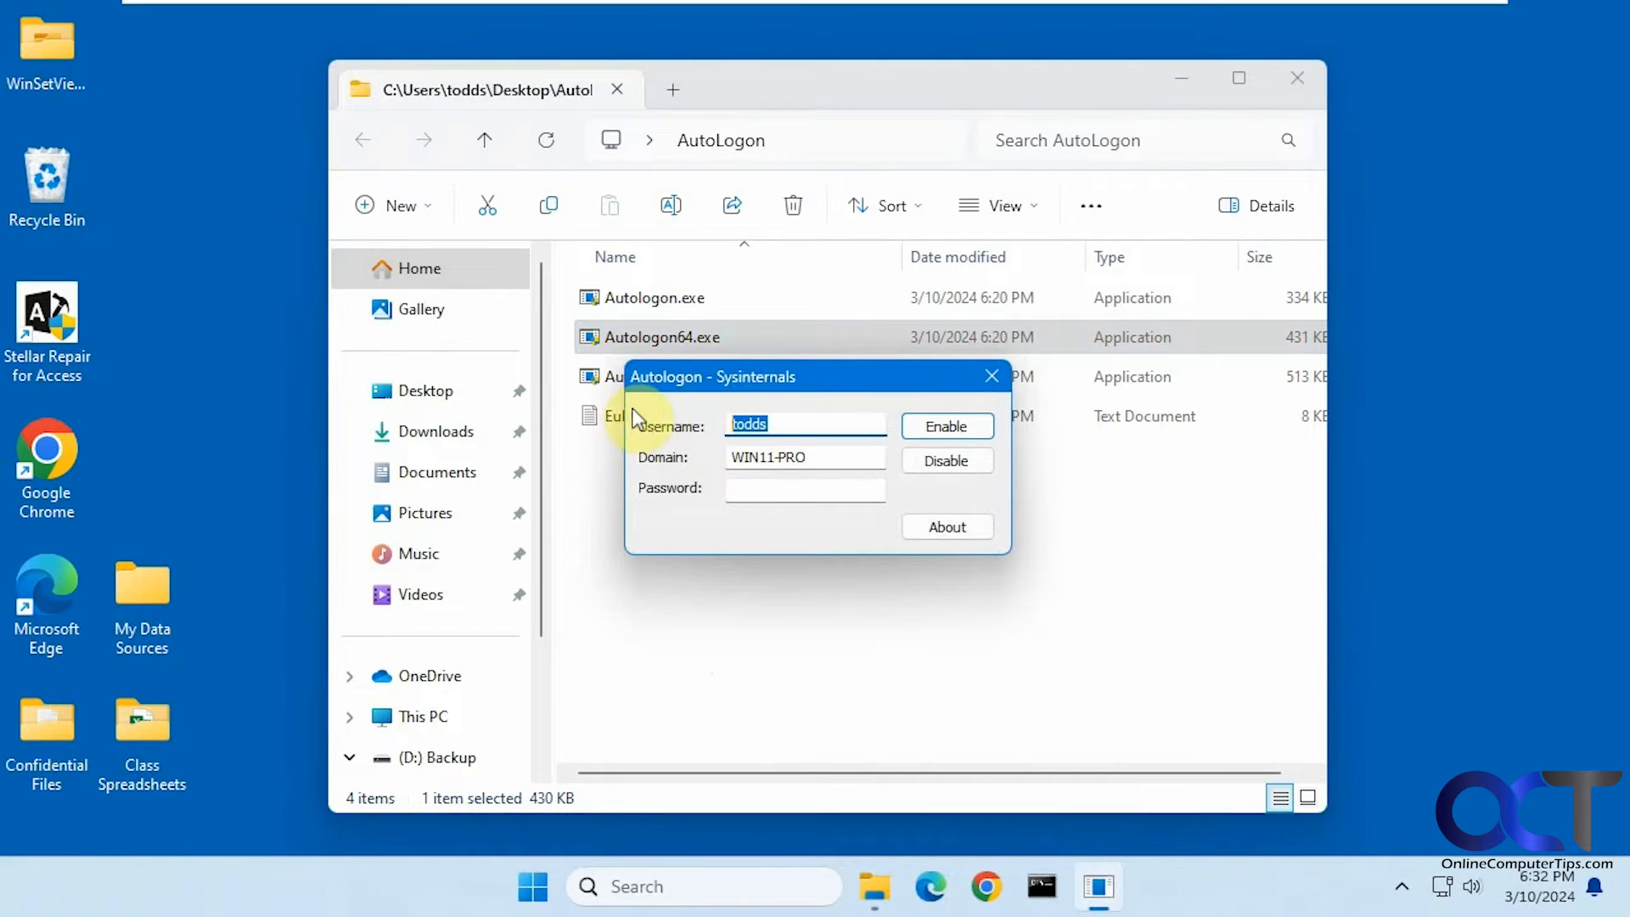
# Enable automatic sign-in for user steve with its password and confirm the success message.
pyautogui.write('steve')
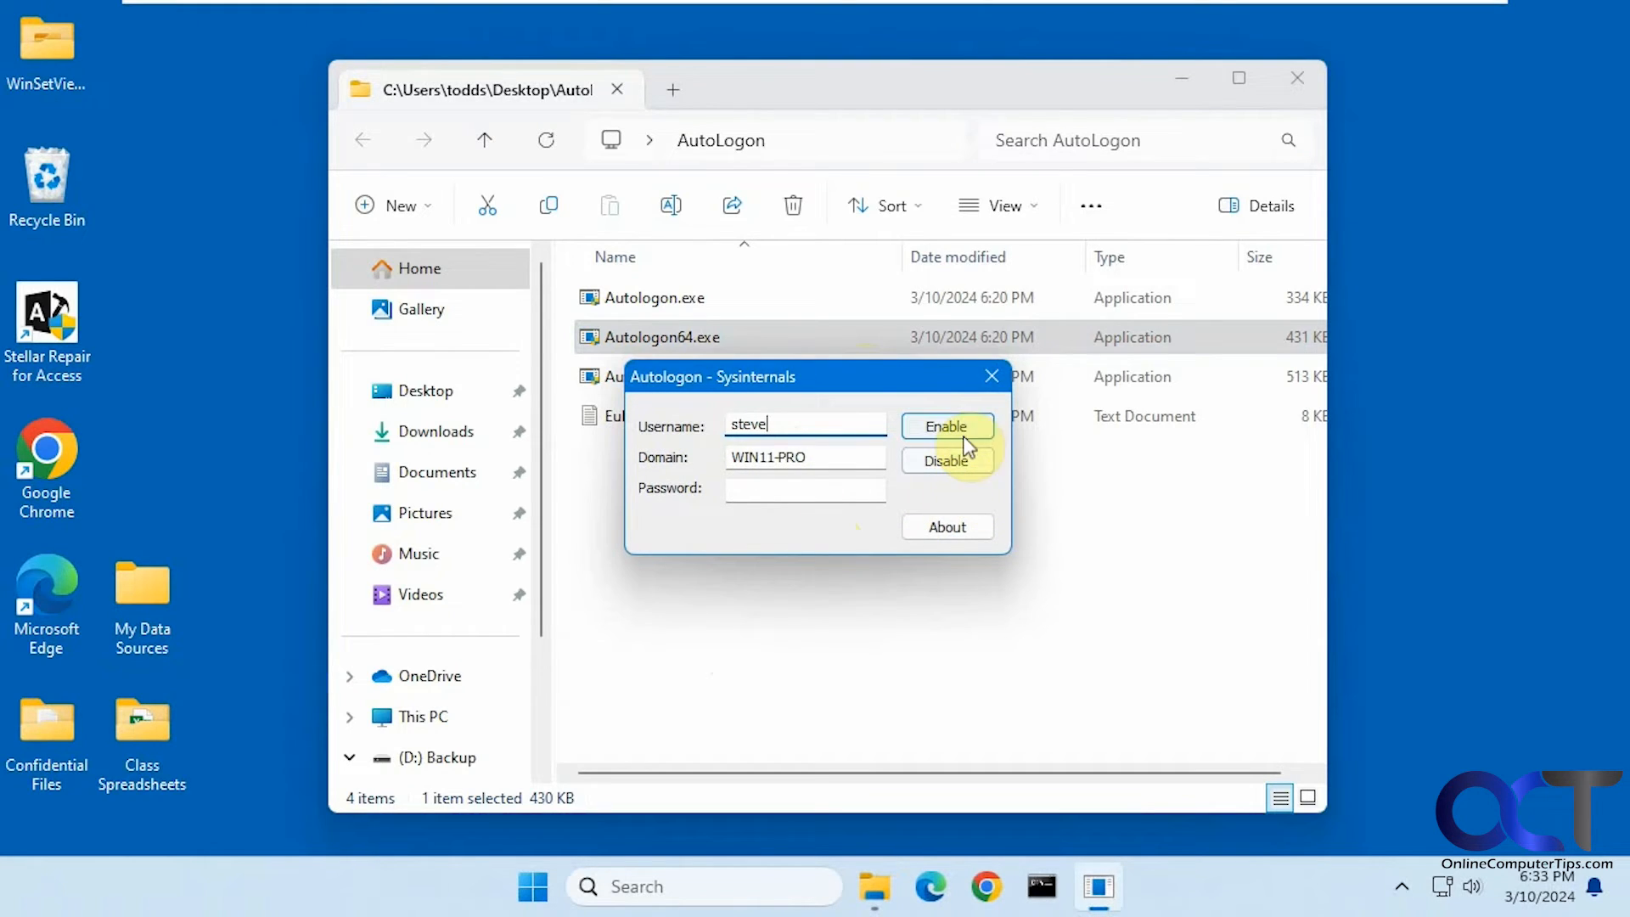
pyautogui.click(804, 489)
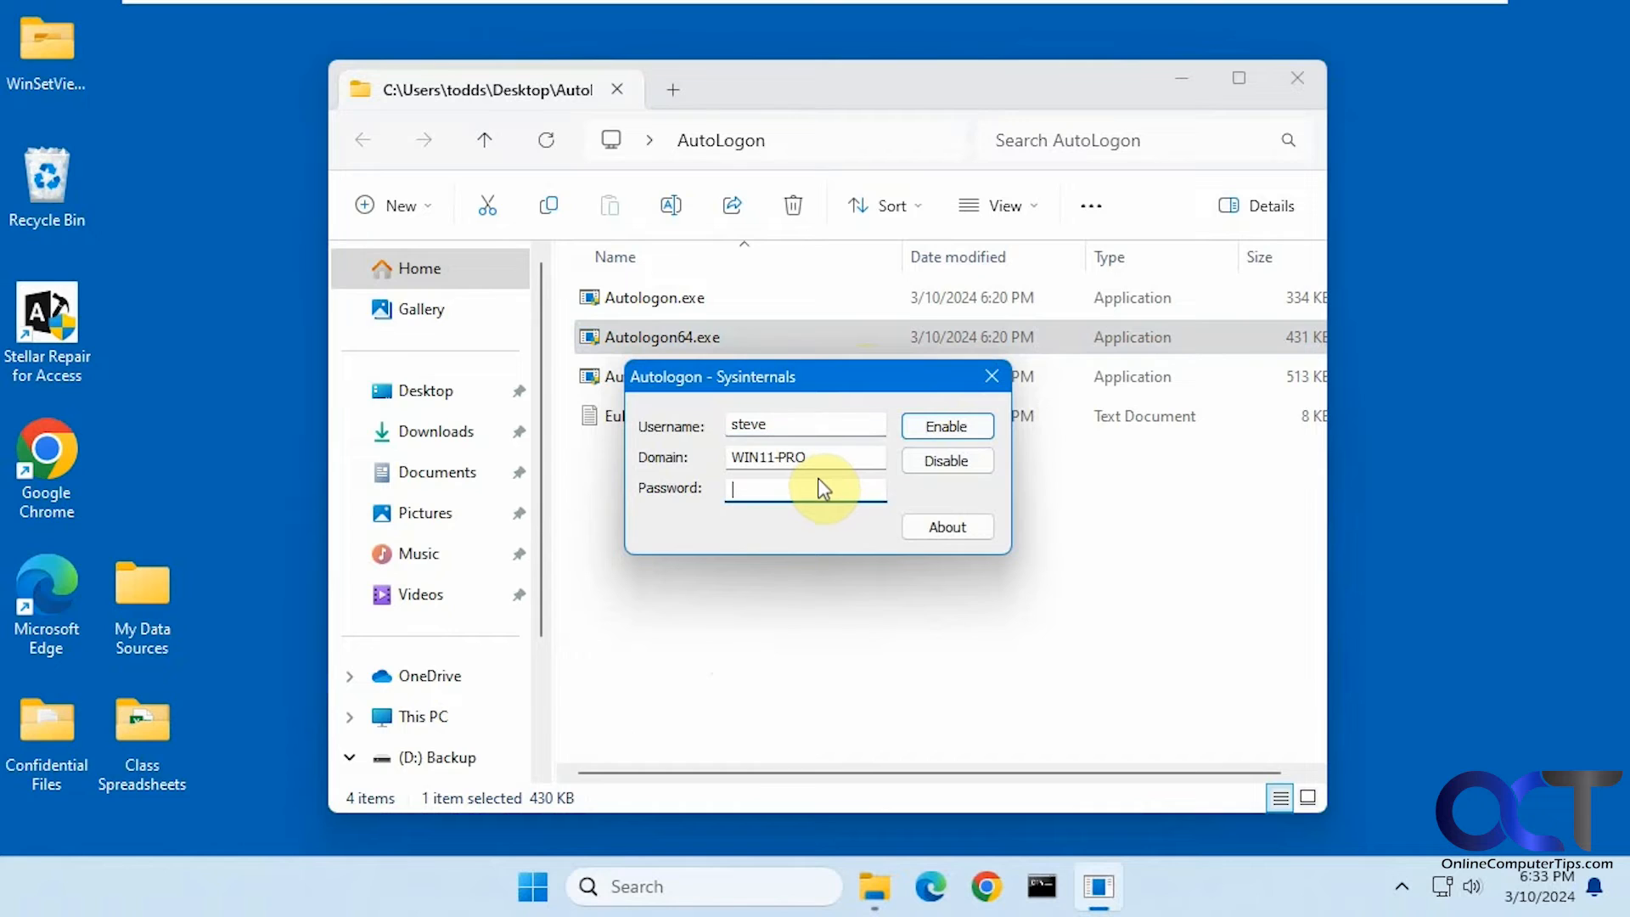
pyautogui.write('•')
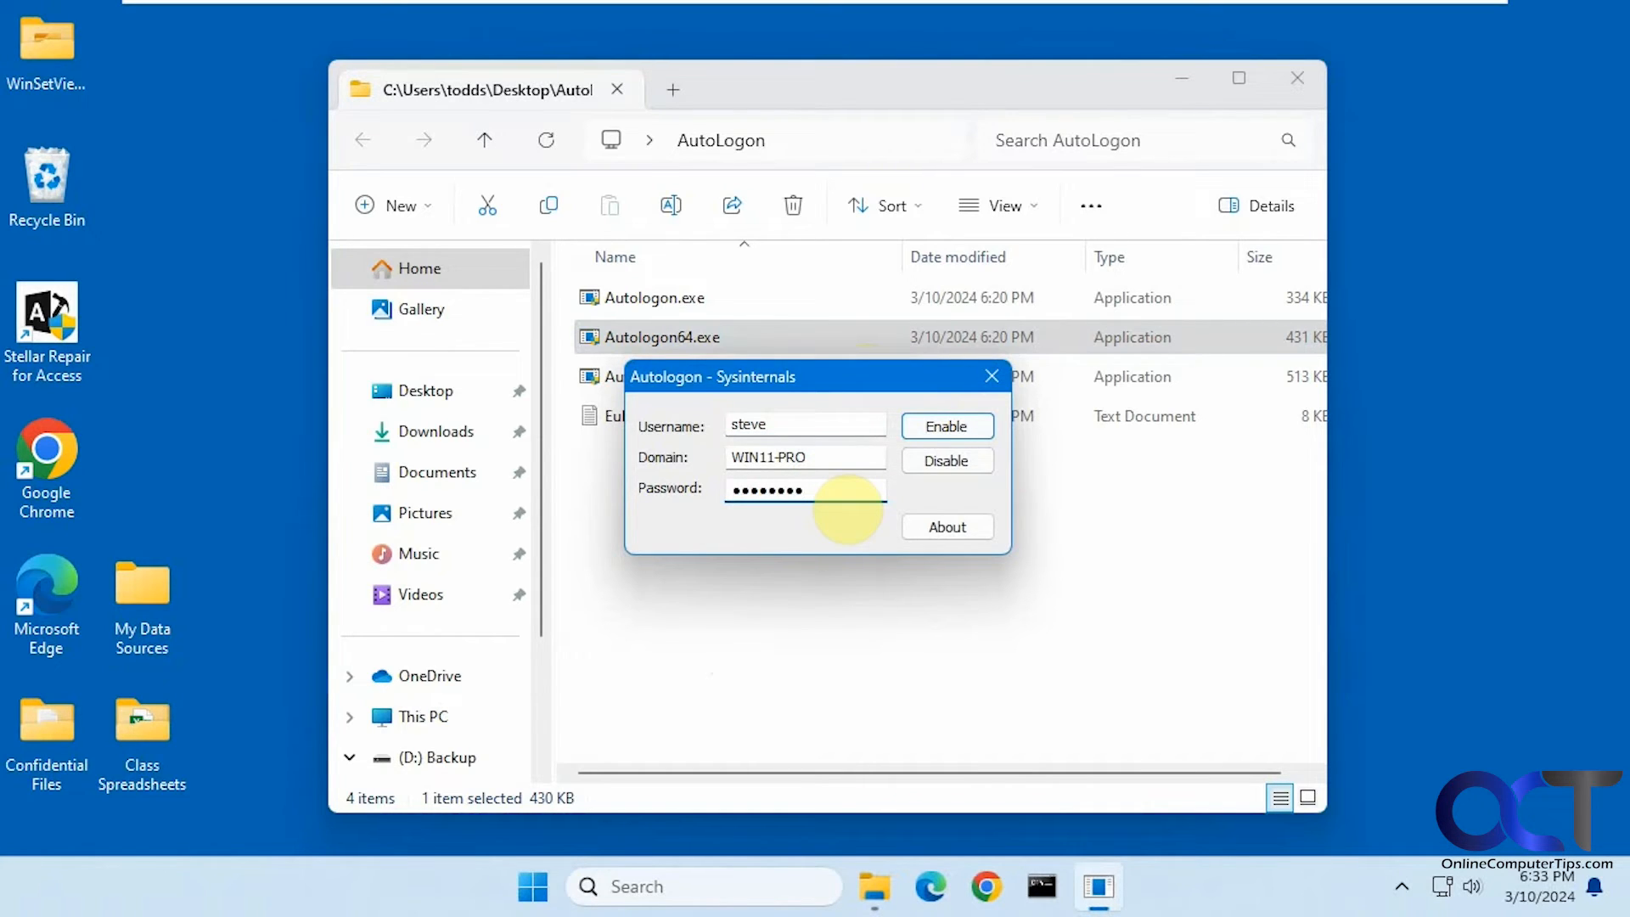
pyautogui.click(946, 426)
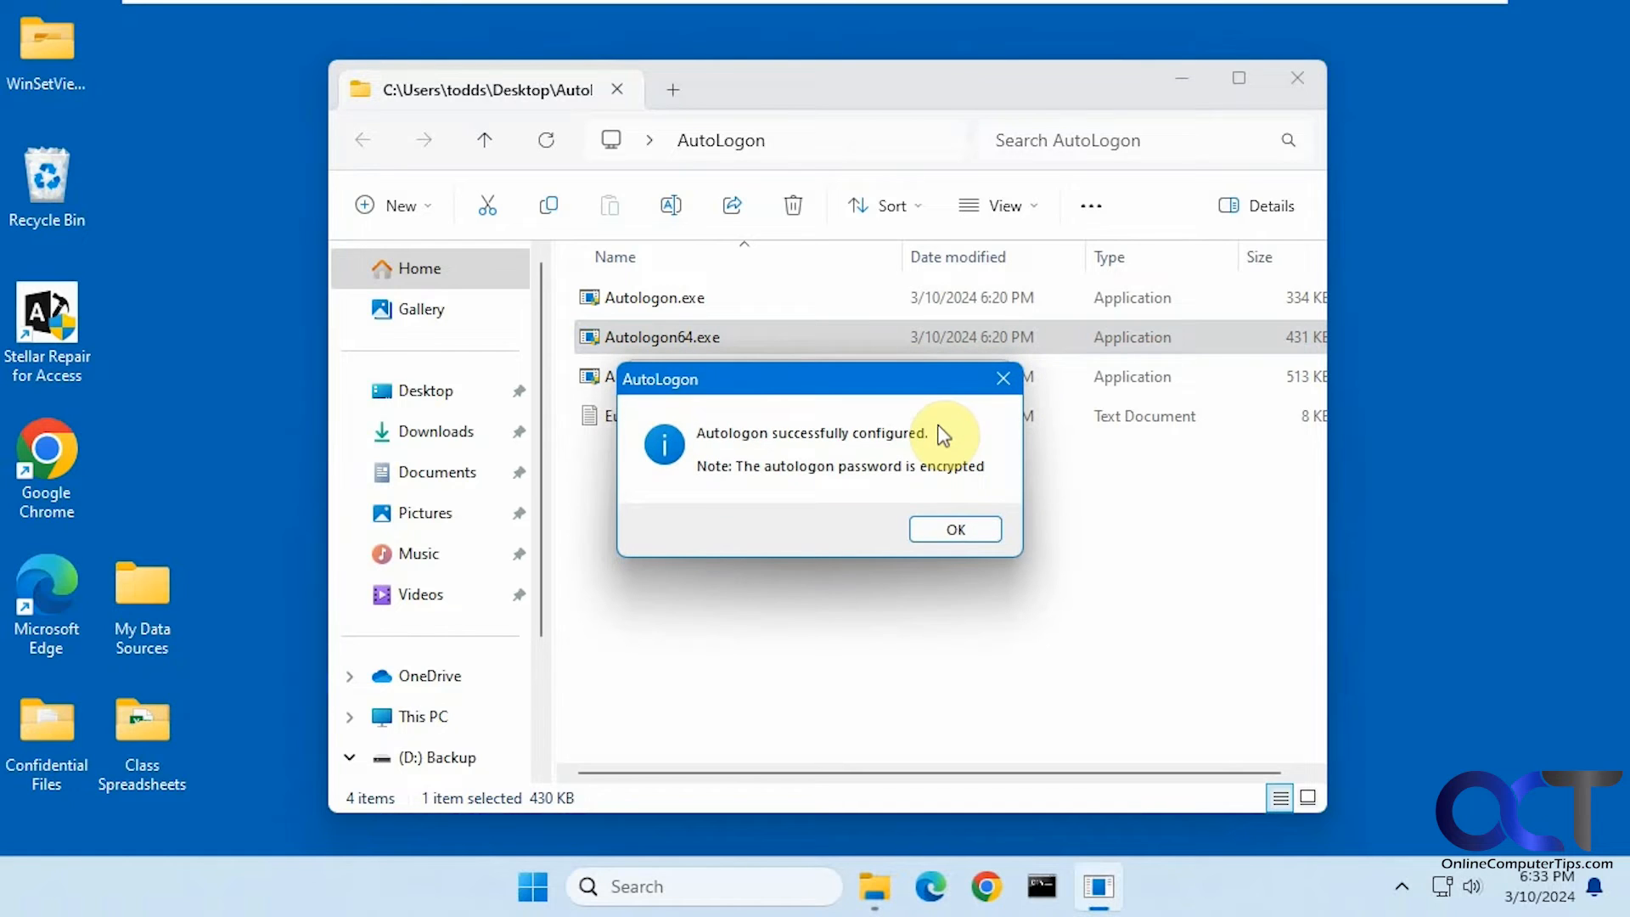
pyautogui.click(953, 528)
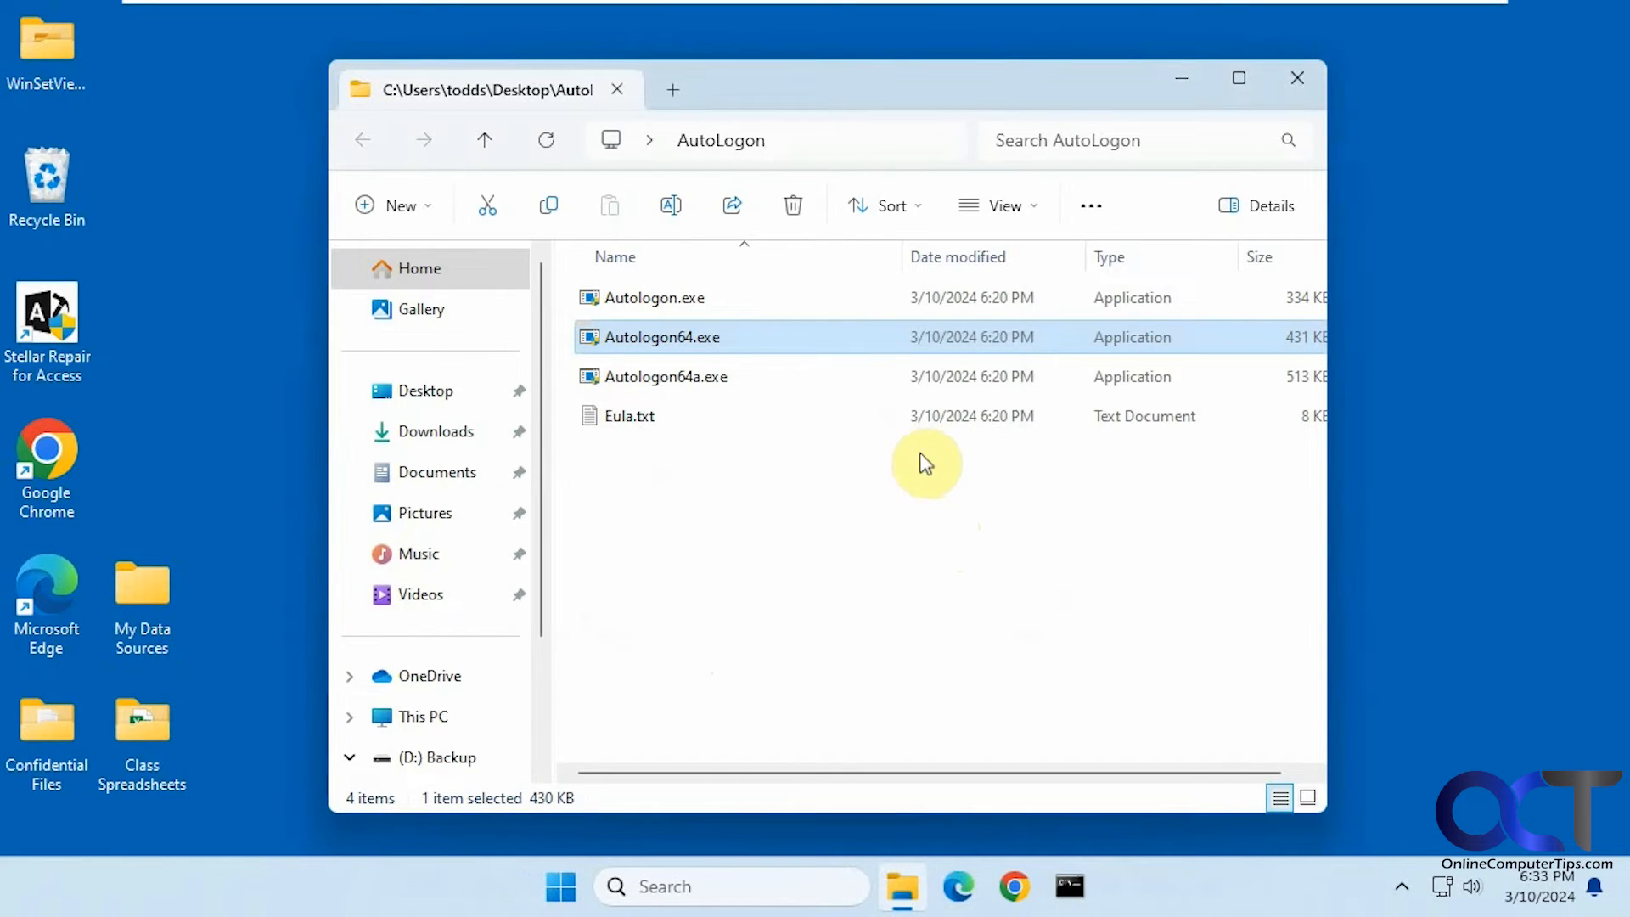
# Close the folder window and restart the PC to test sign-in as steve.
pyautogui.click(559, 887)
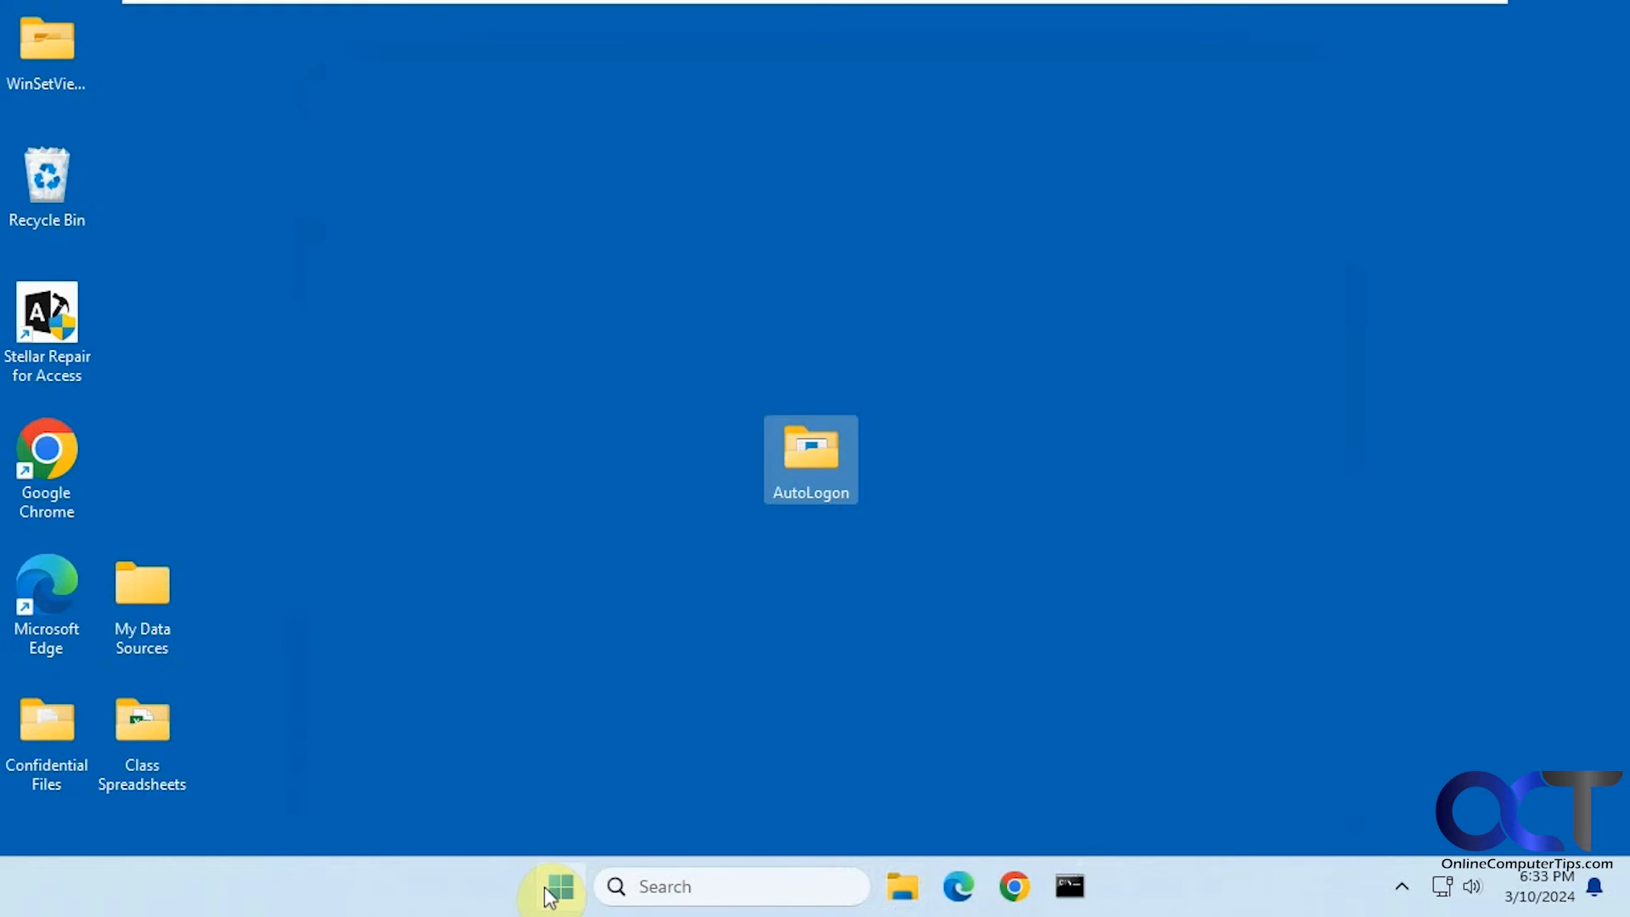
pyautogui.click(559, 886)
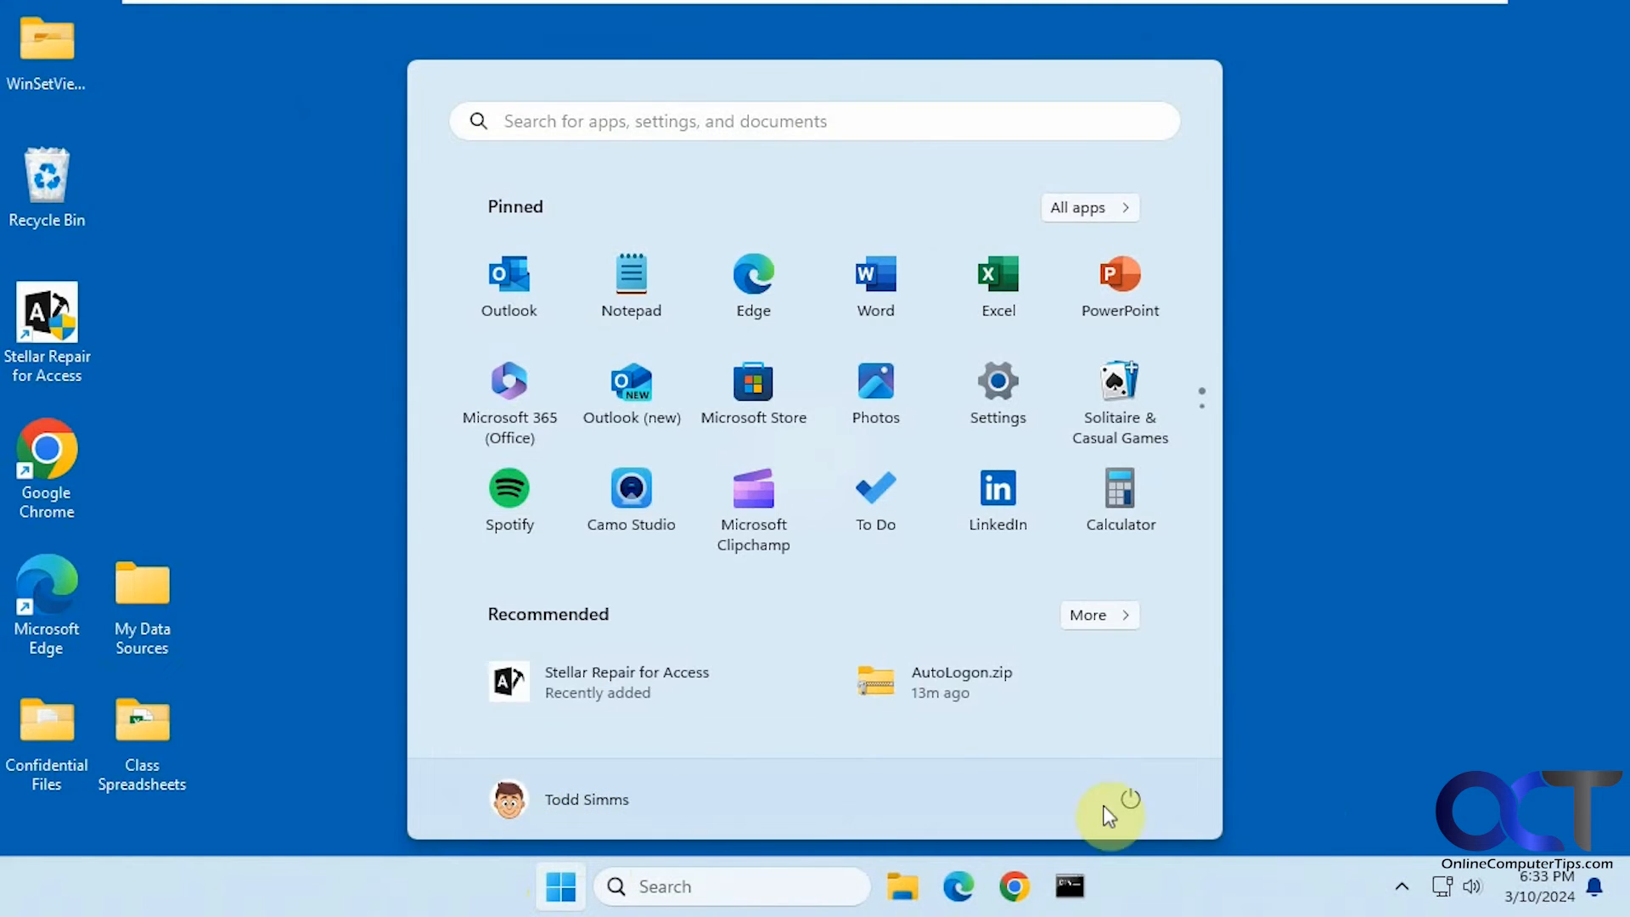
pyautogui.click(1120, 798)
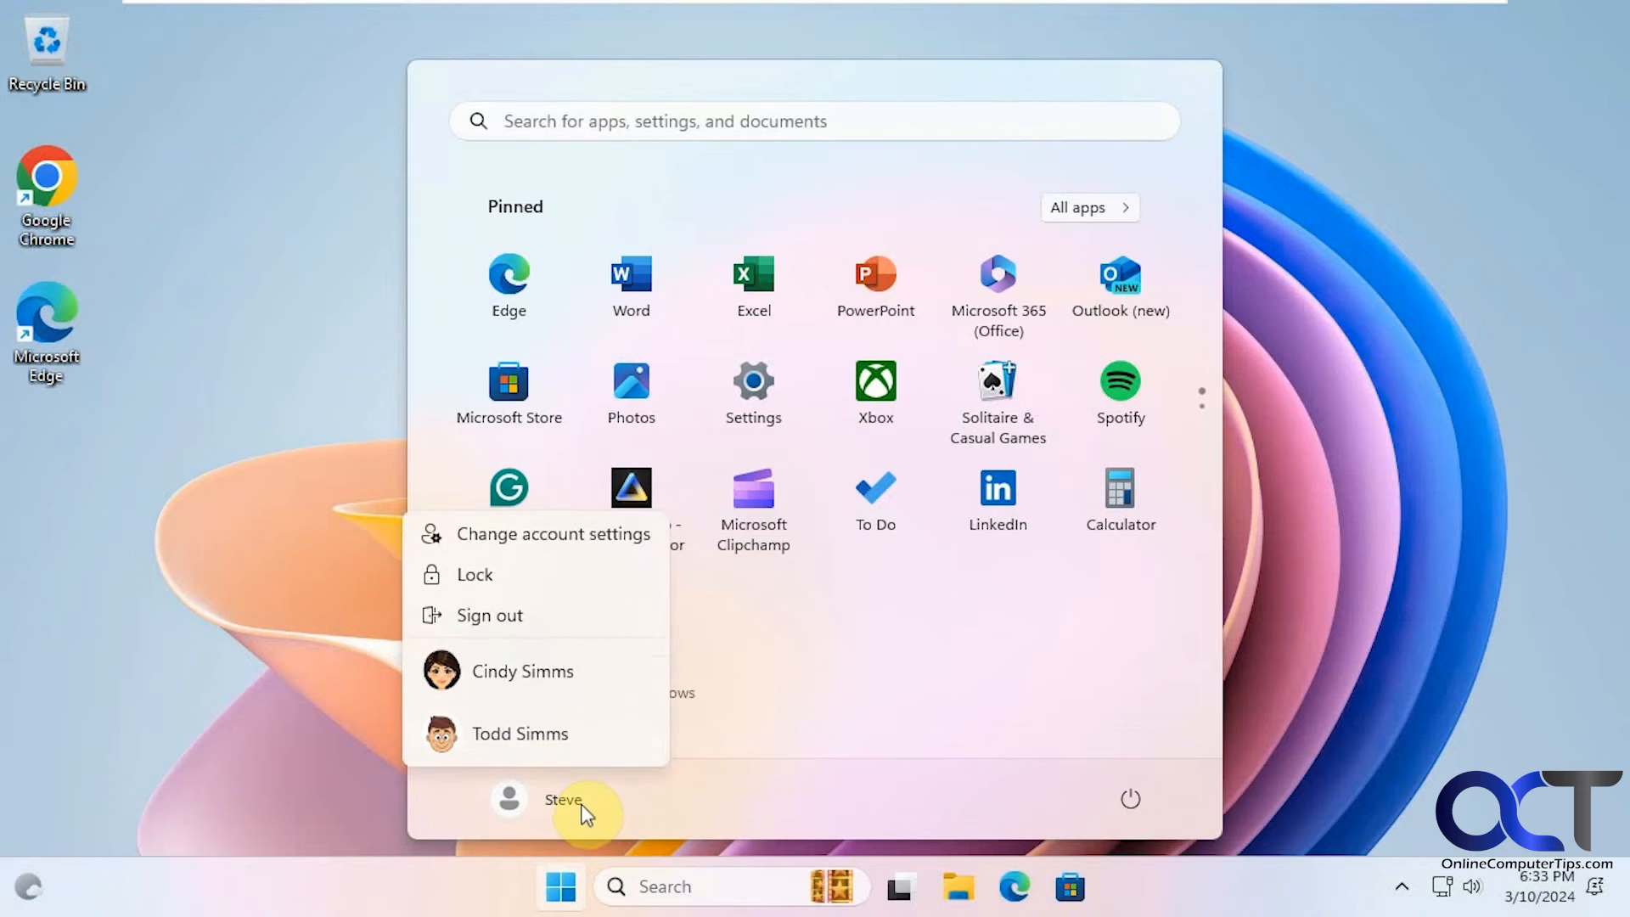
pyautogui.moveTo(521, 671)
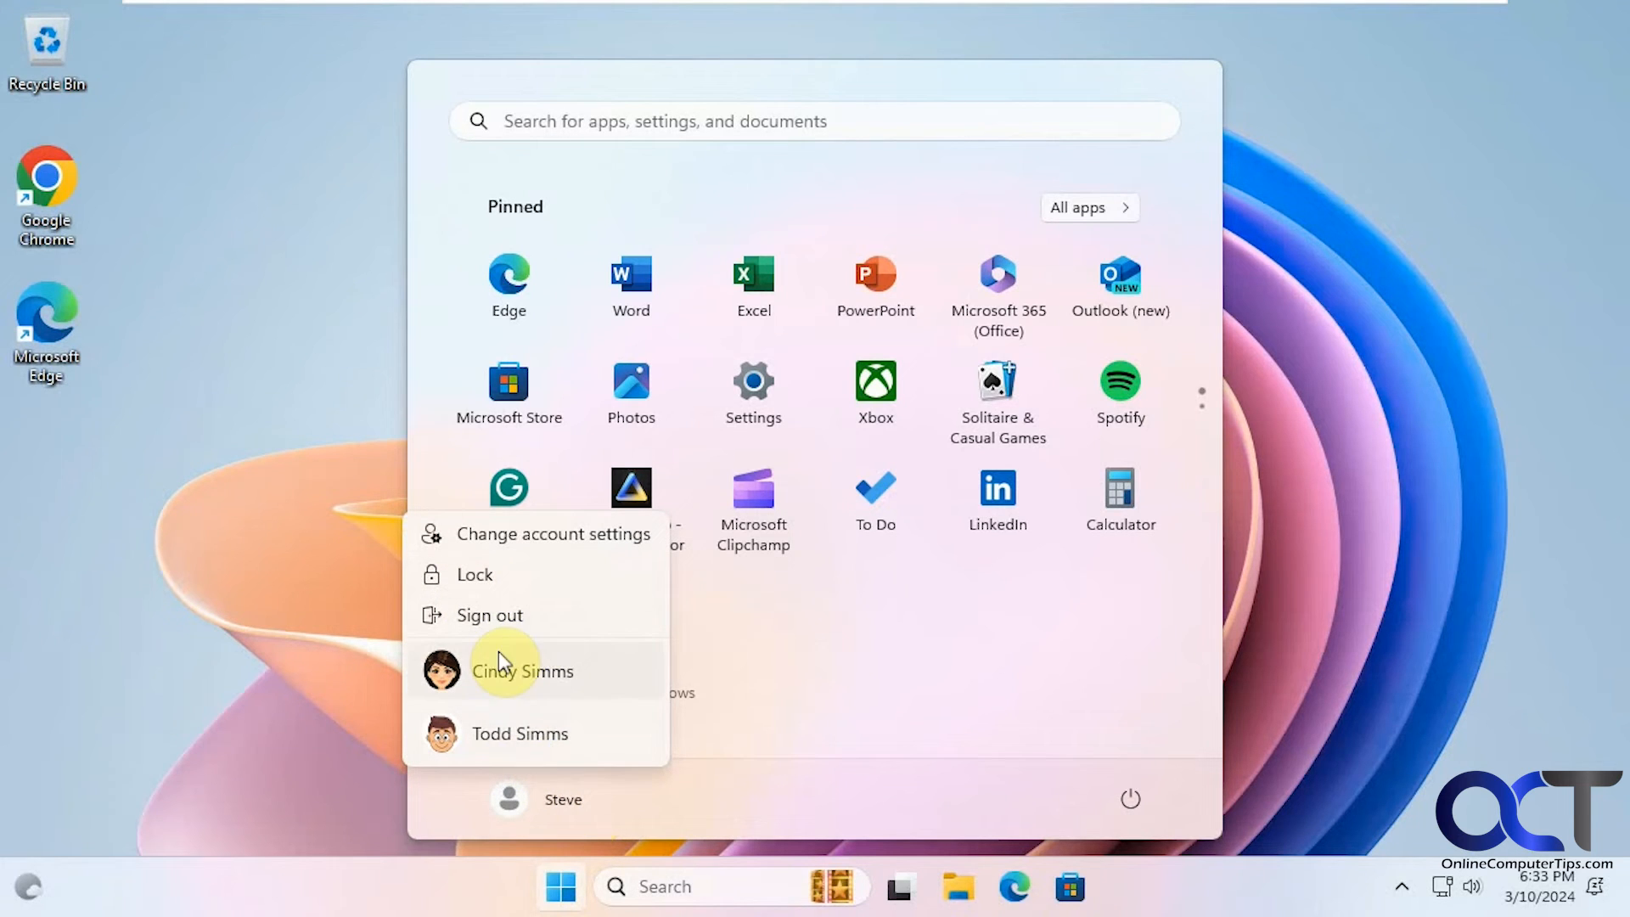
# Sign out of the steve account and sign back in as the original user.
pyautogui.click(489, 614)
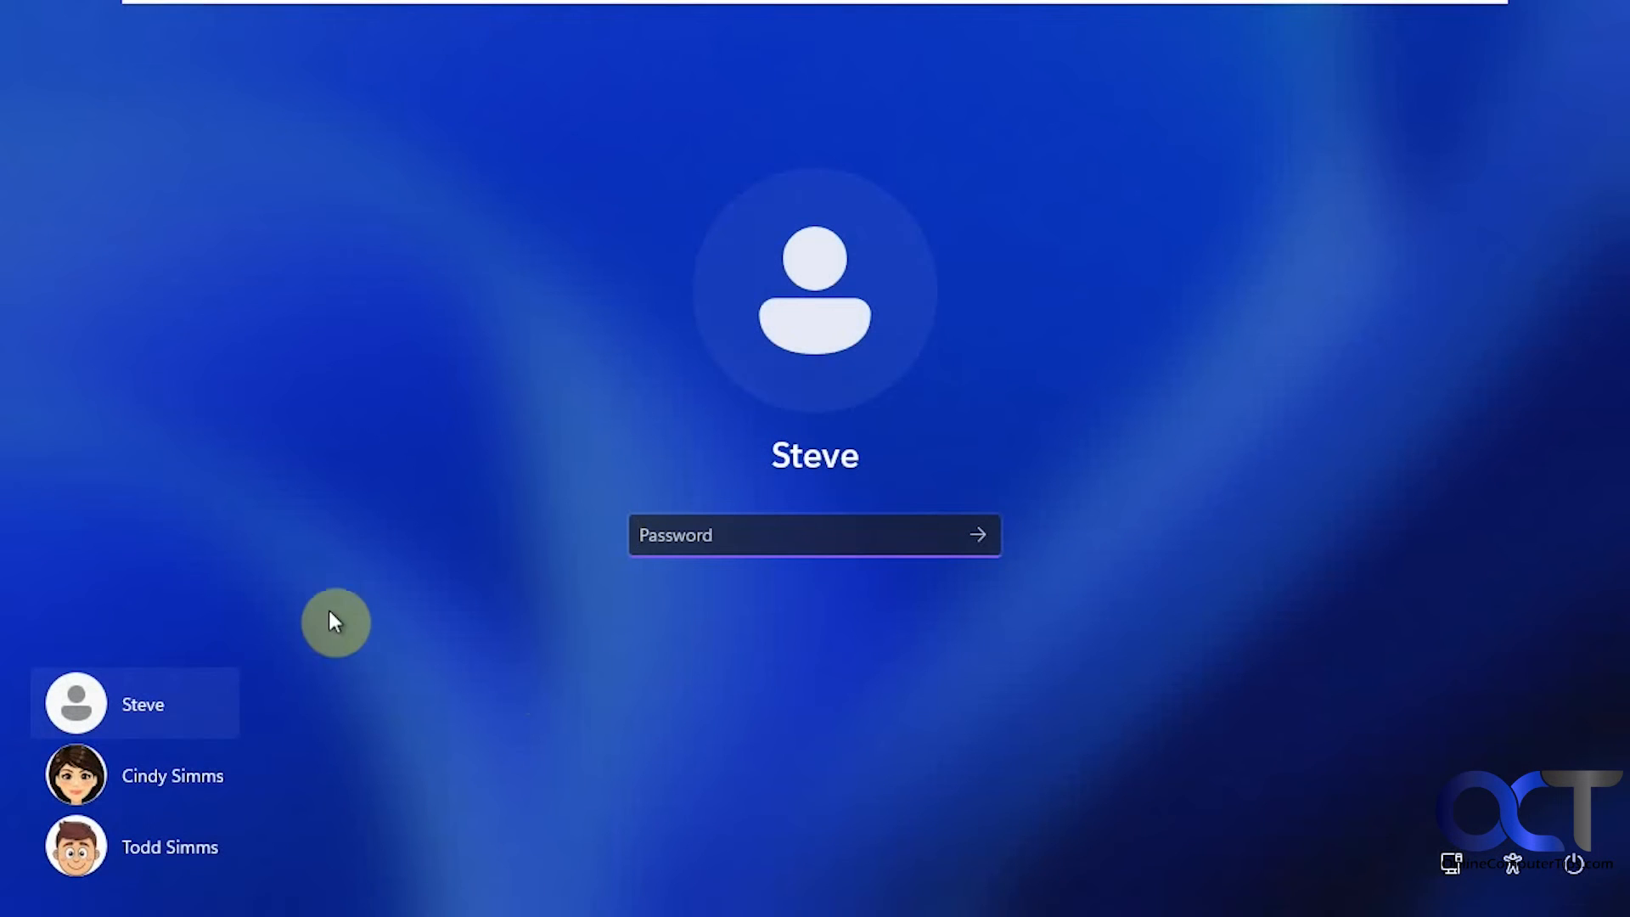
pyautogui.click(170, 846)
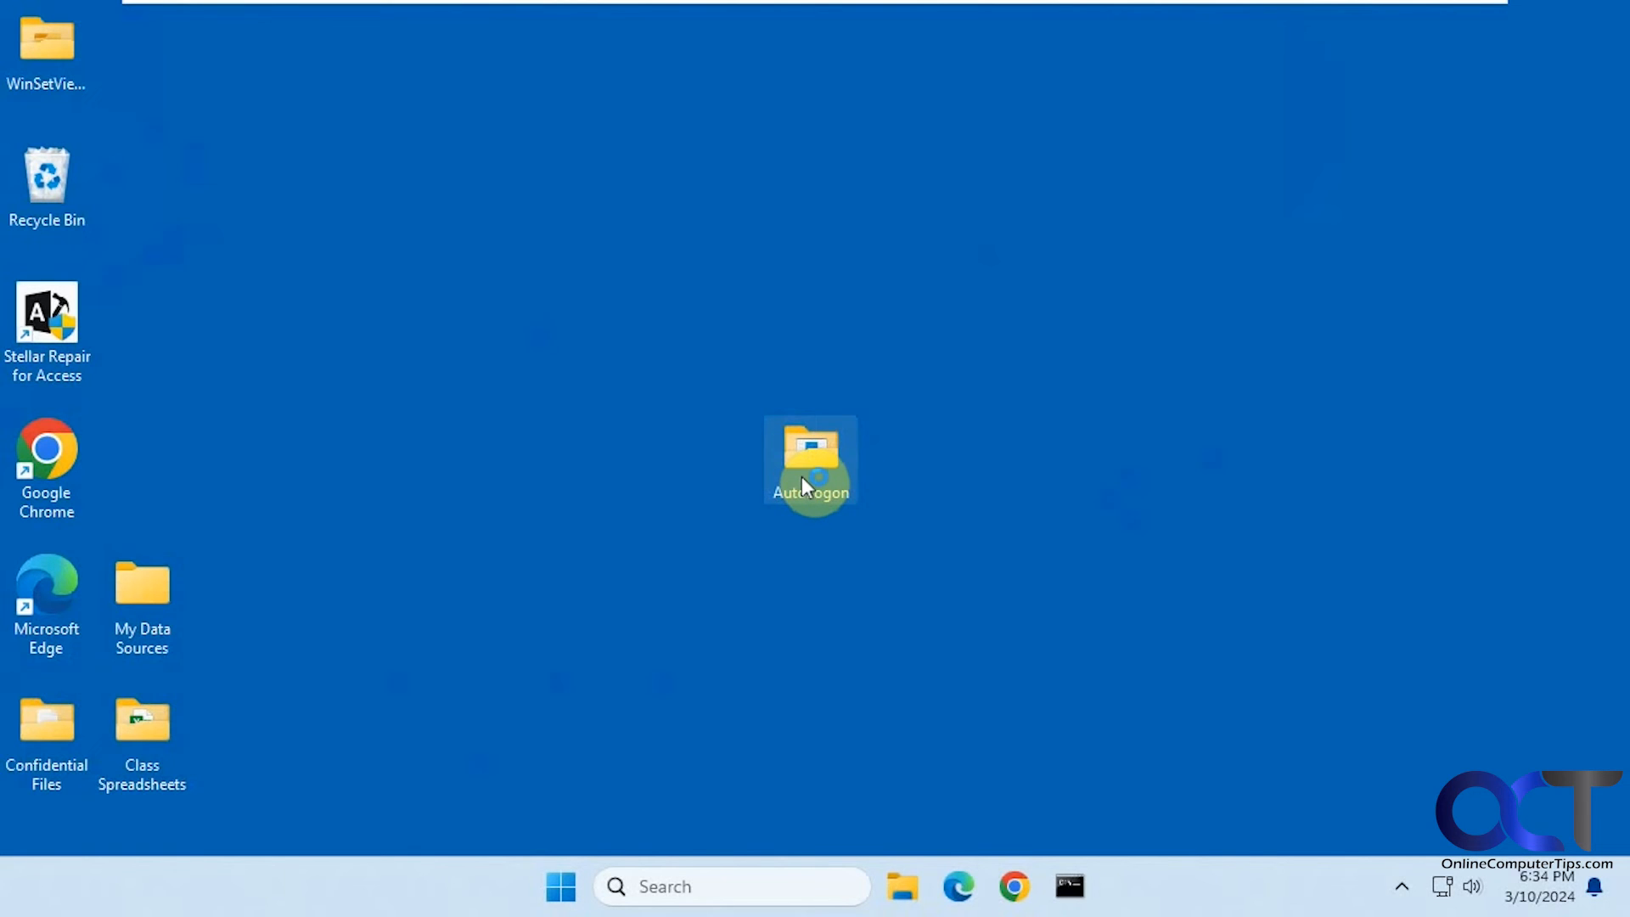
pyautogui.doubleClick(810, 460)
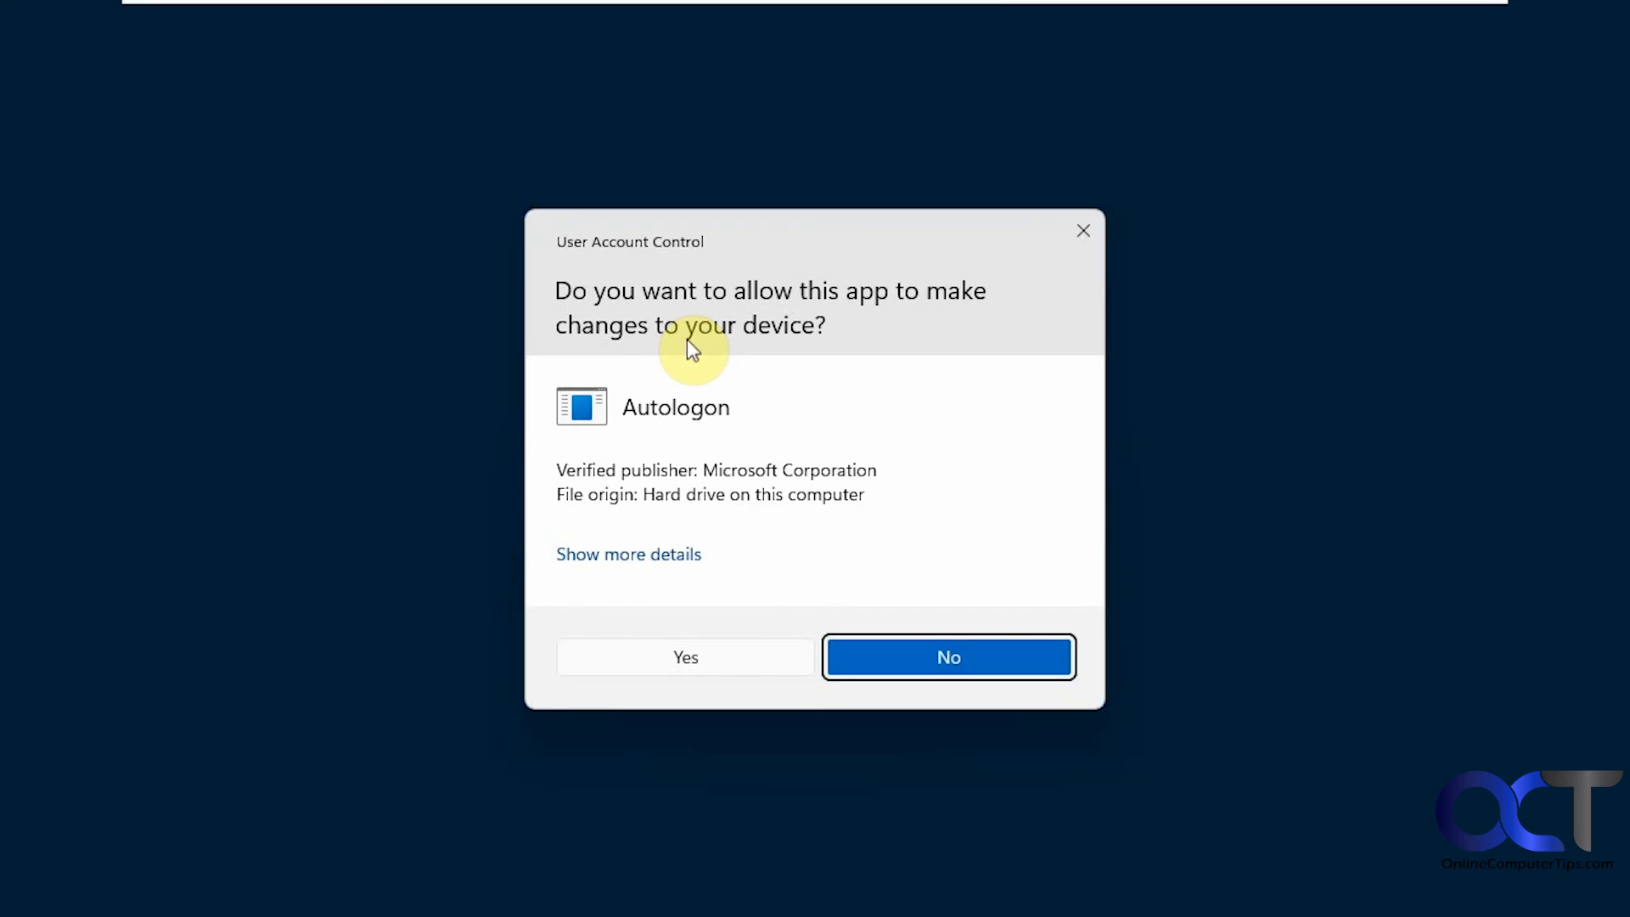
pyautogui.click(685, 658)
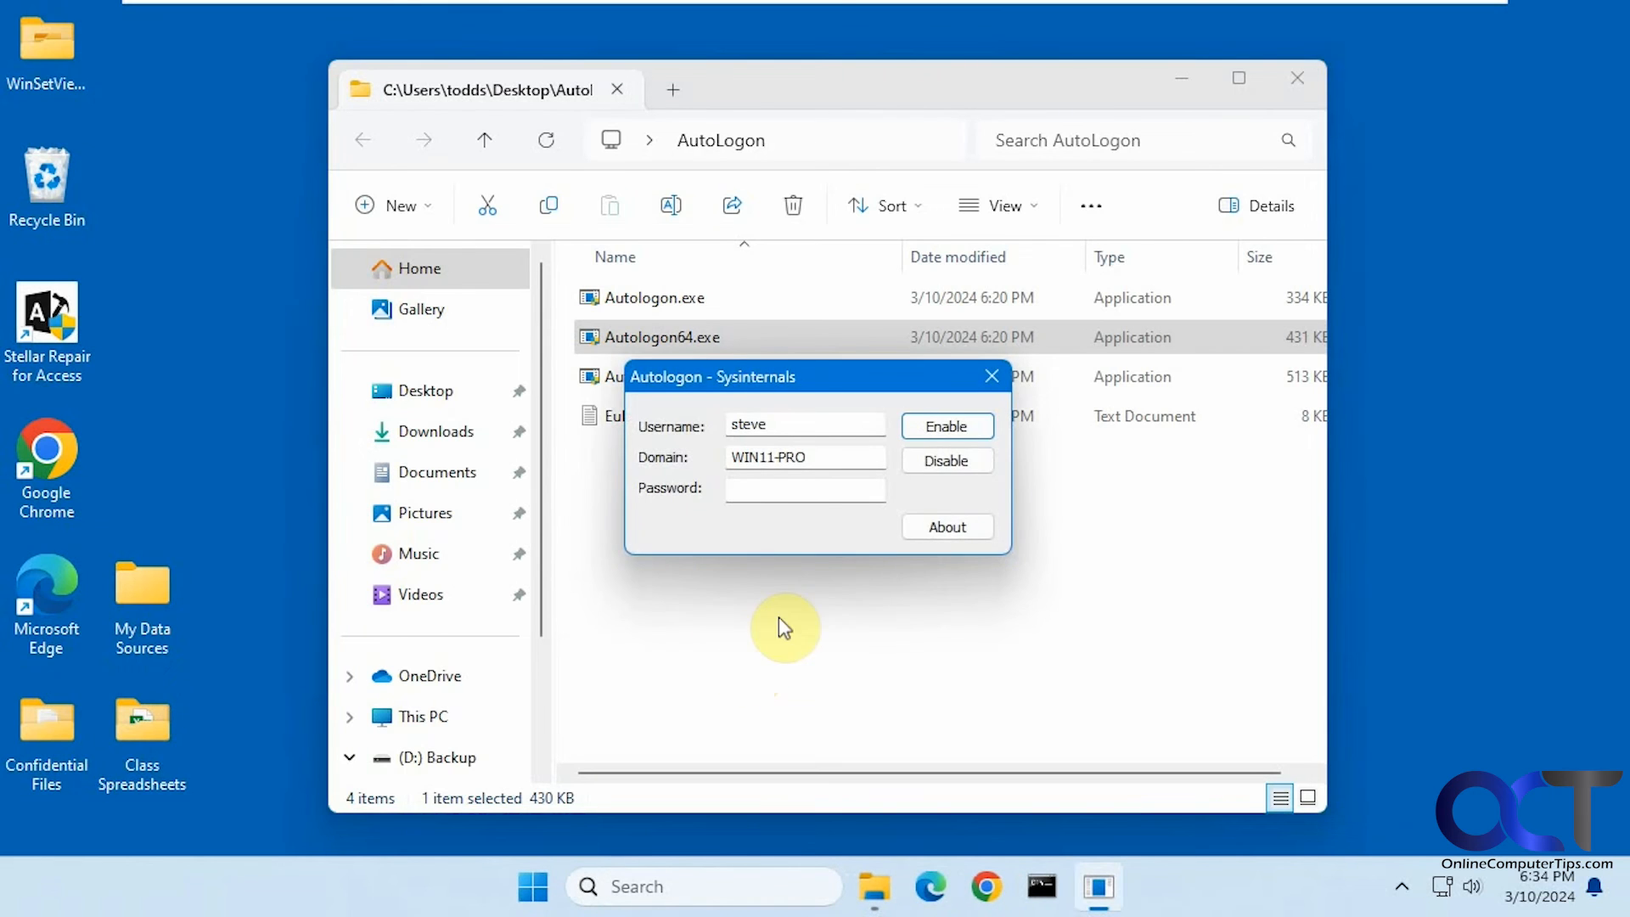
pyautogui.click(990, 377)
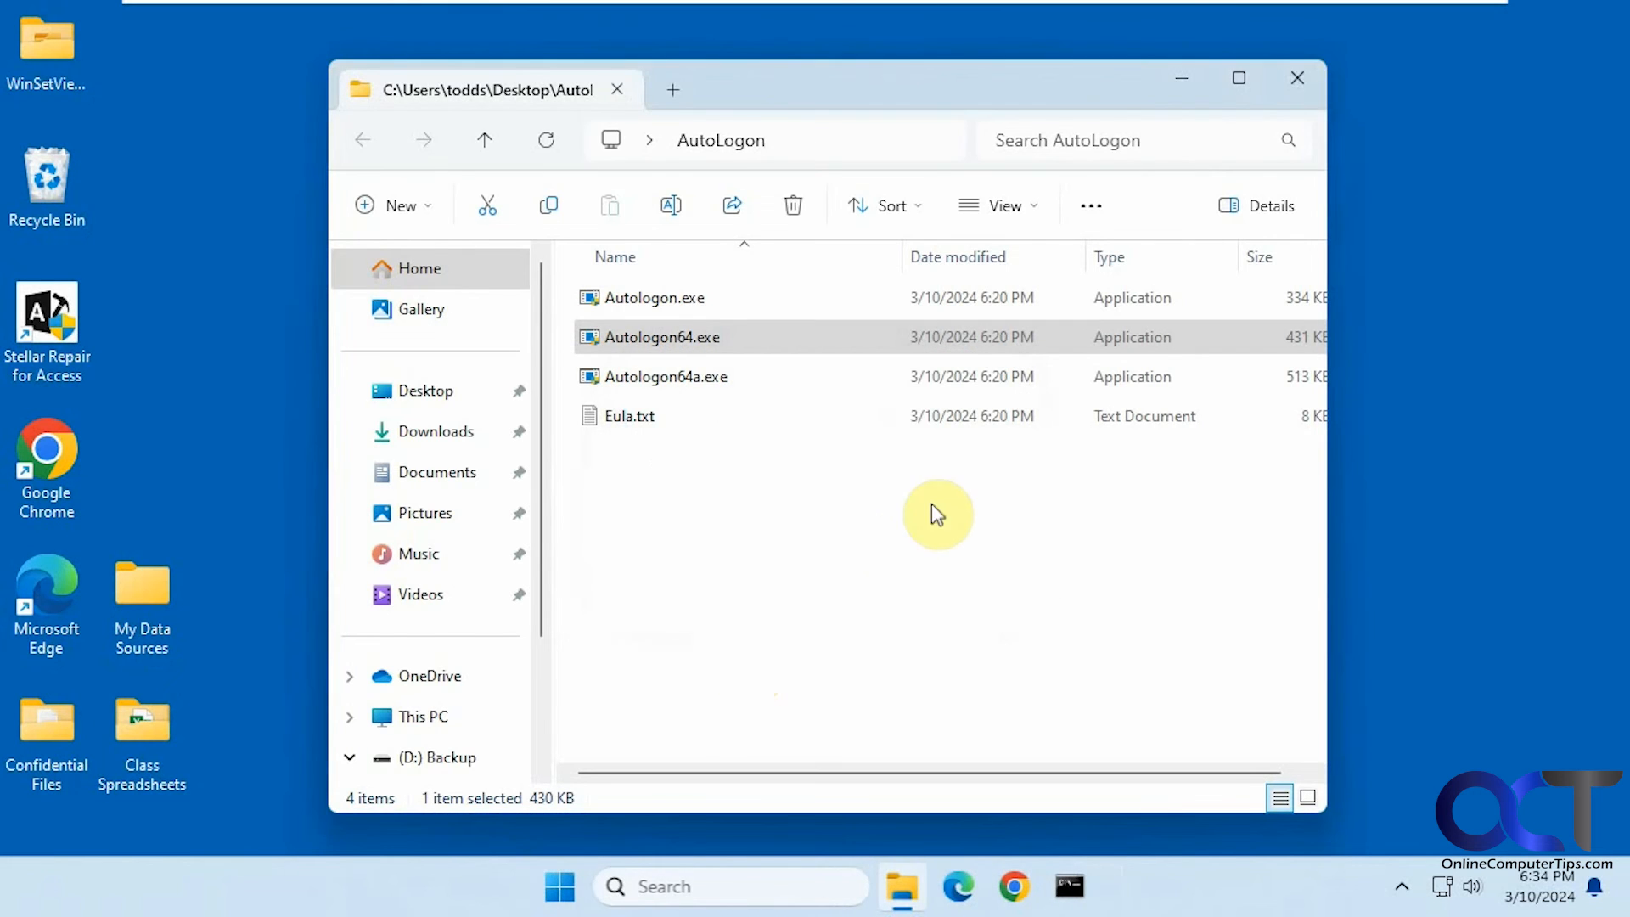
pyautogui.click(559, 886)
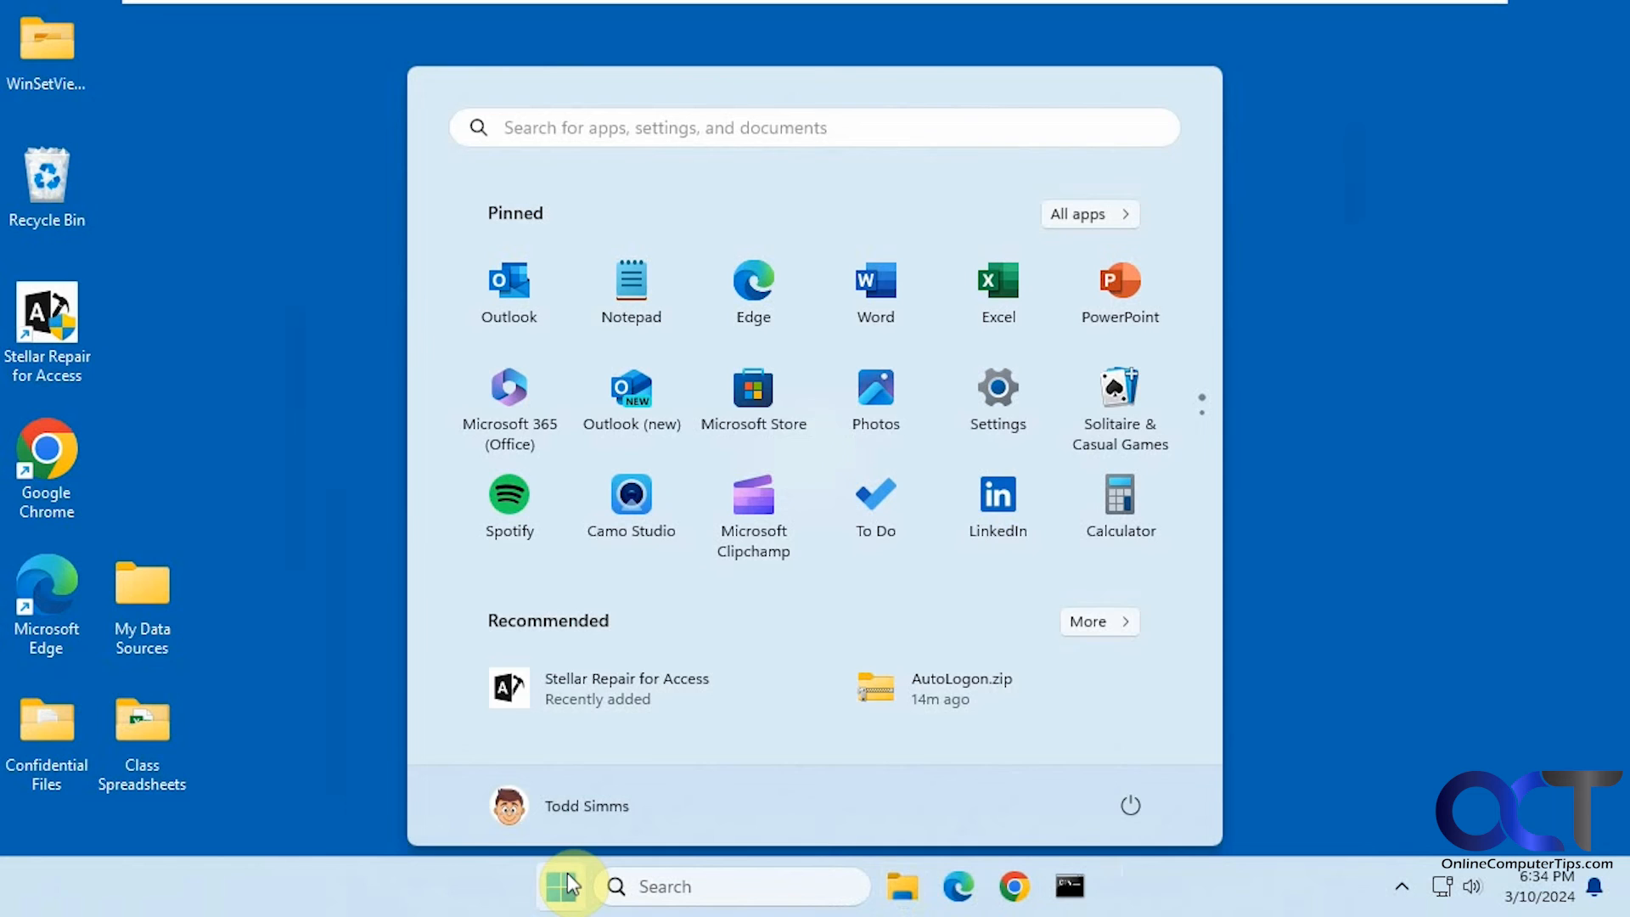
pyautogui.click(1130, 805)
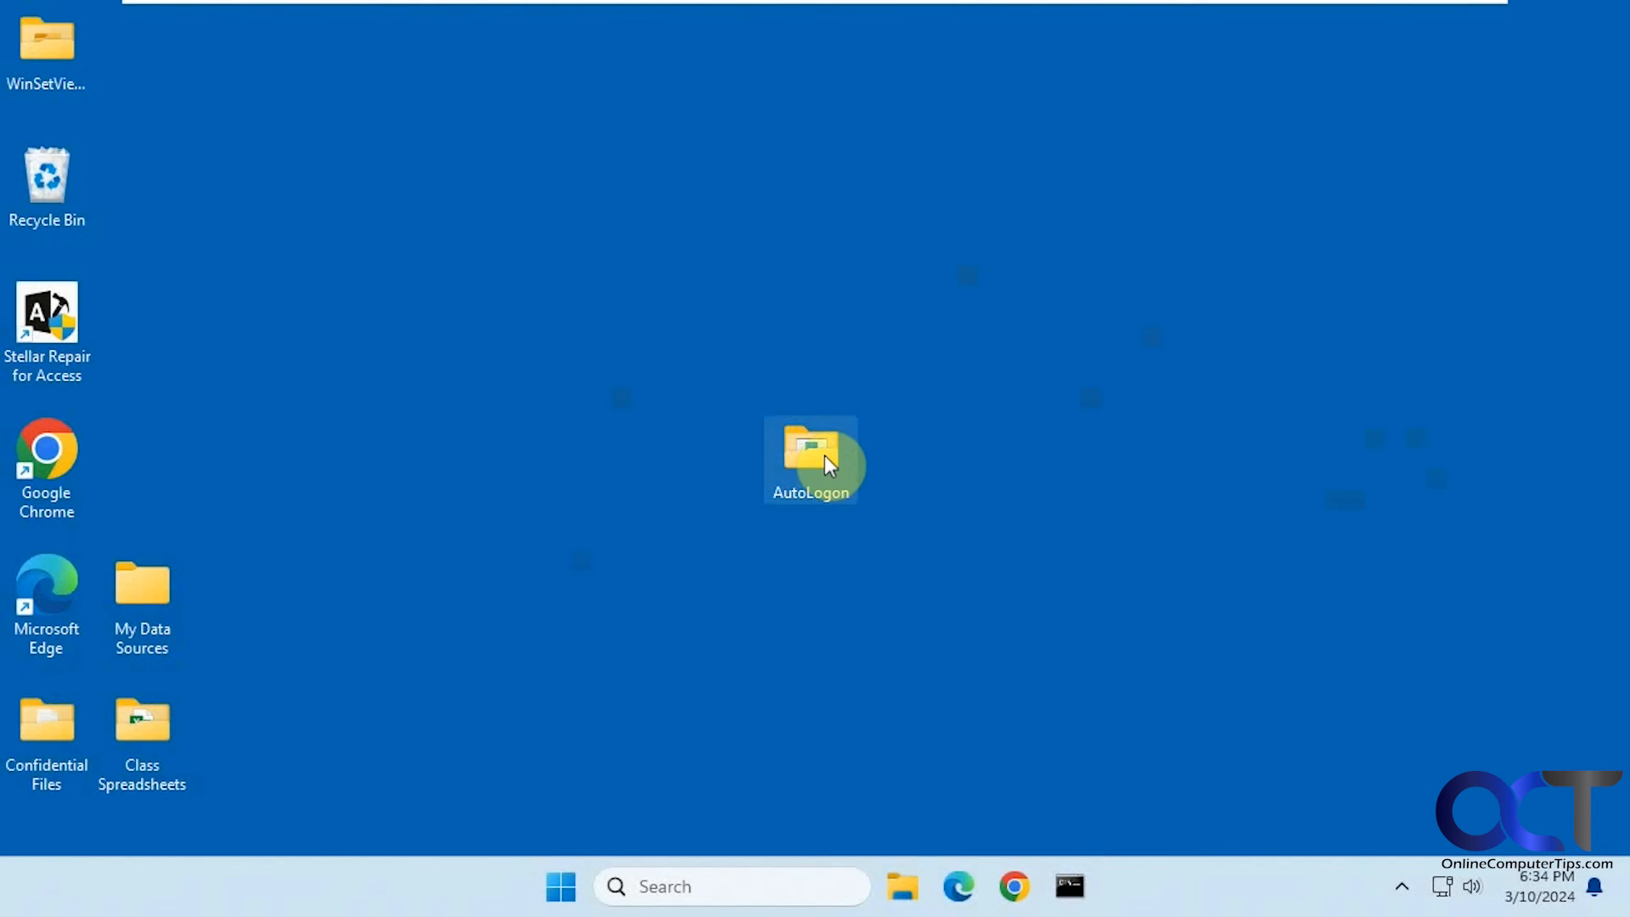
# Relaunch Autologon64.exe as administrator, its form showing todds on WIN11-PRO.
pyautogui.doubleClick(810, 451)
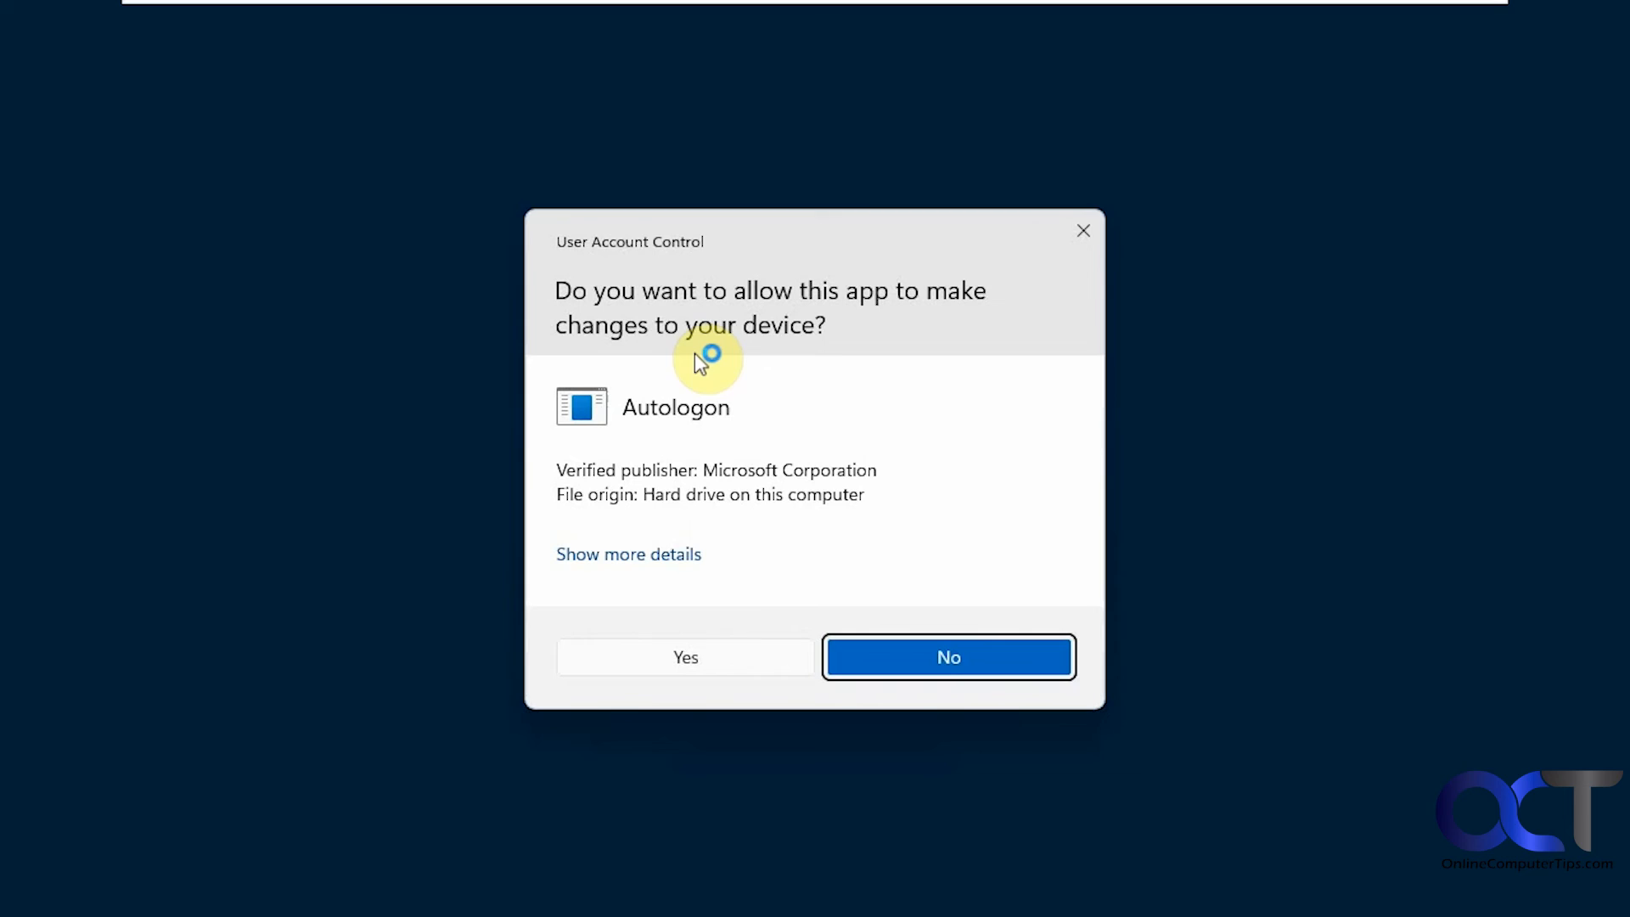
pyautogui.click(947, 655)
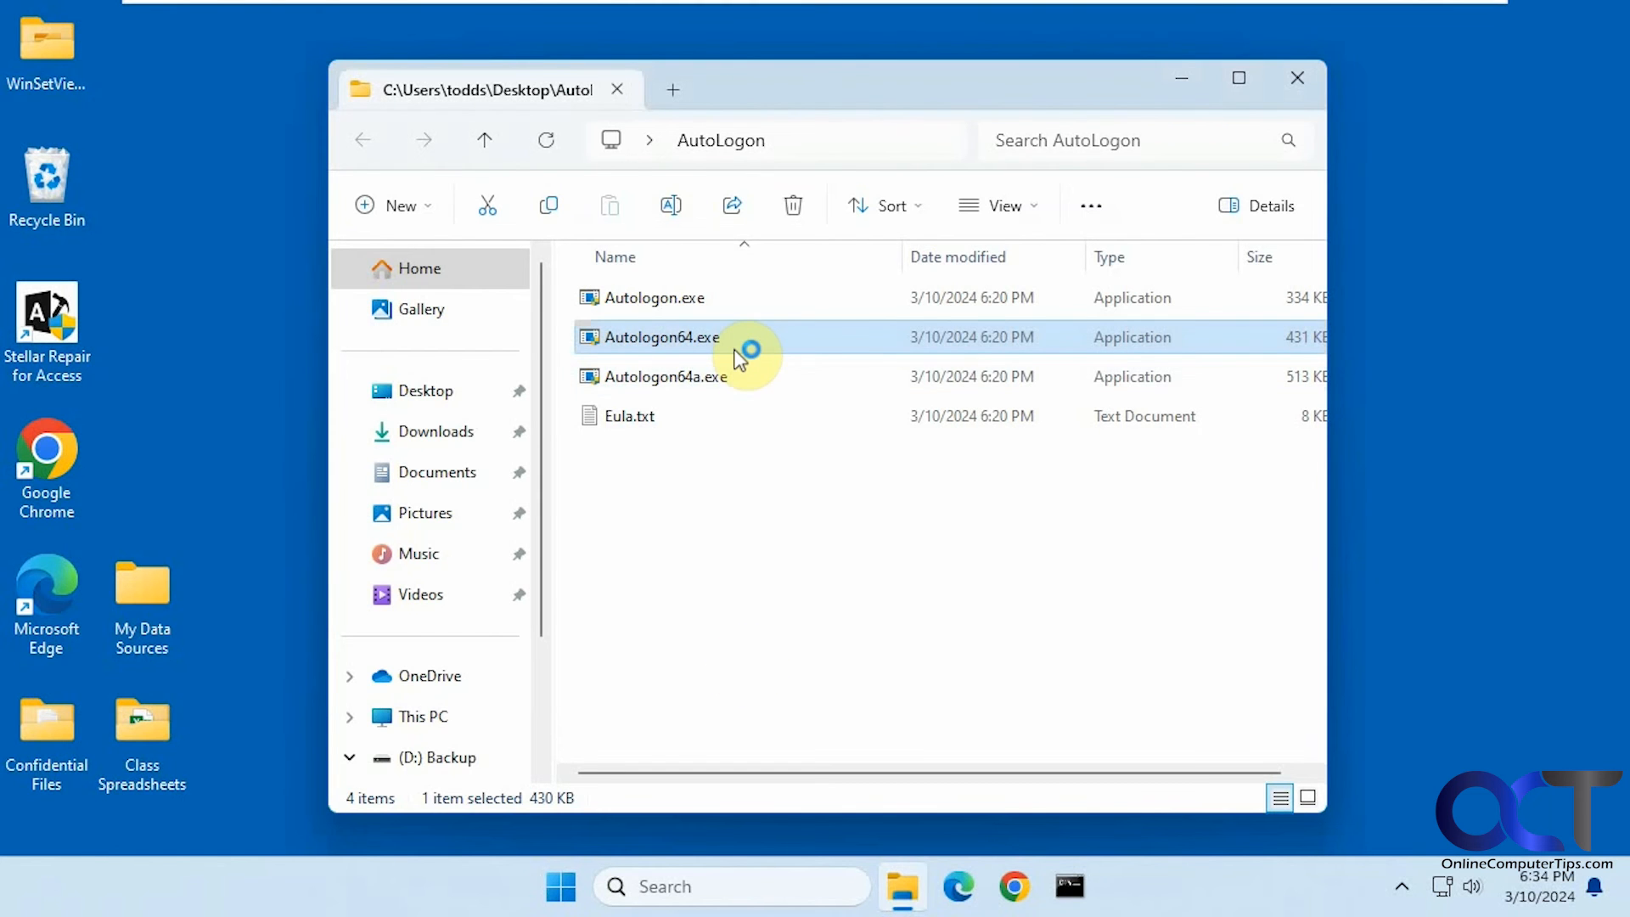
pyautogui.doubleClick(660, 337)
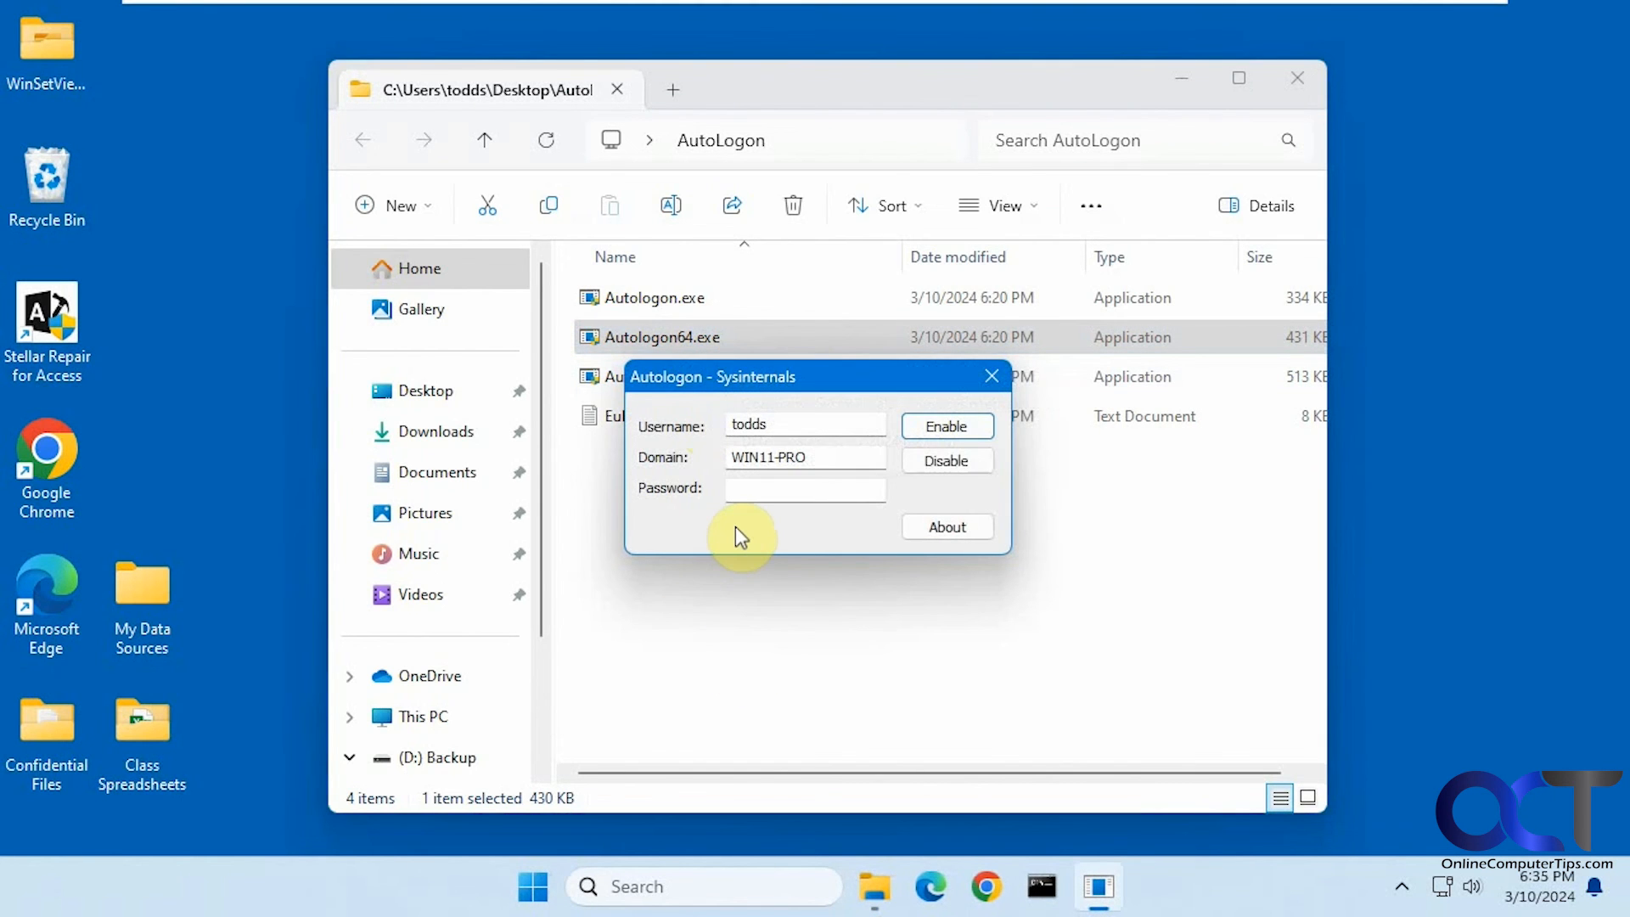
pyautogui.moveTo(694, 515)
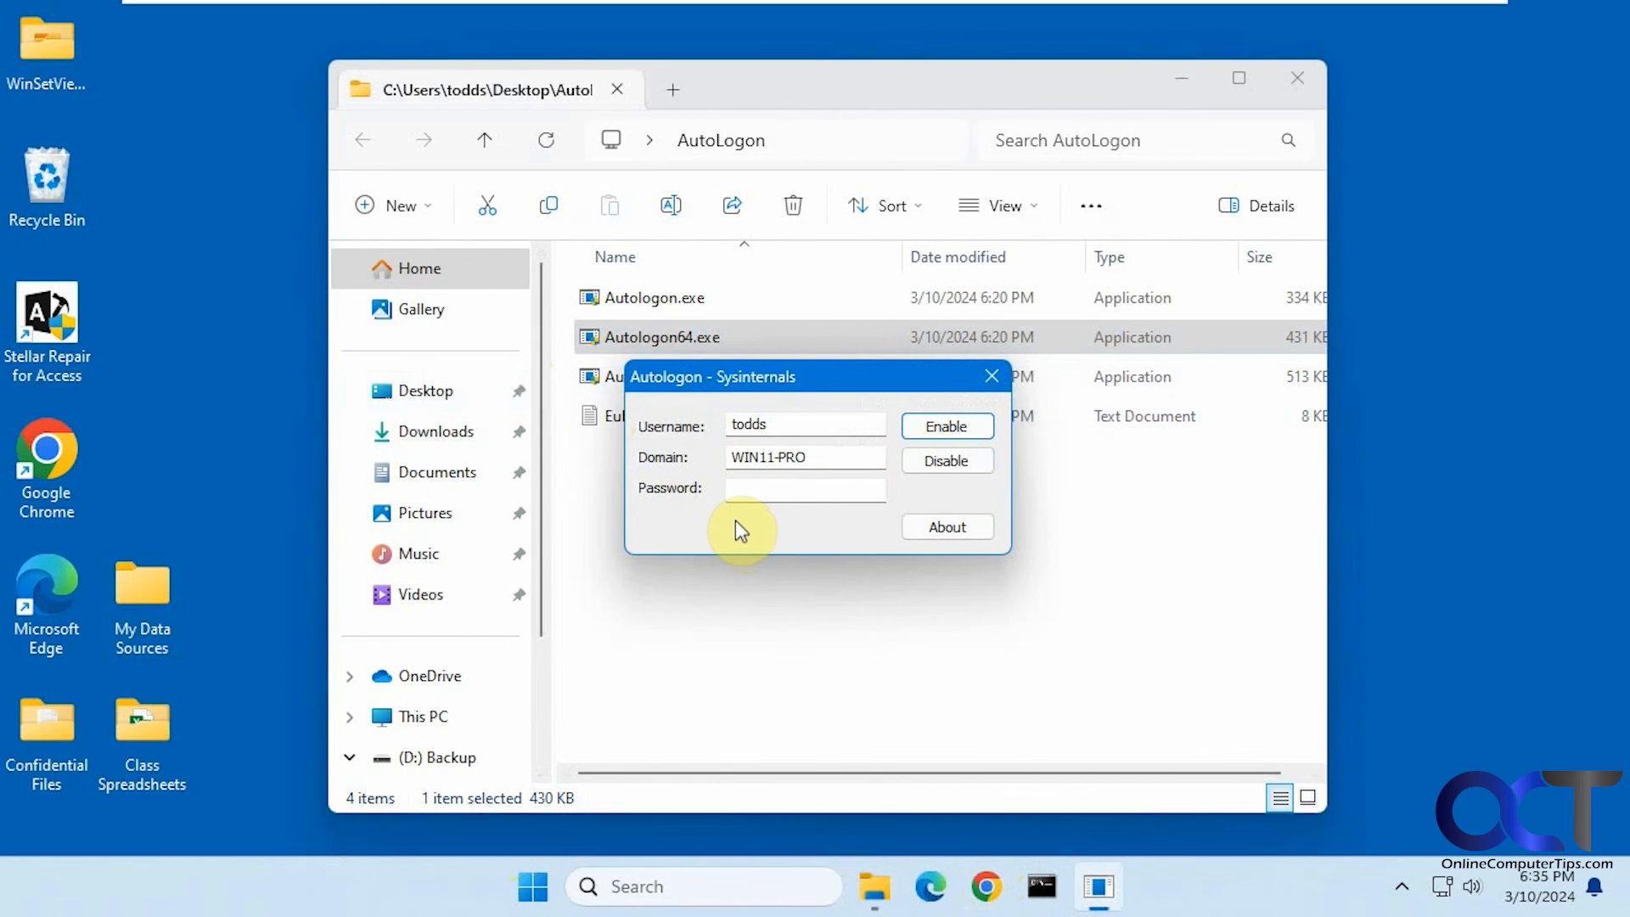
pyautogui.moveTo(684, 805)
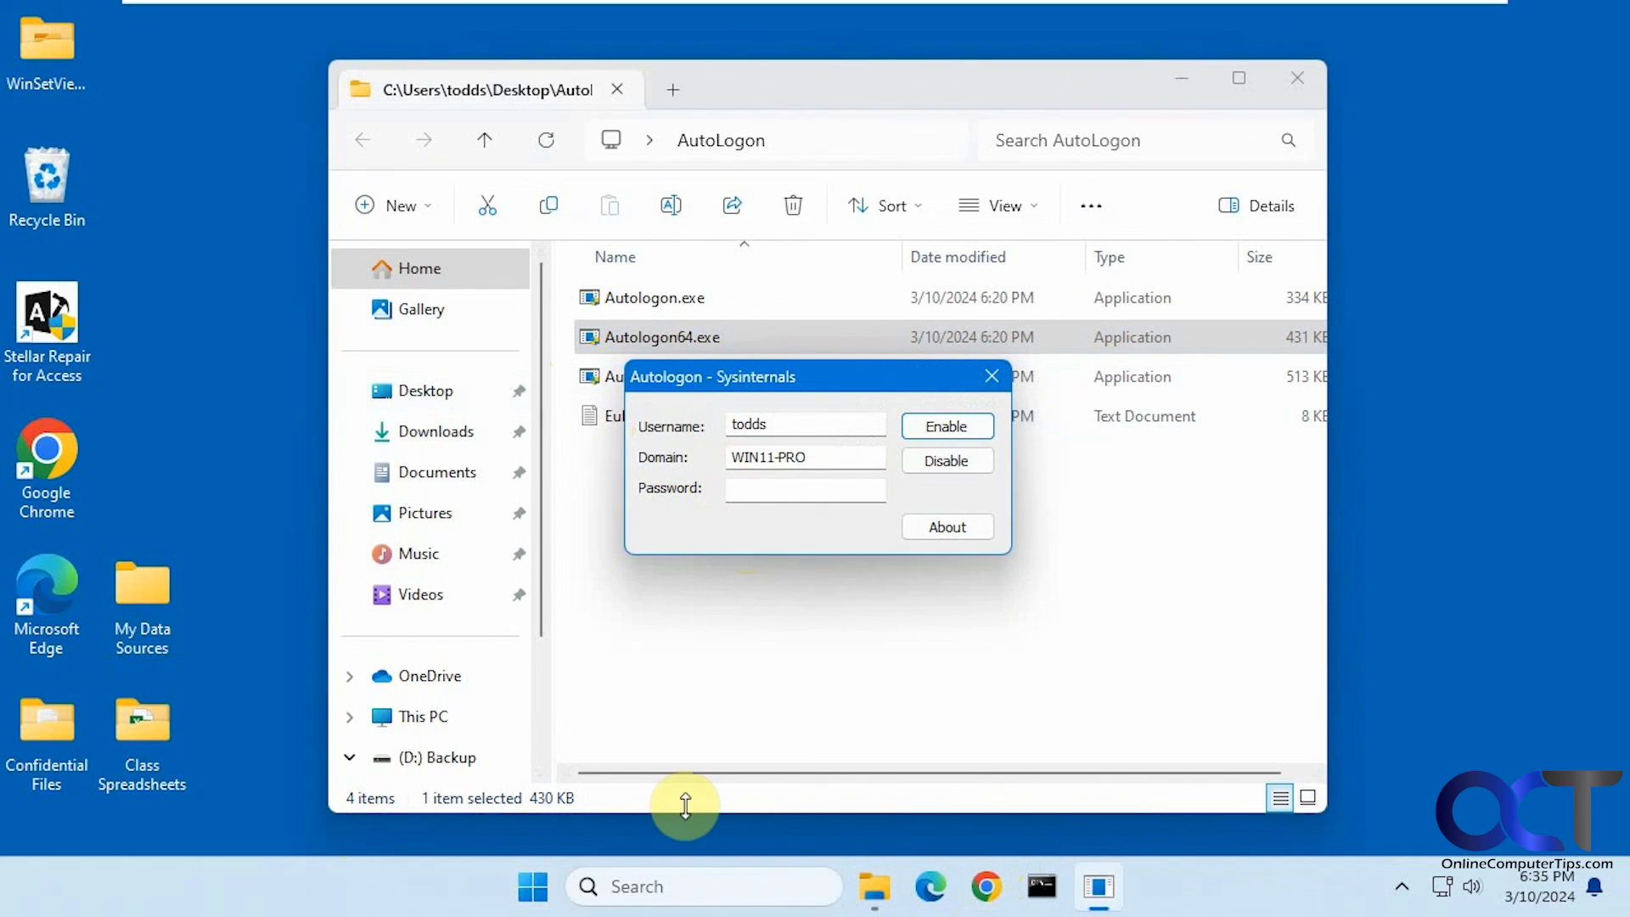
pyautogui.moveTo(759, 553)
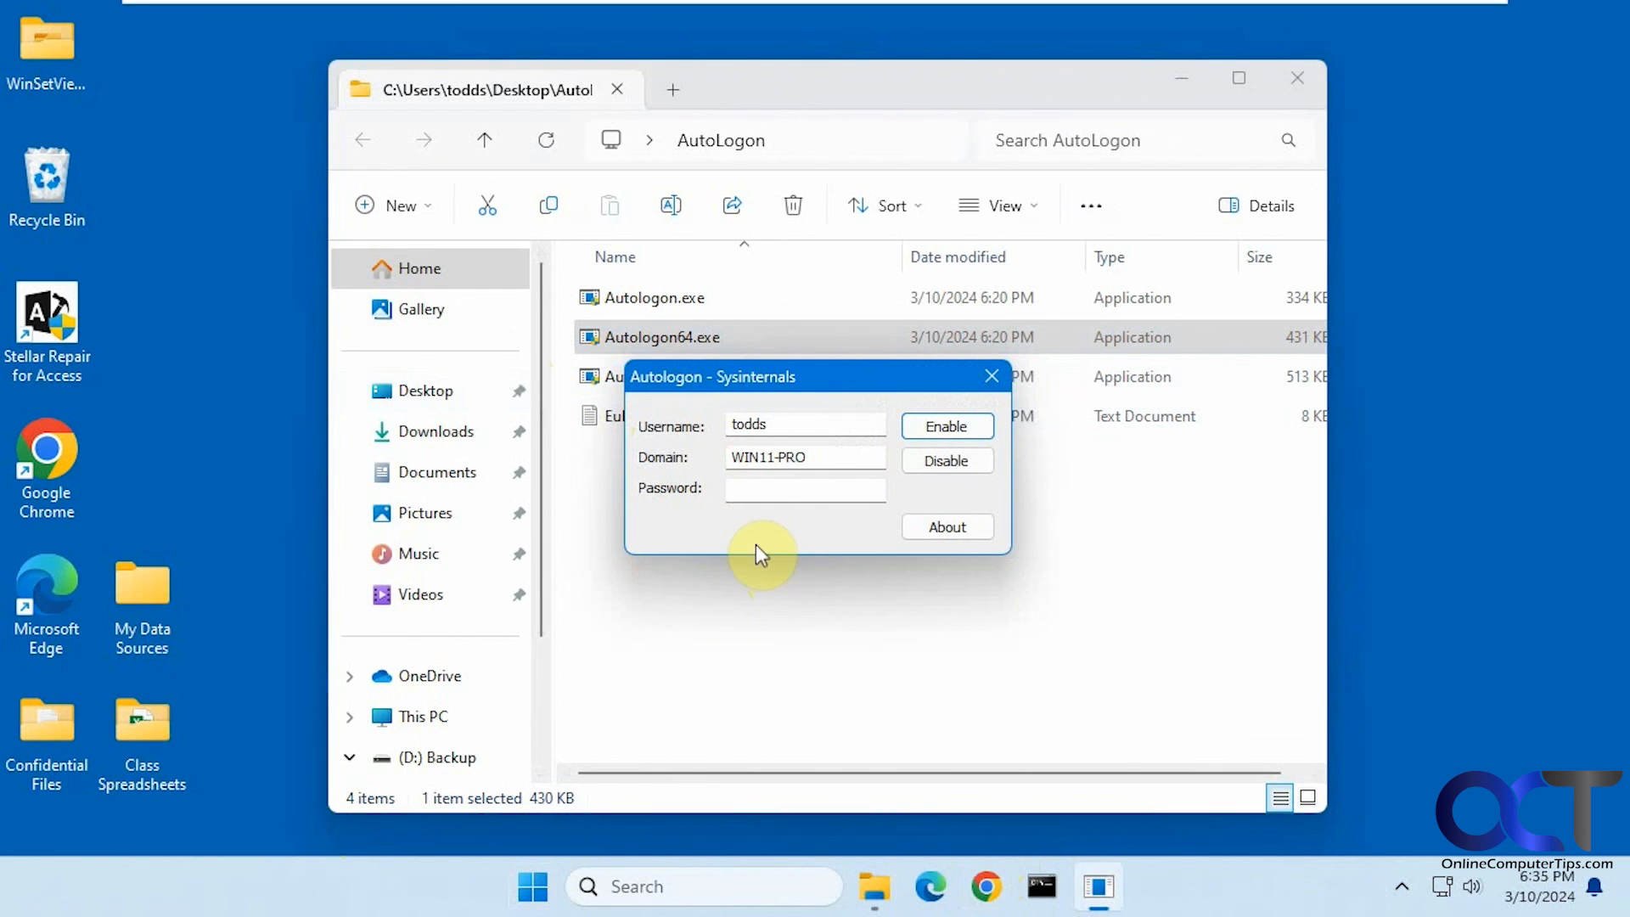